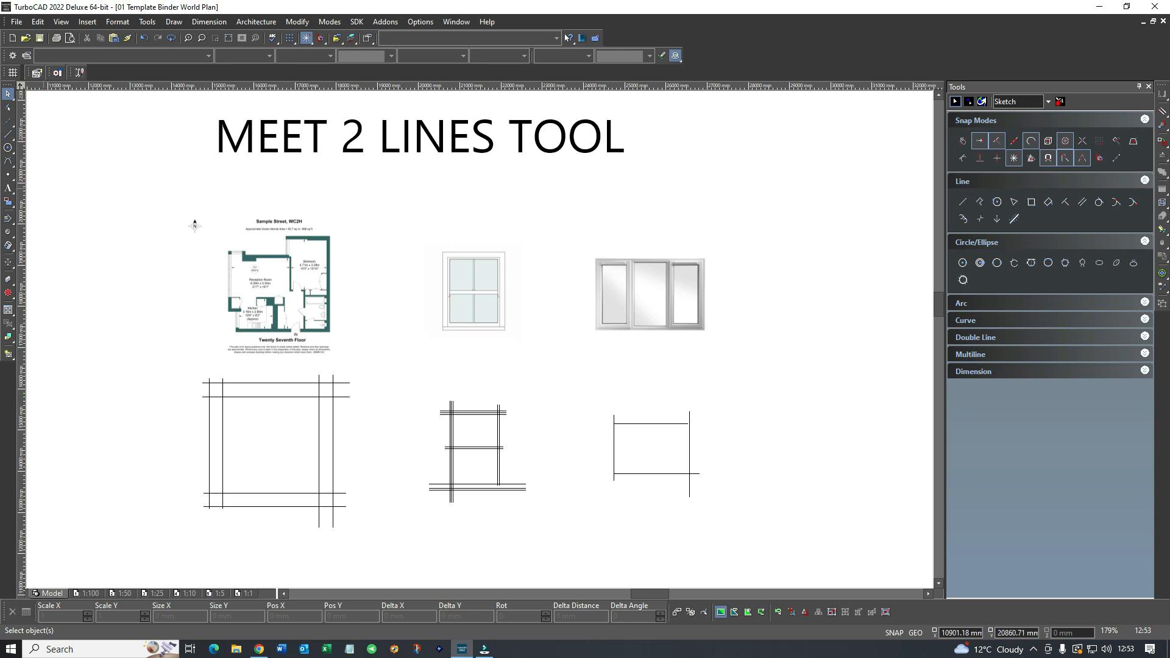
mouse_move(144, 318)
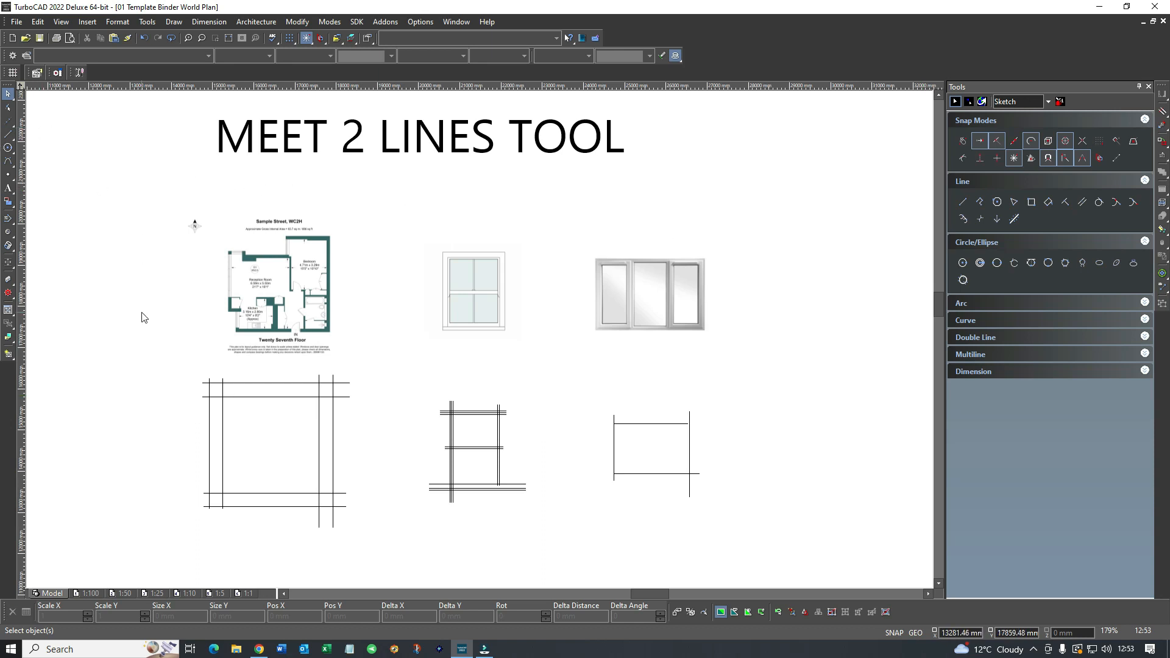
mouse_move(657, 195)
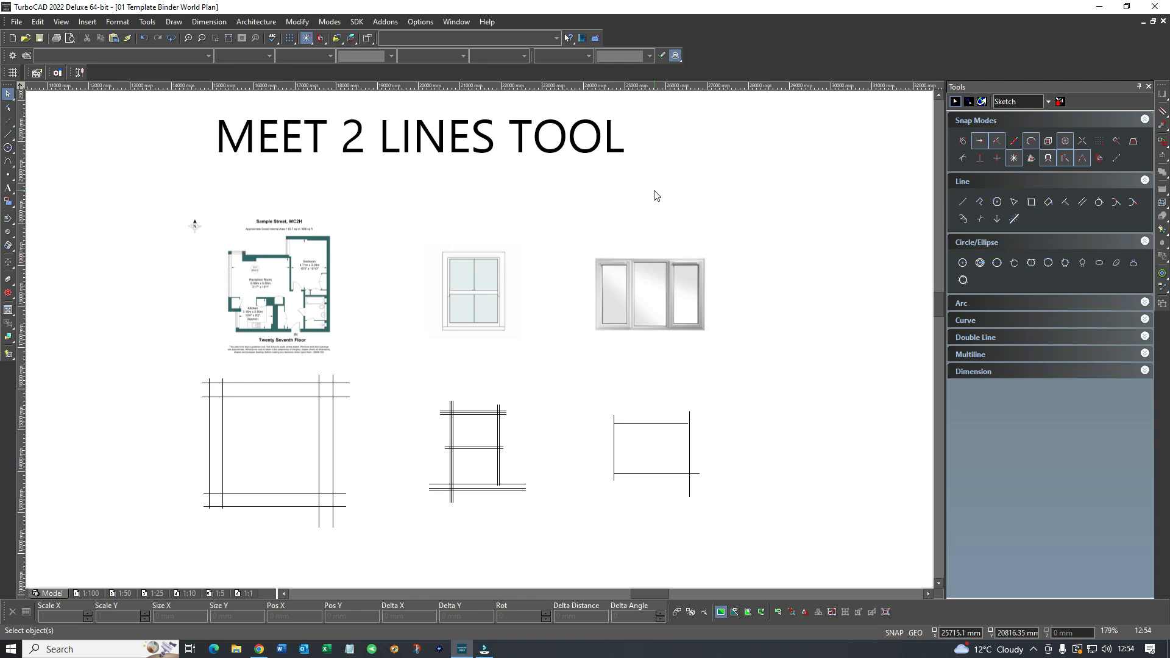
mouse_move(159, 200)
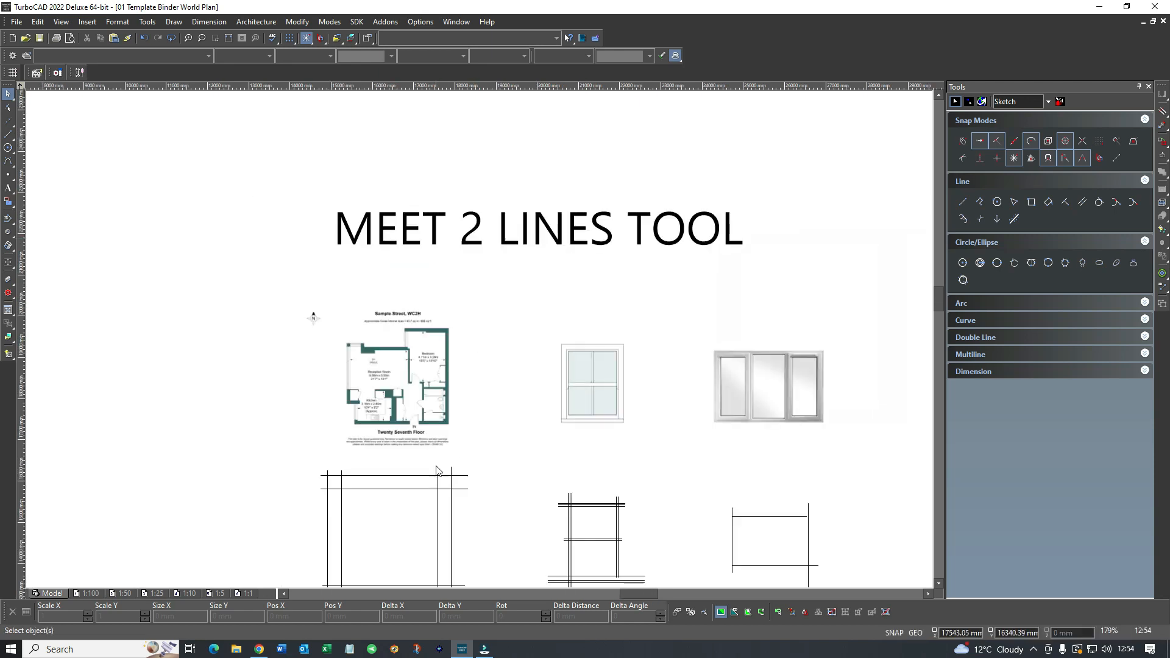
Enable Show Toolbars with Local Menu in Customize and right-click to show the local menu
scroll(down, 3)
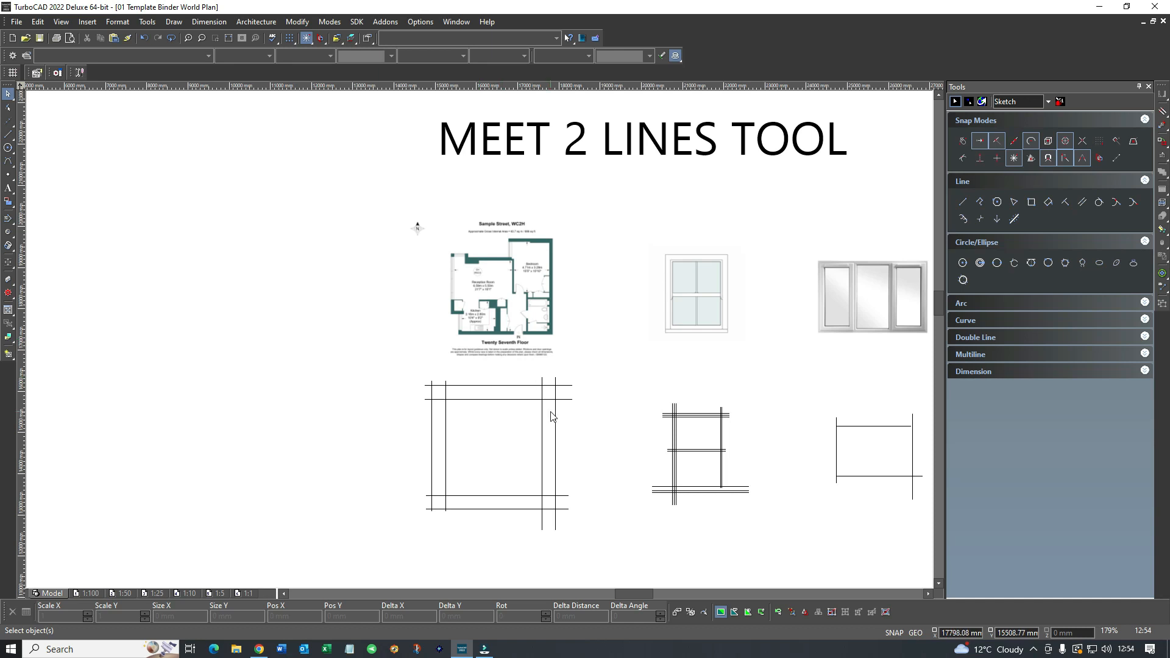
mouse_move(394, 380)
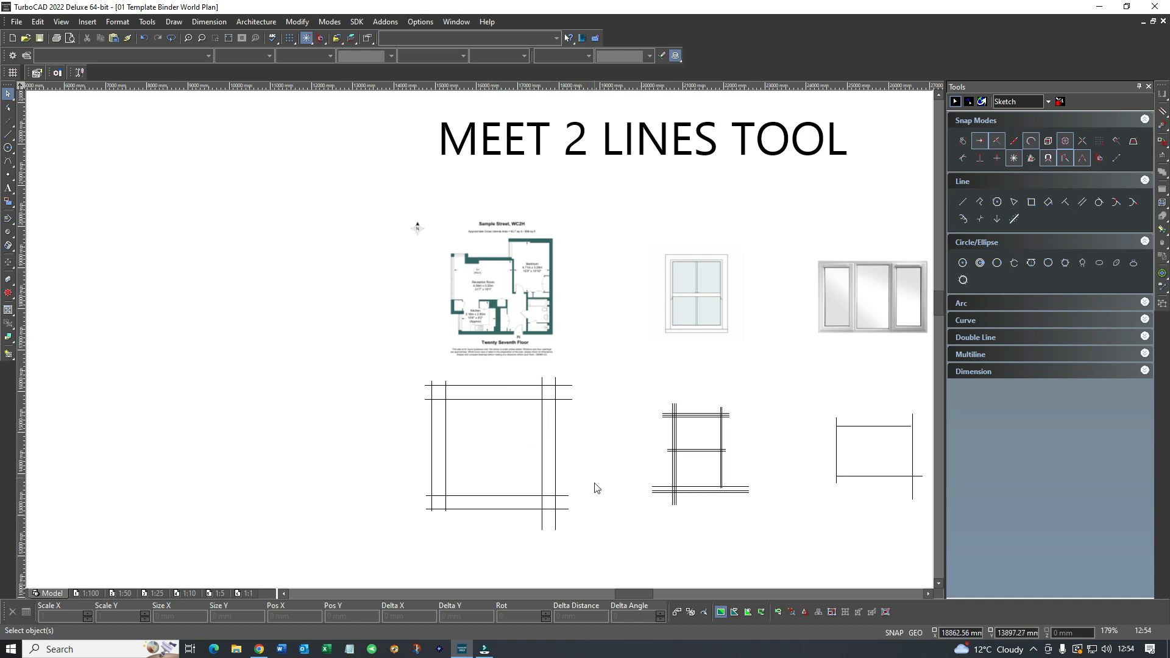
mouse_move(475, 497)
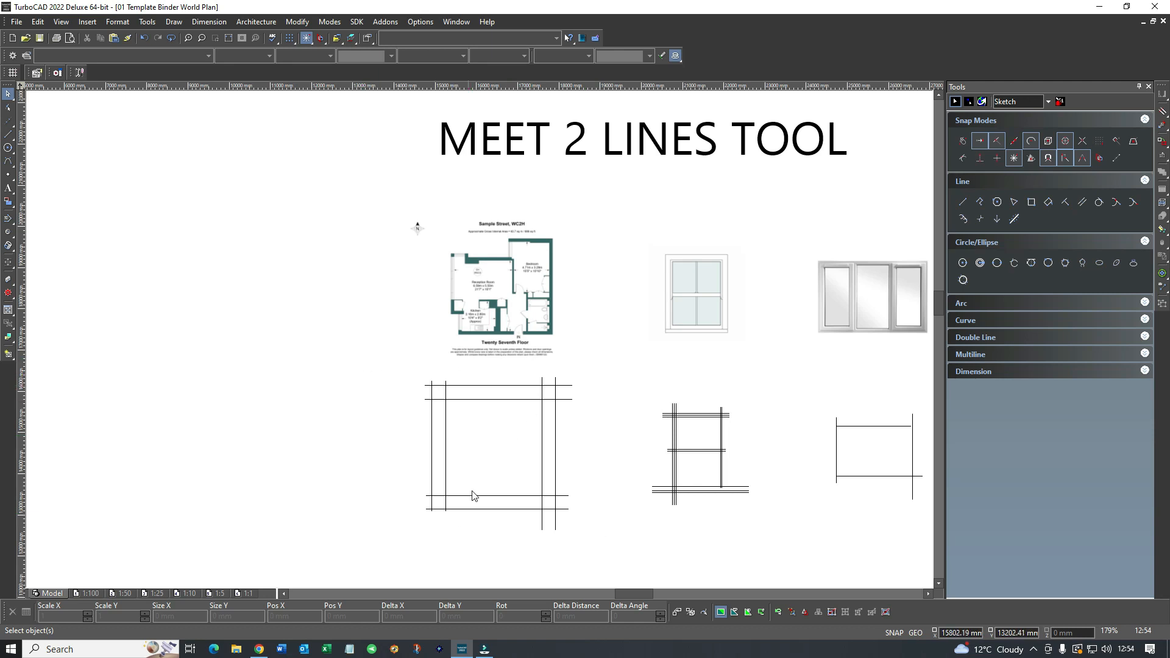
mouse_move(534, 428)
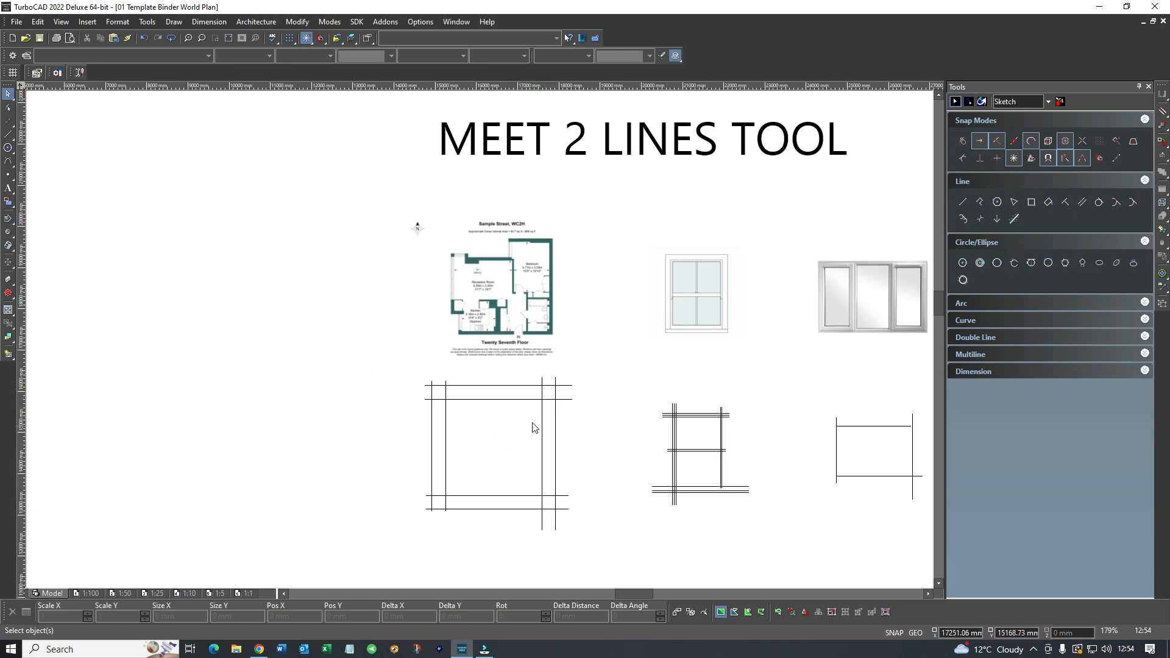
mouse_move(473, 423)
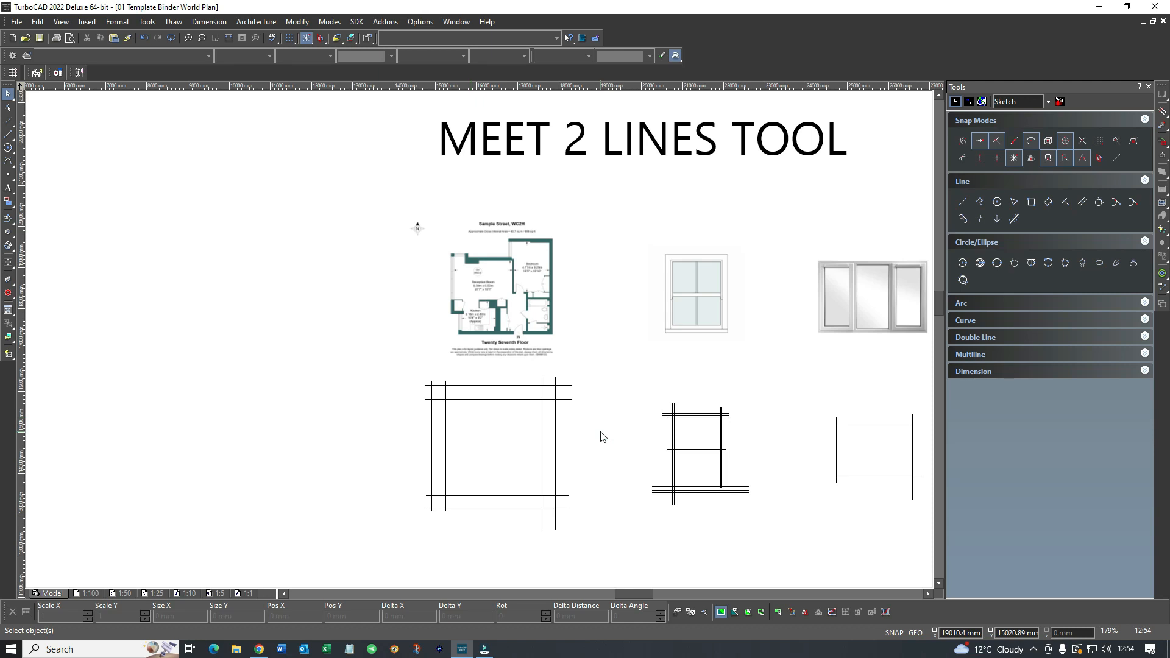
scroll(down, 3)
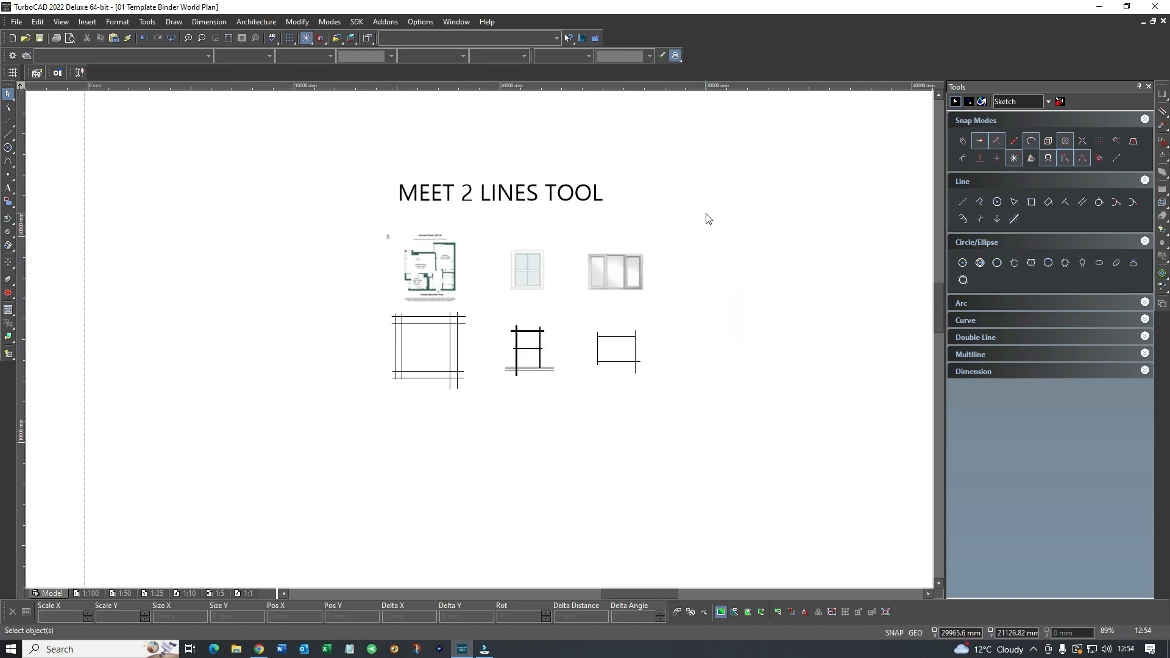
right_click(760, 201)
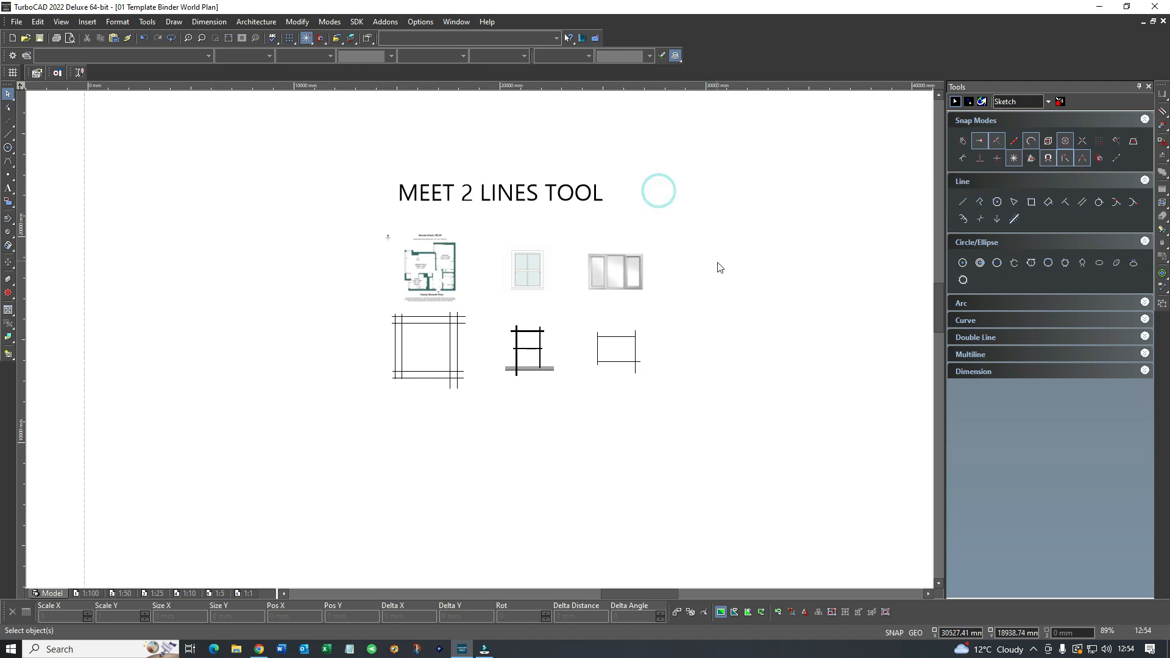
right_click(716, 302)
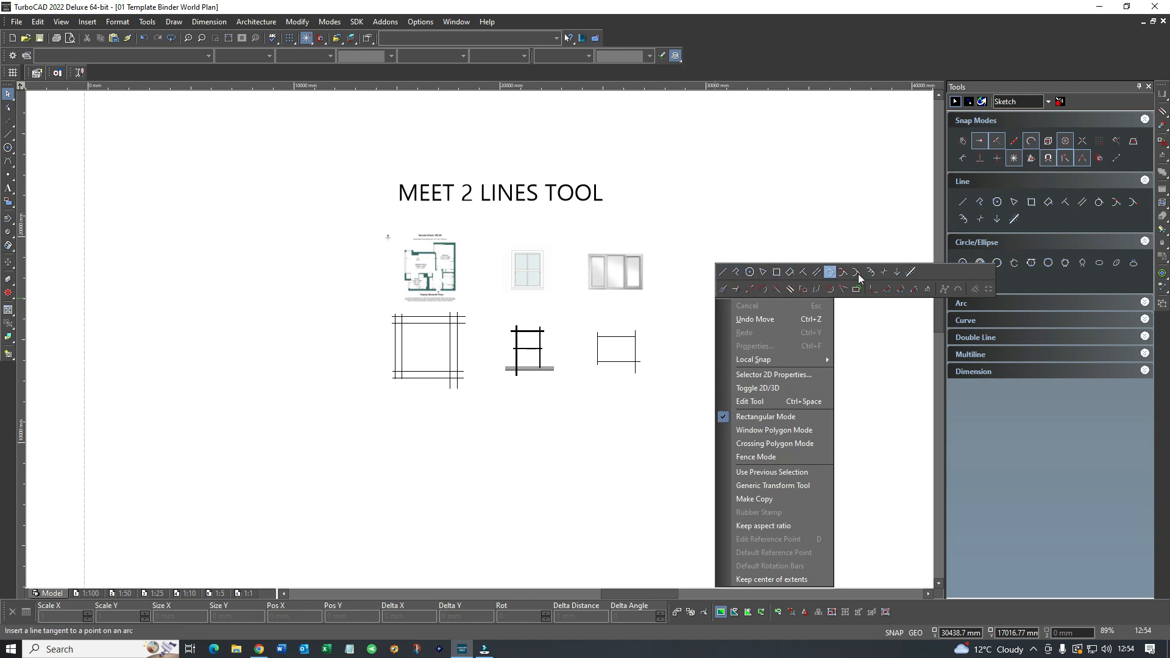
mouse_move(721, 290)
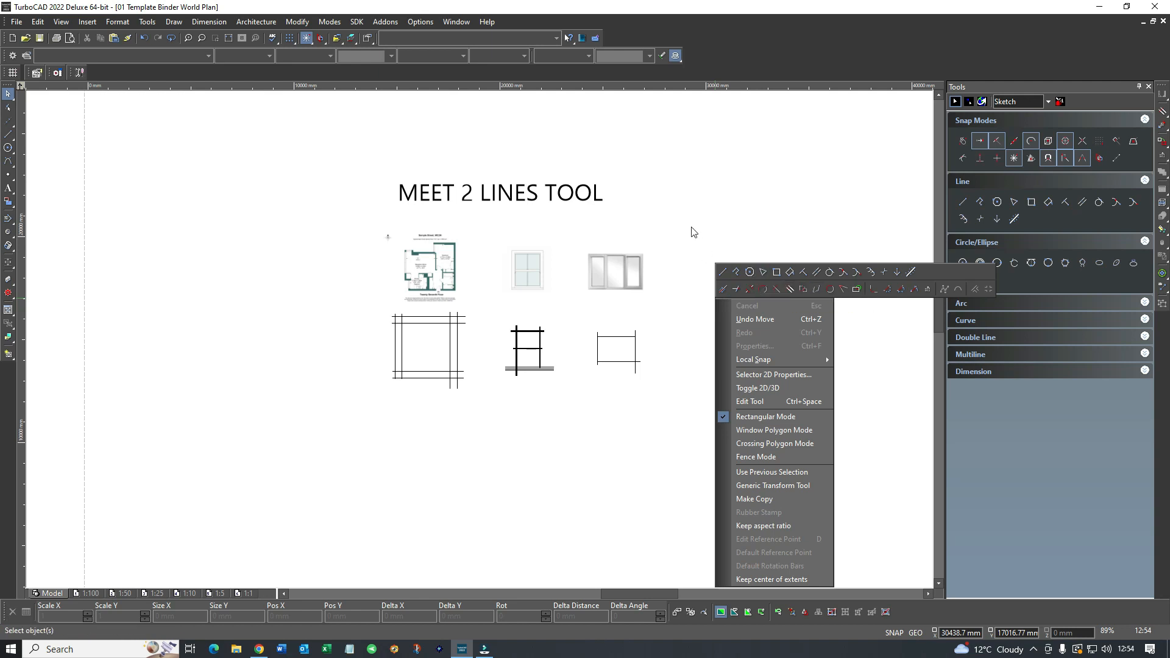
click(697, 261)
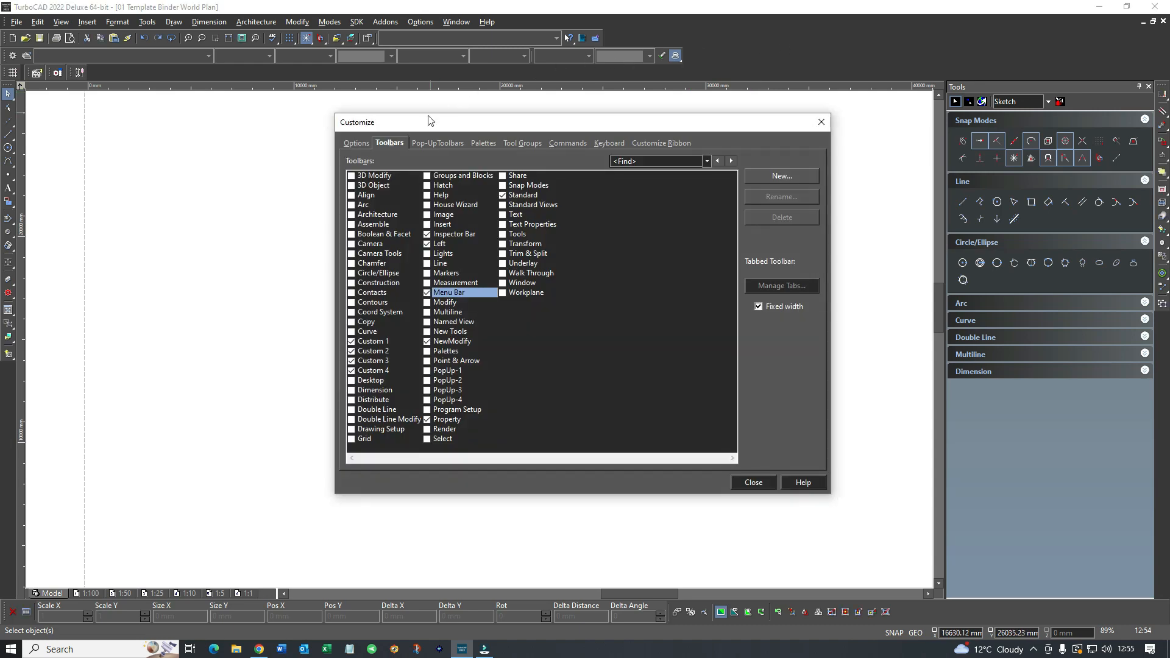
click(437, 142)
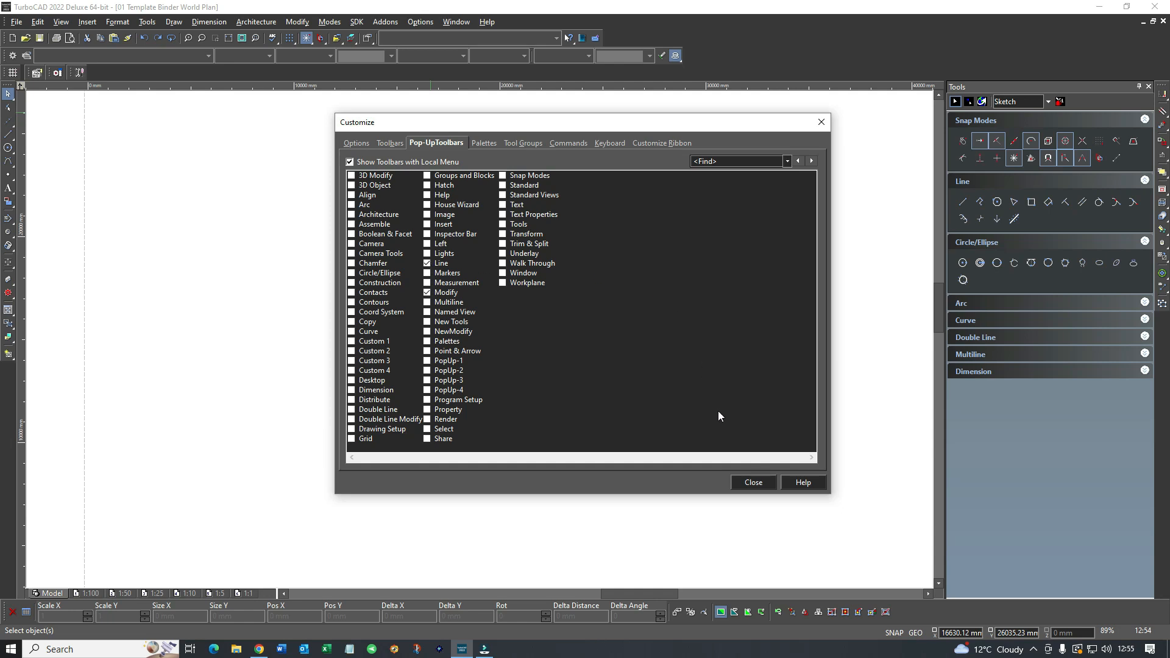
click(752, 483)
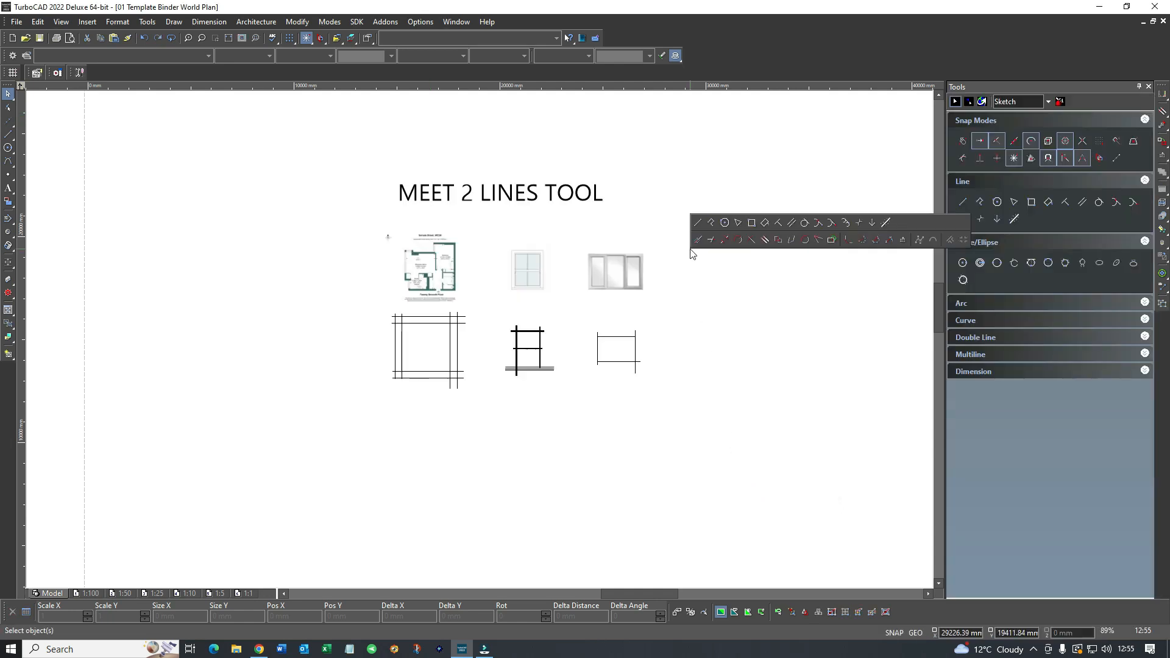
right_click(901, 228)
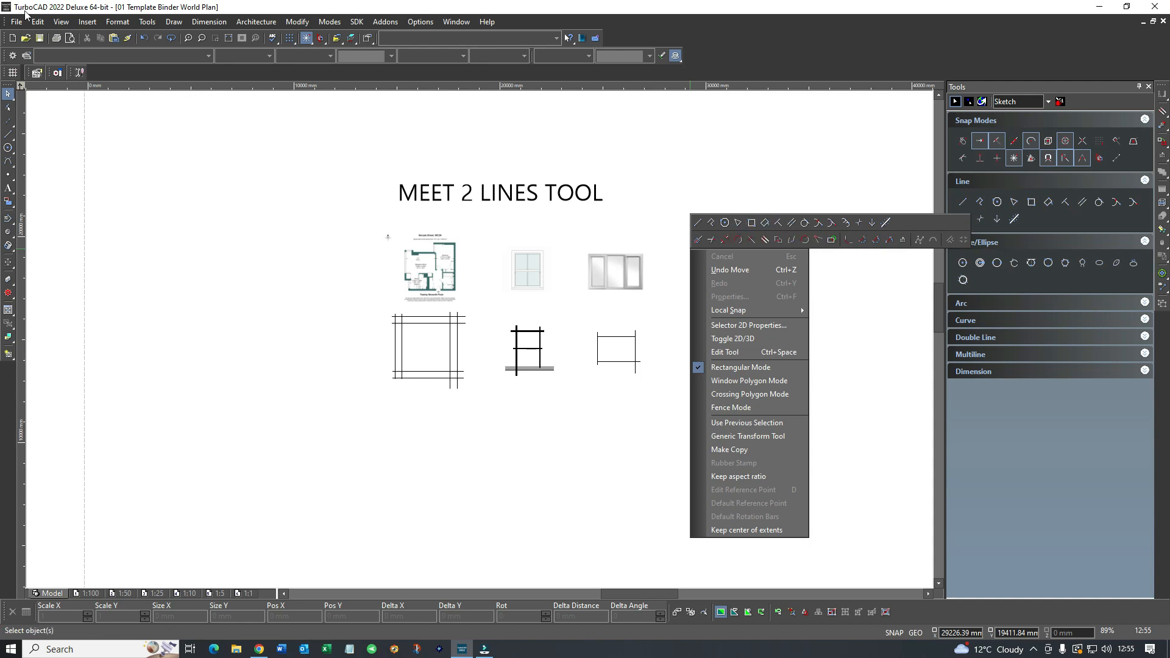
mouse_move(30, 14)
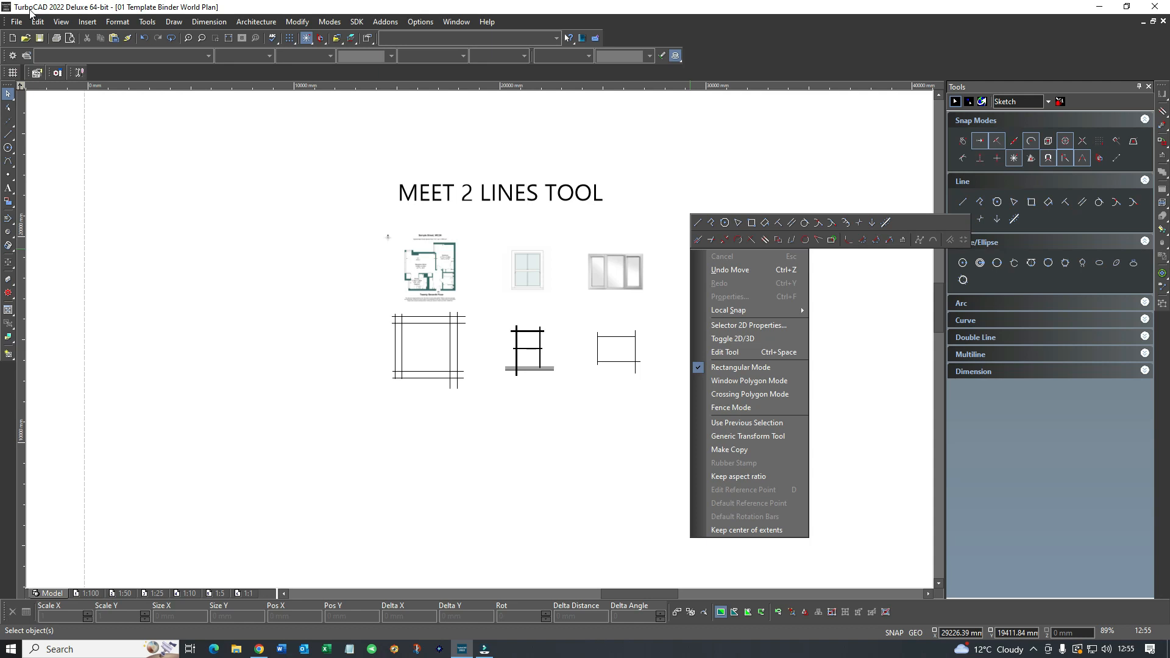
mouse_move(97, 24)
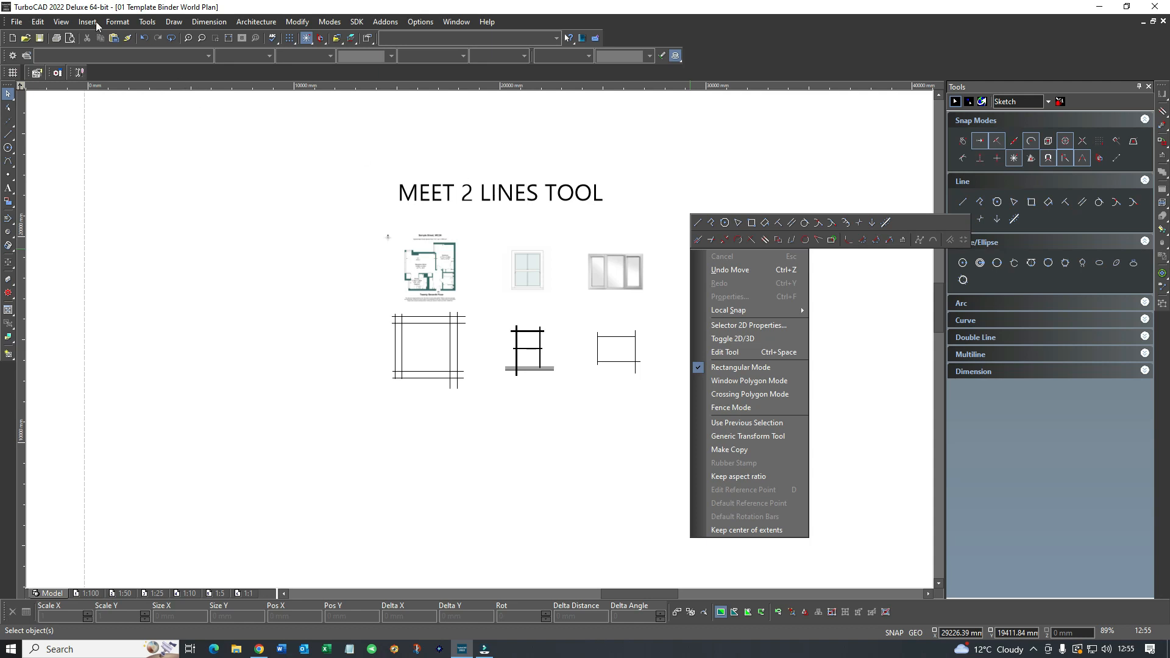
mouse_move(695, 184)
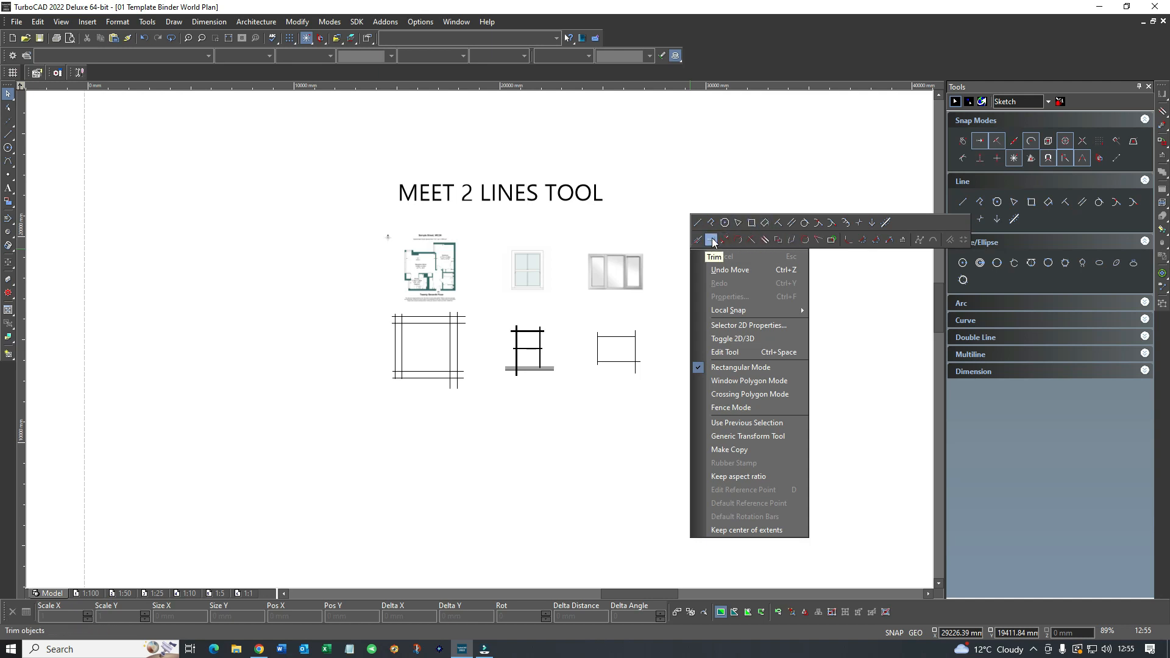
mouse_move(819, 239)
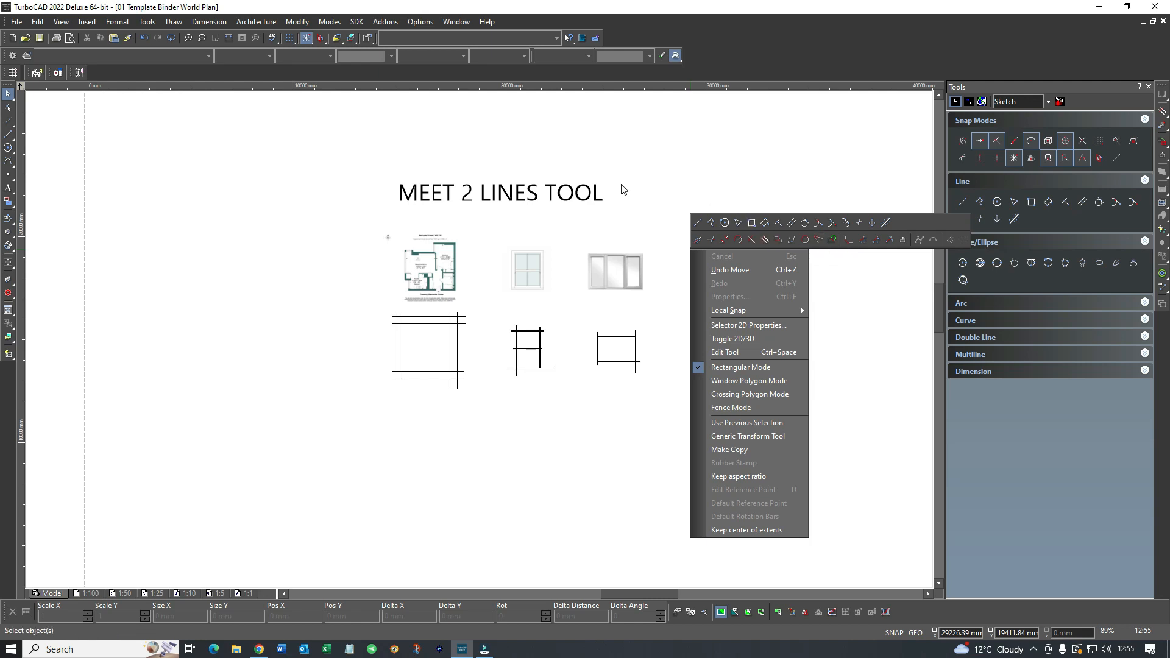
mouse_move(256, 185)
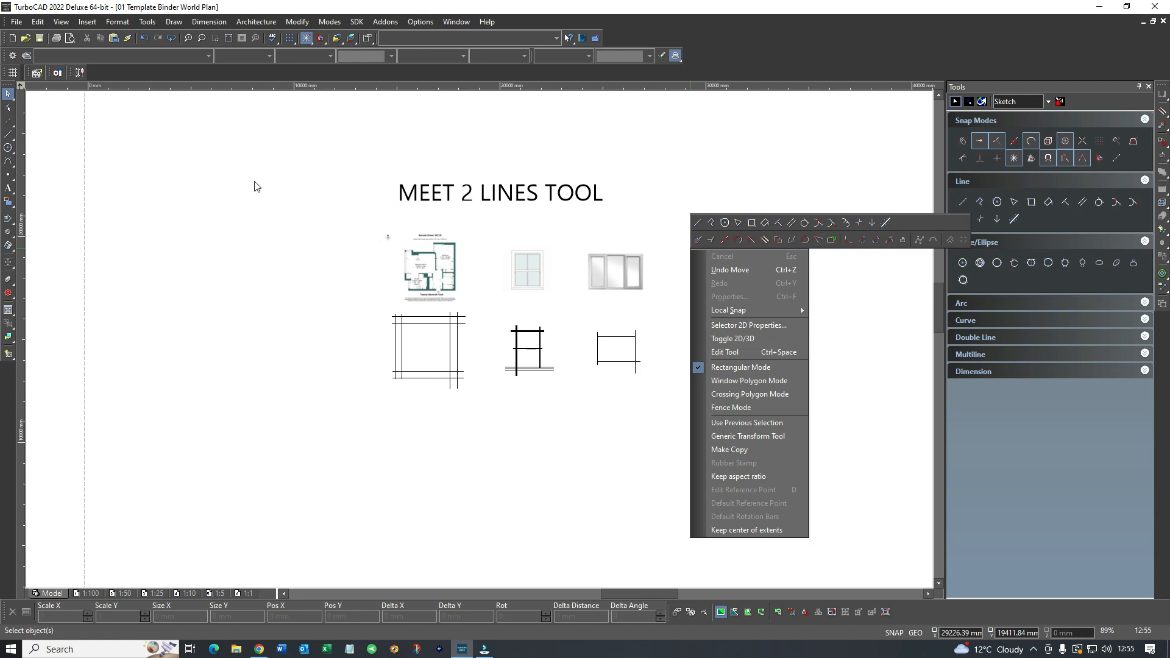
Run Meet 2 Lines from the local menu on the left sample's crossing frame lines
click(432, 331)
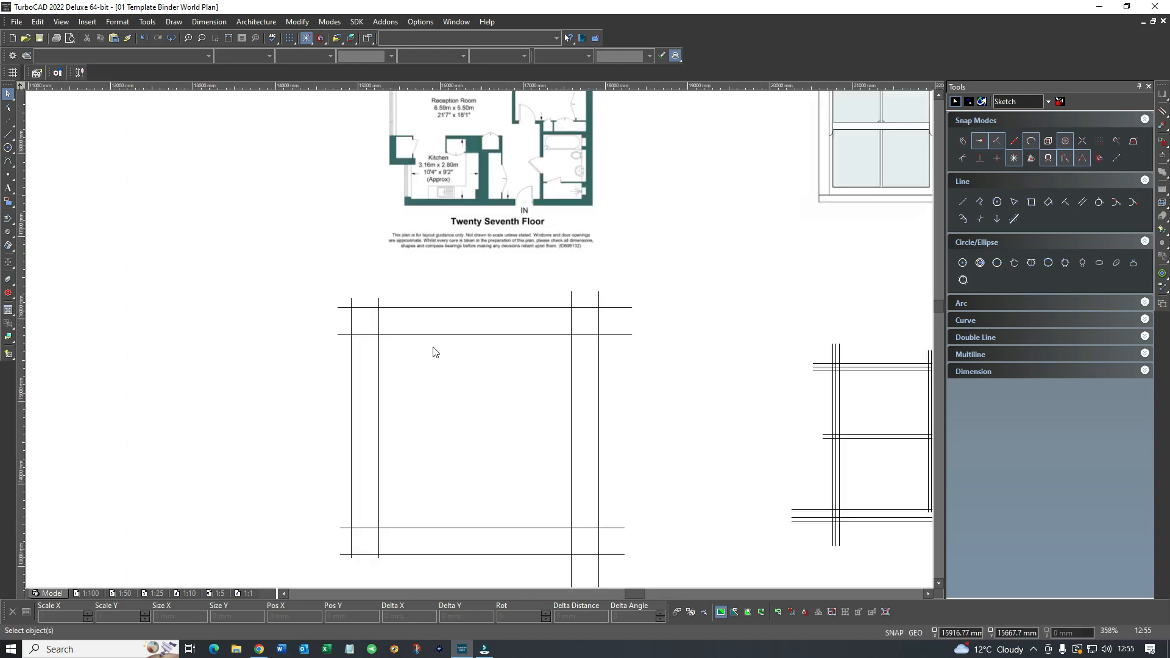
right_click(436, 351)
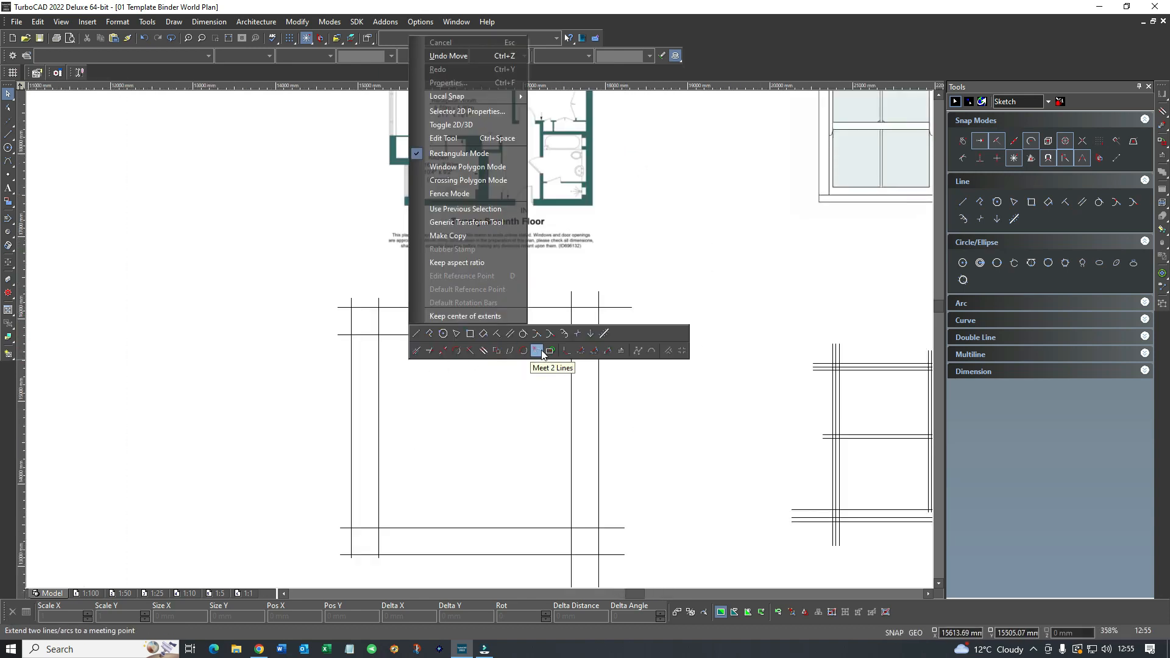
click(537, 351)
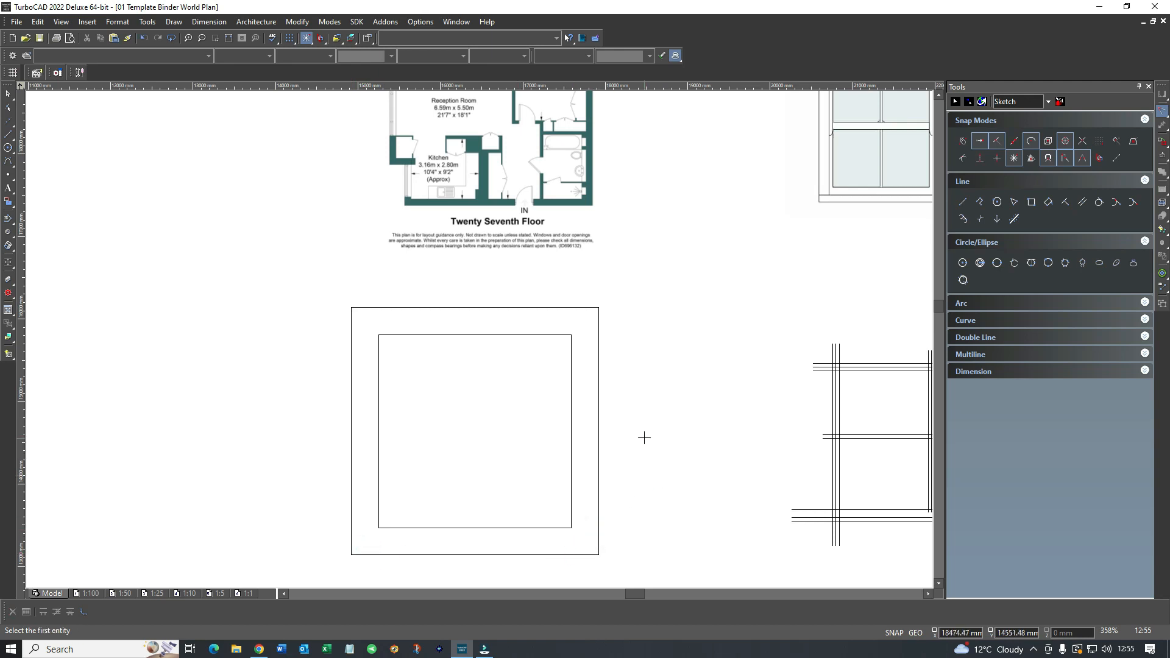
mouse_move(468, 287)
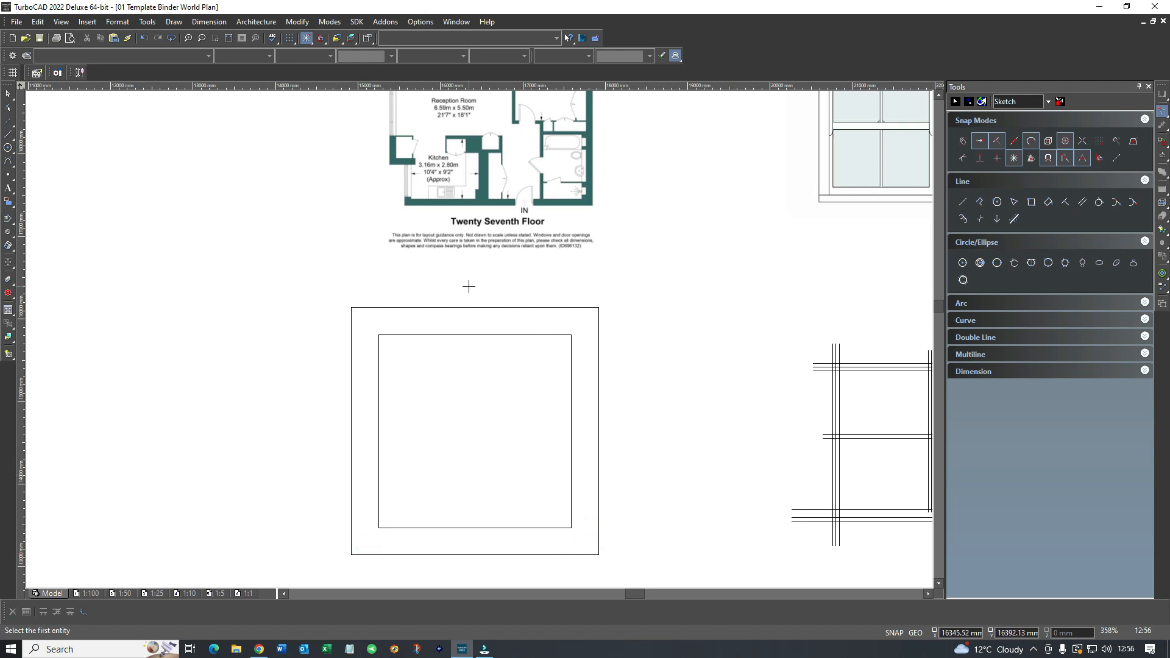
click(963, 202)
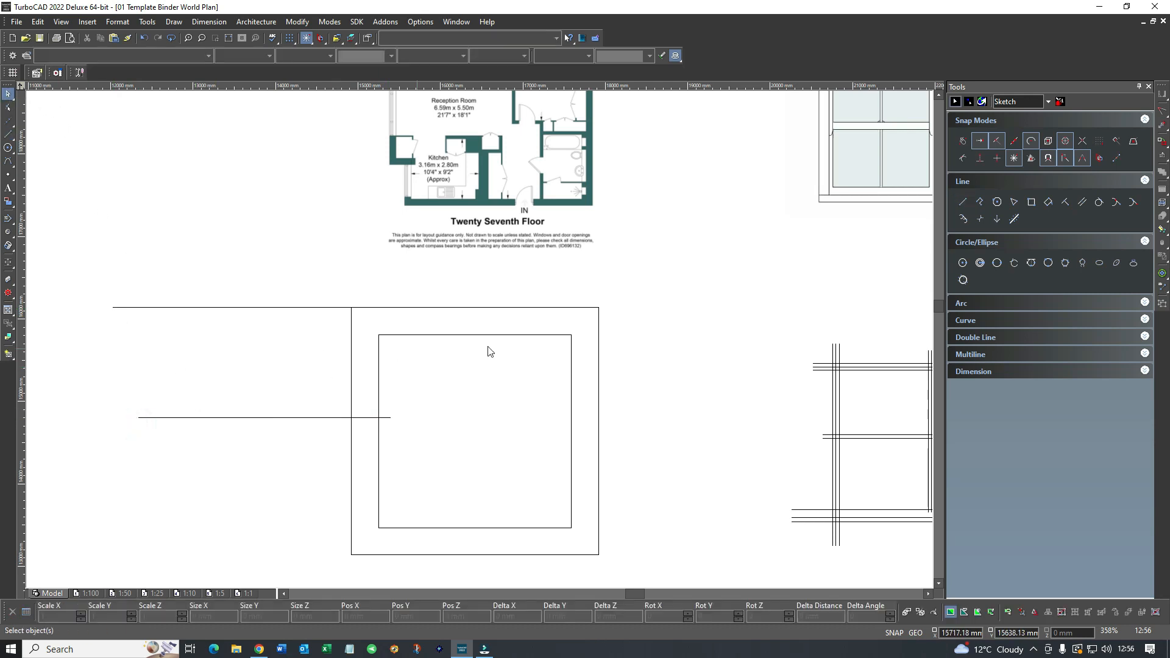
Join the loose horizontal lines to the rectangle sides, dismissing the meet-not-possible warning
click(1087, 201)
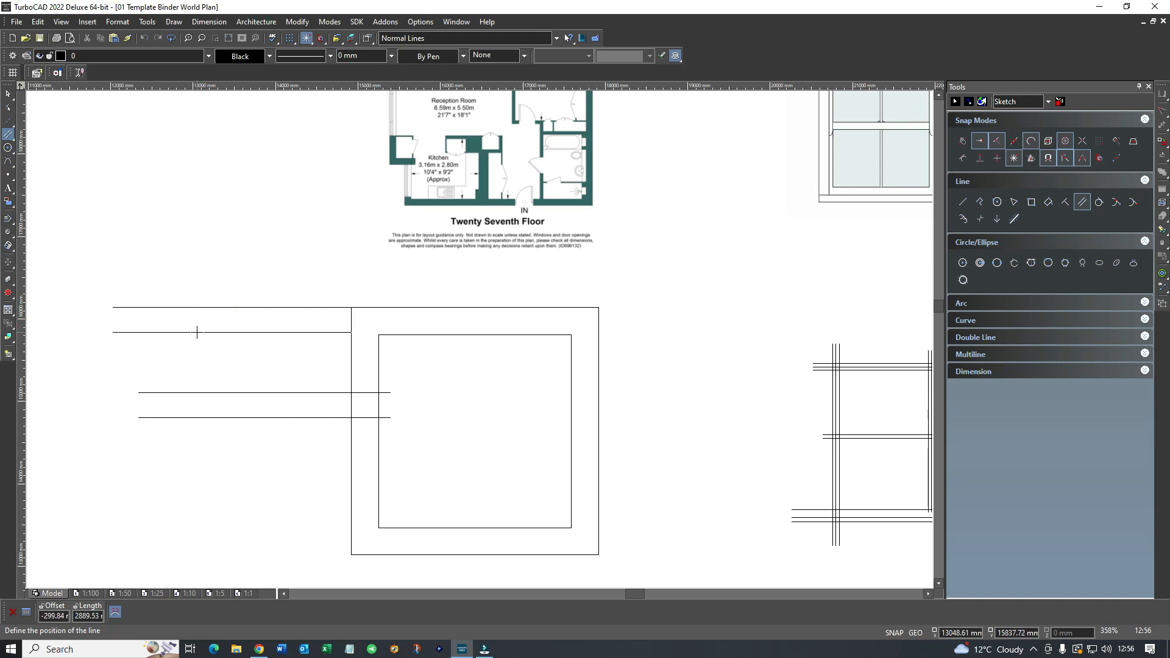
mouse_move(238, 332)
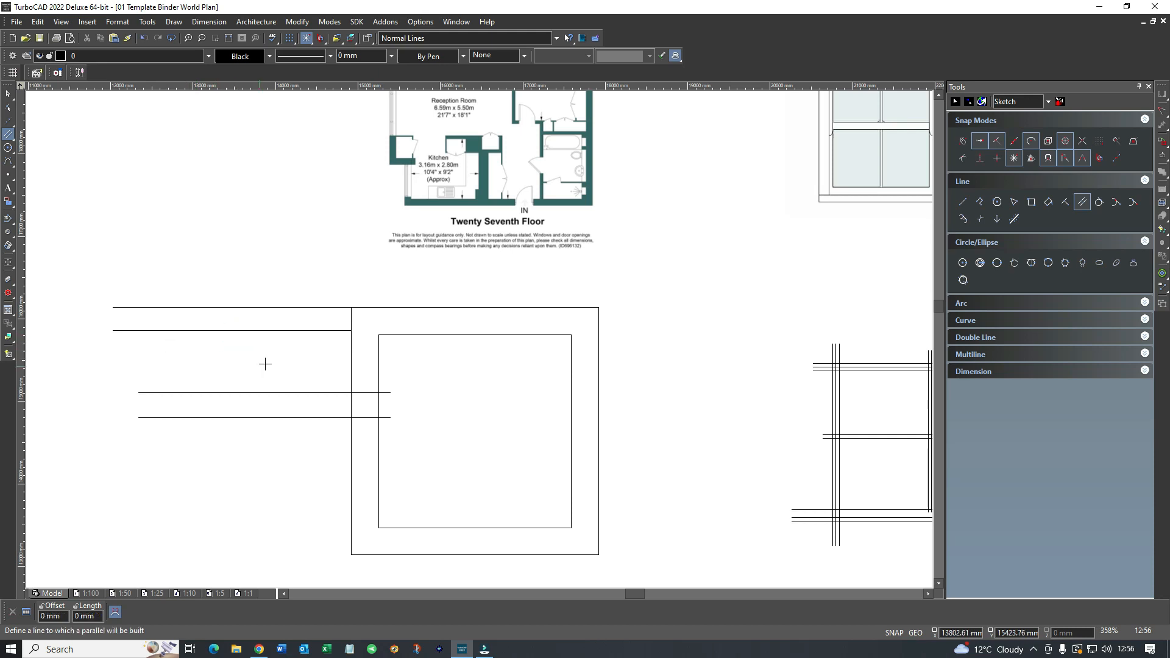
right_click(377, 347)
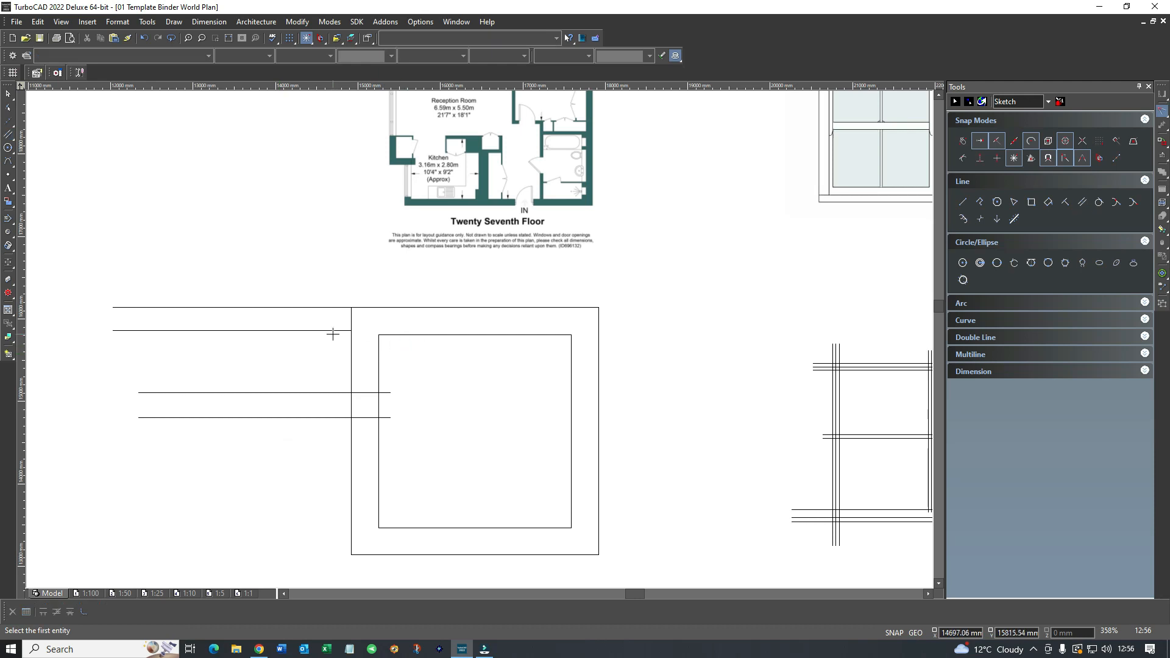
click(331, 330)
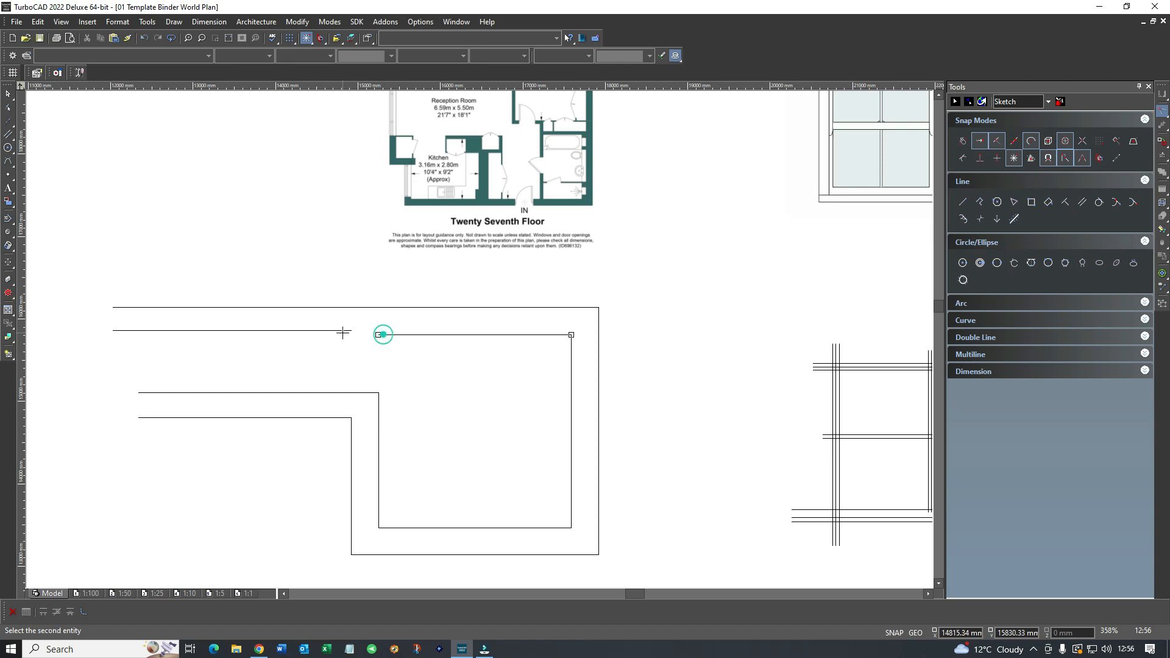
click(382, 334)
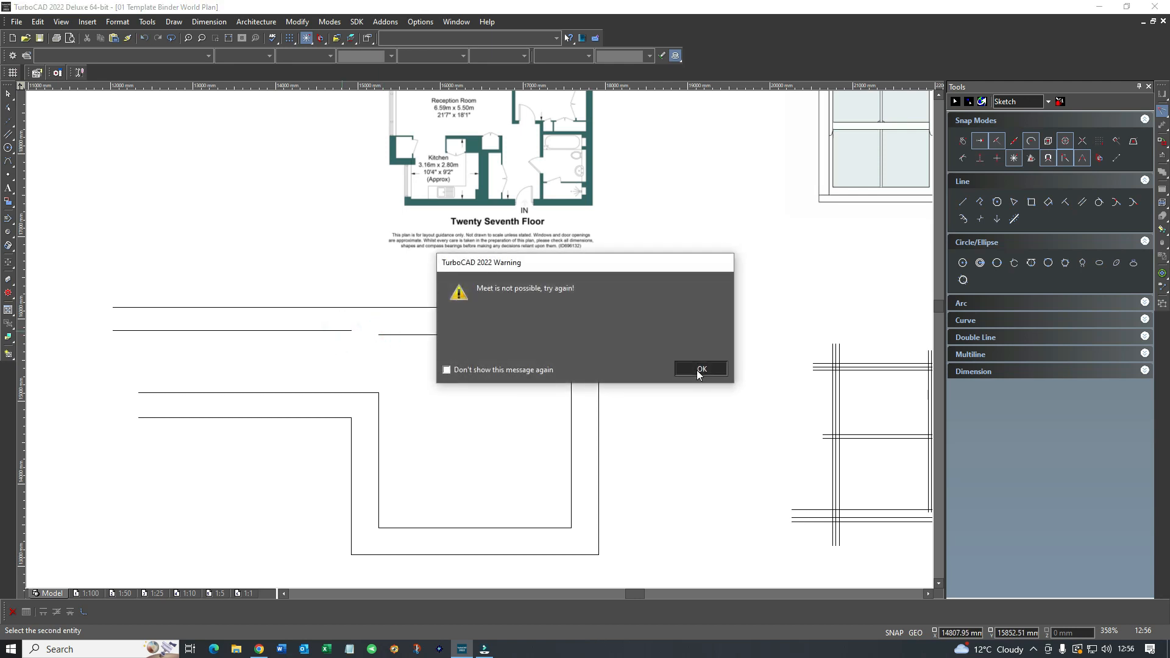
click(700, 368)
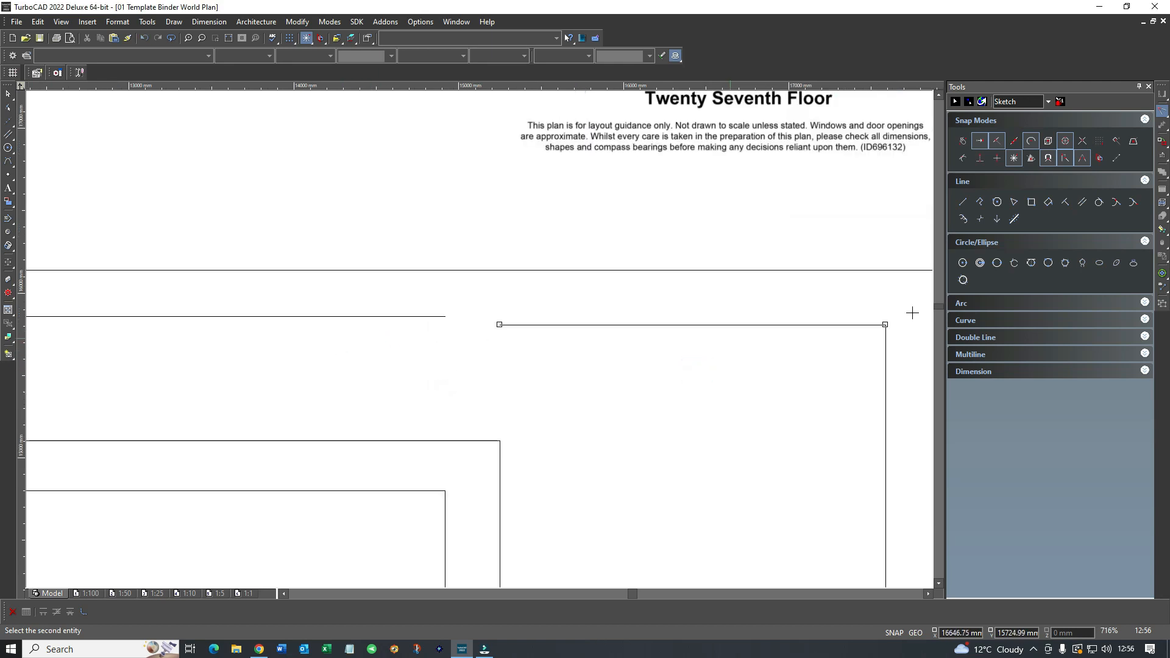
click(963, 202)
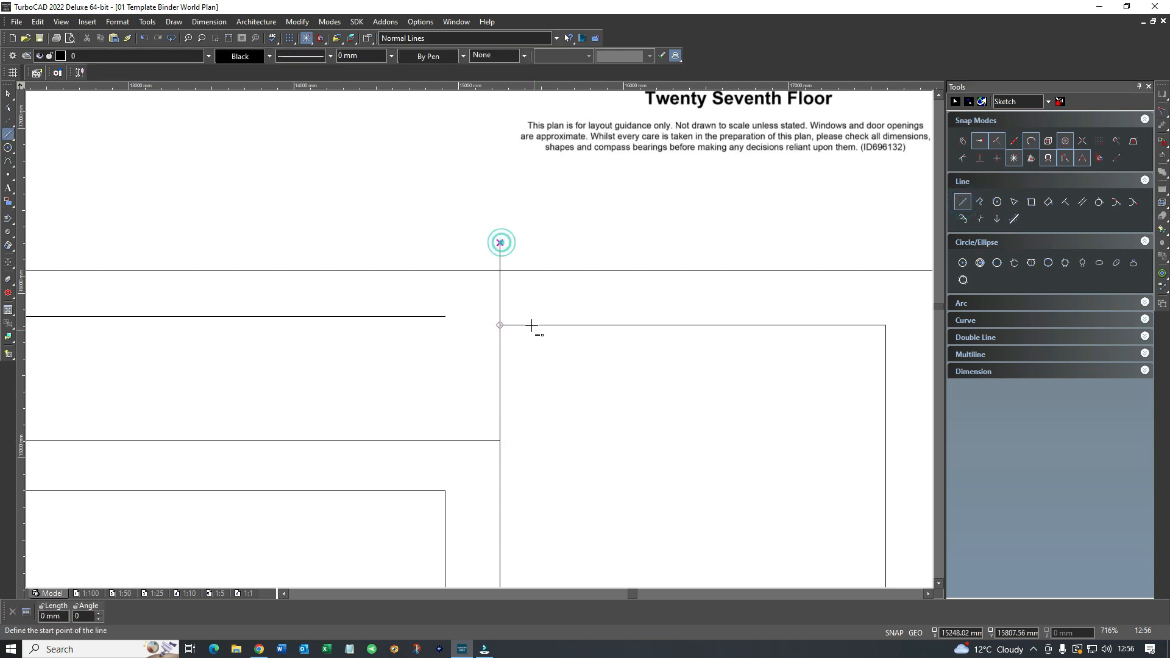
right_click(532, 327)
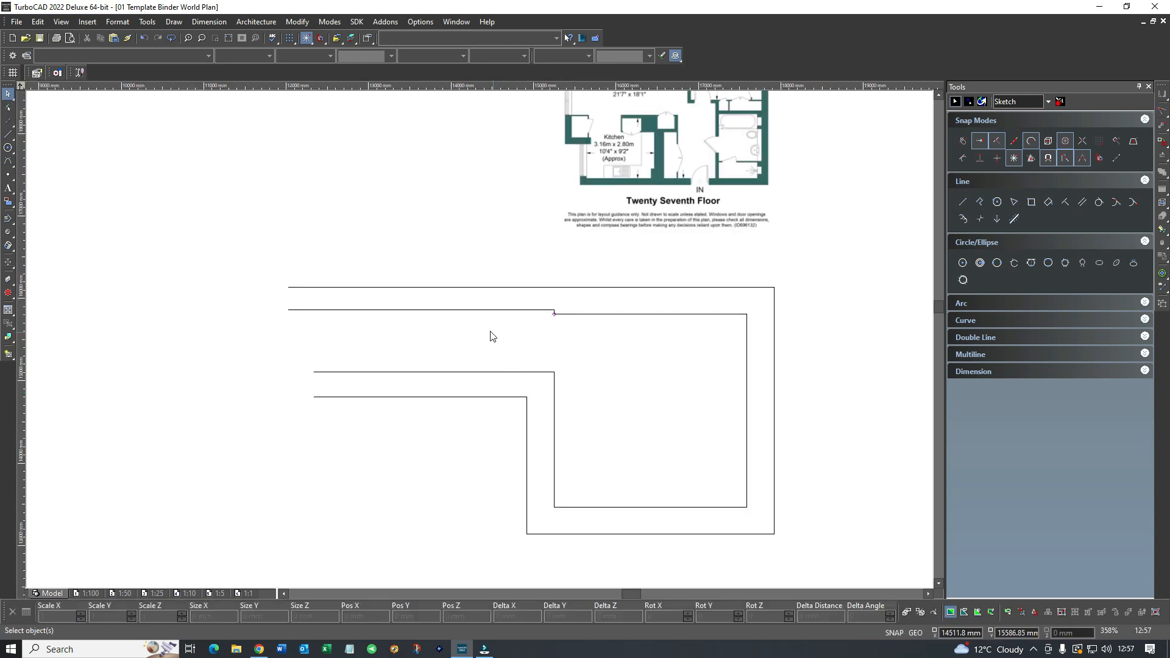
mouse_move(299, 316)
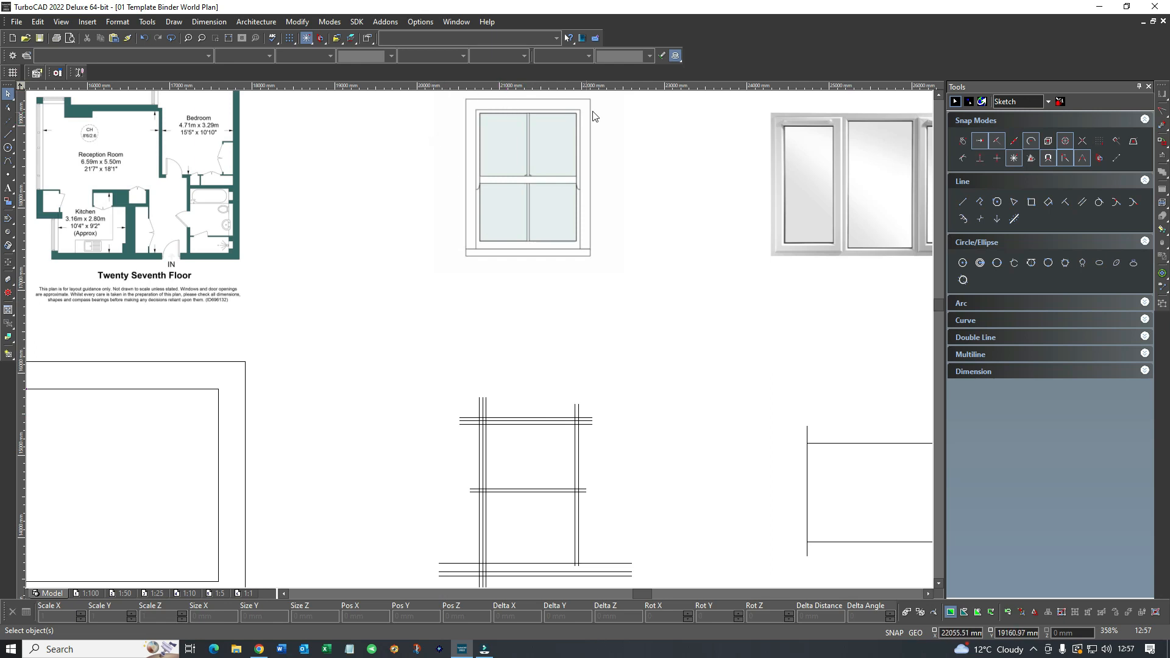
mouse_move(440, 272)
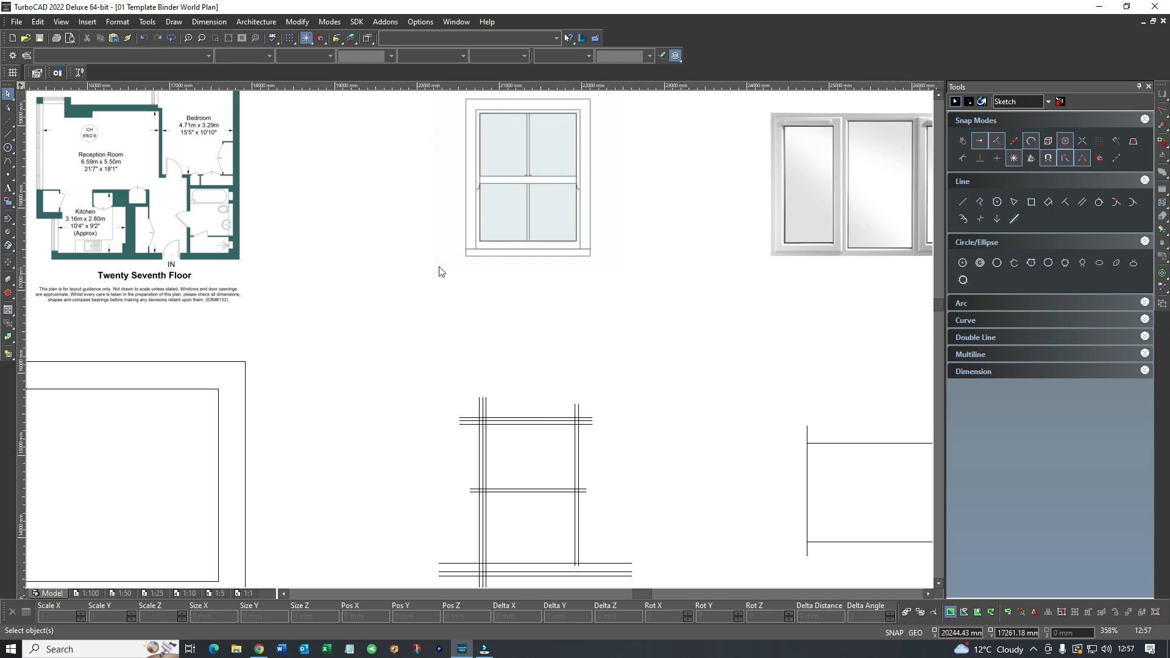
mouse_move(607, 139)
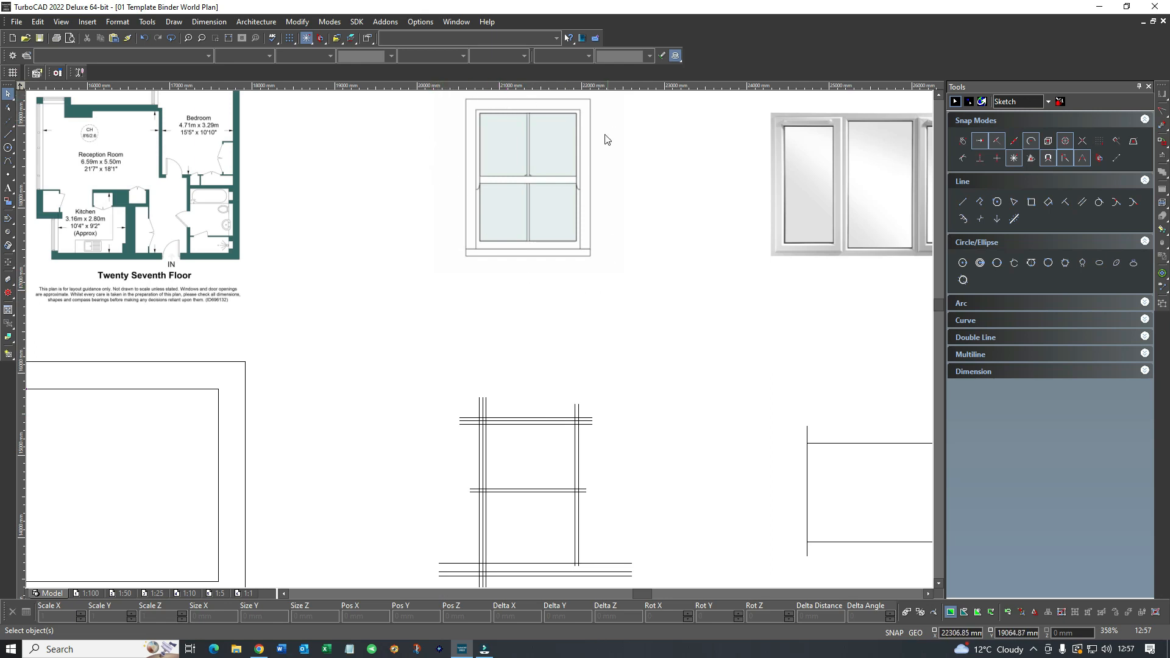
mouse_move(520, 268)
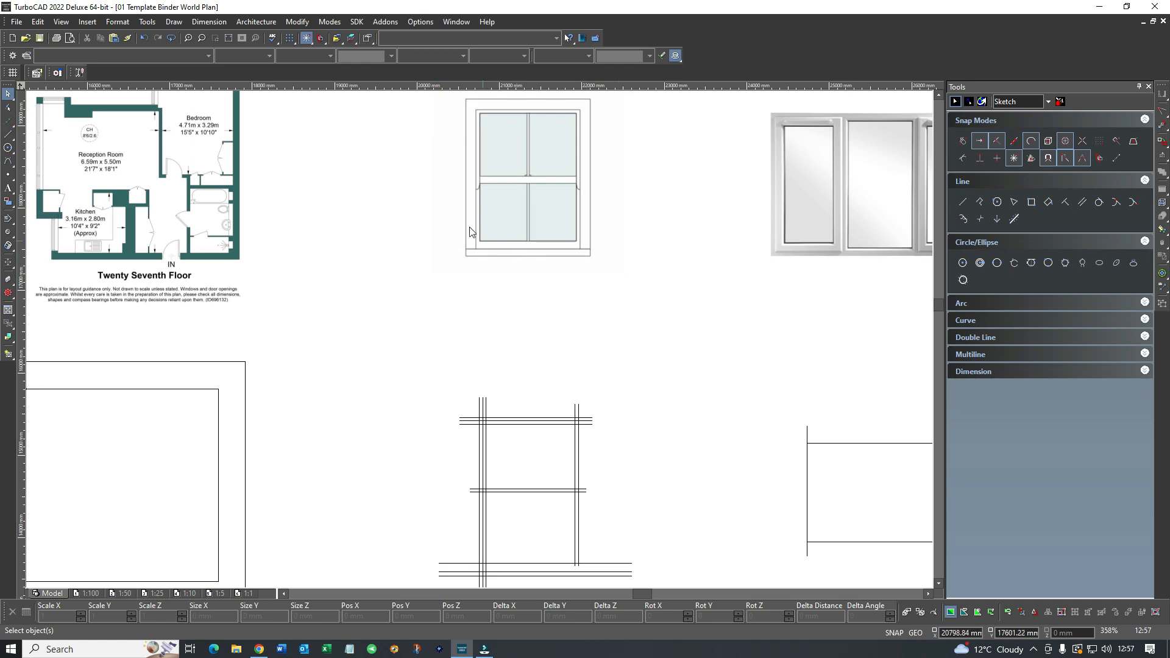
mouse_move(584, 138)
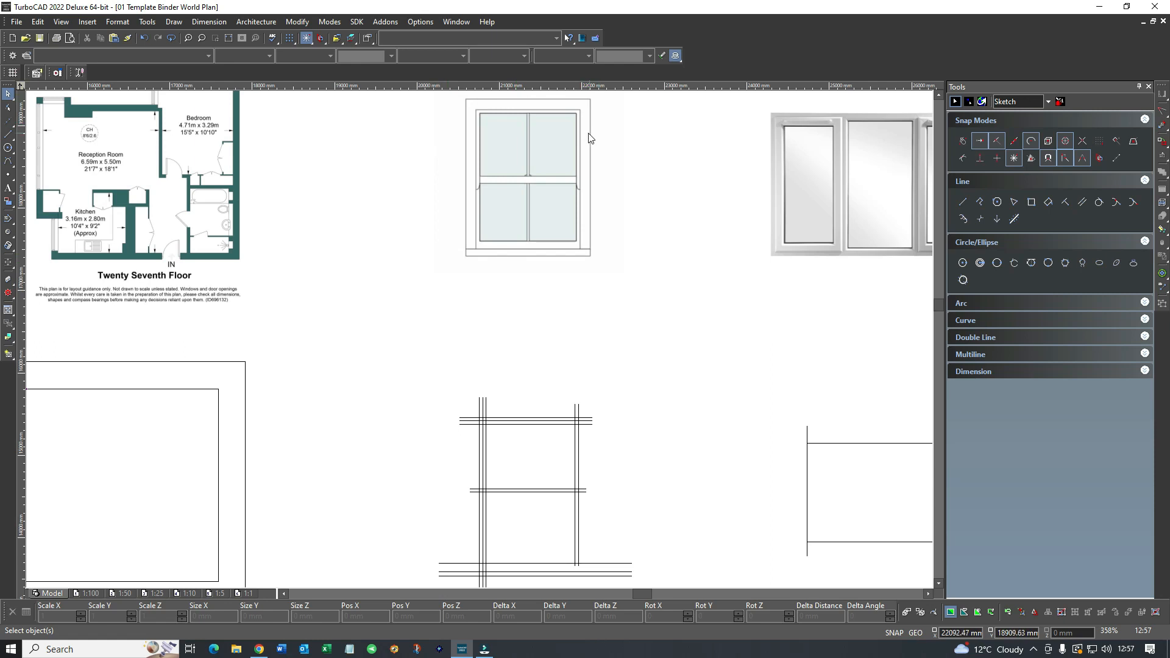
mouse_move(588, 138)
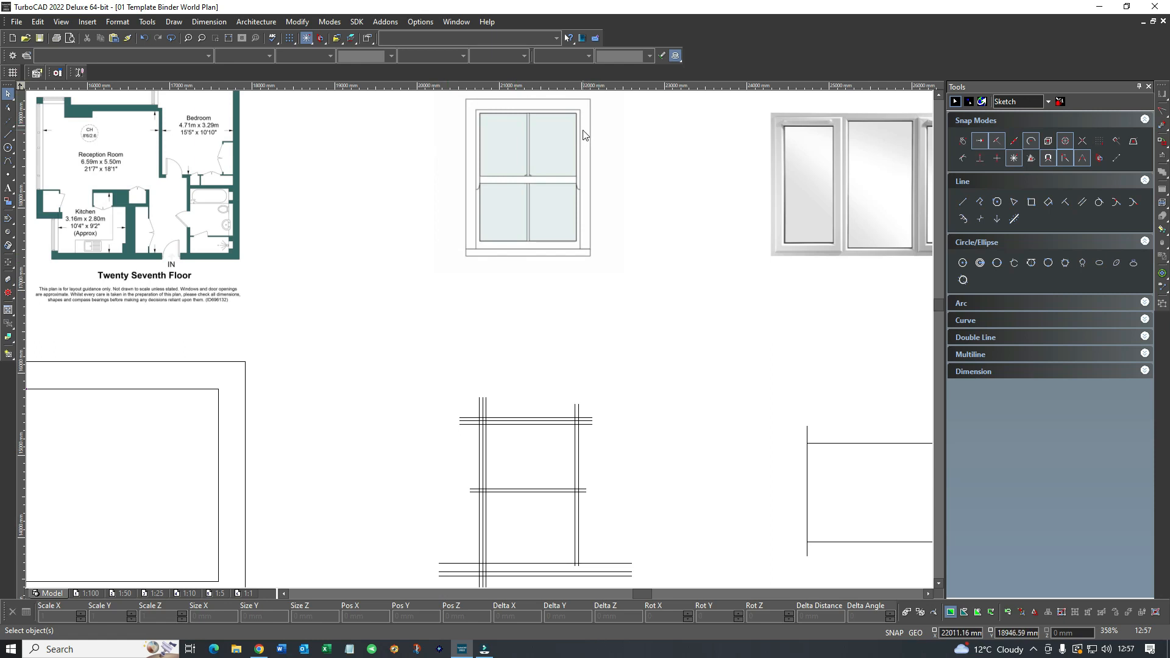
mouse_move(552, 426)
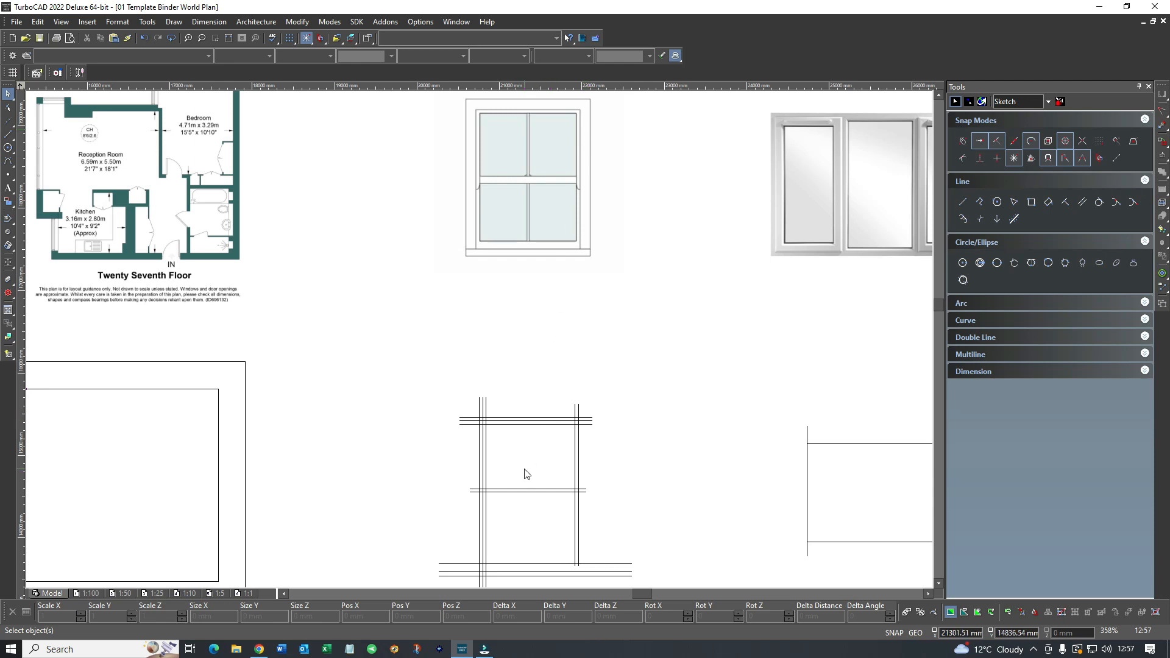
mouse_move(520, 488)
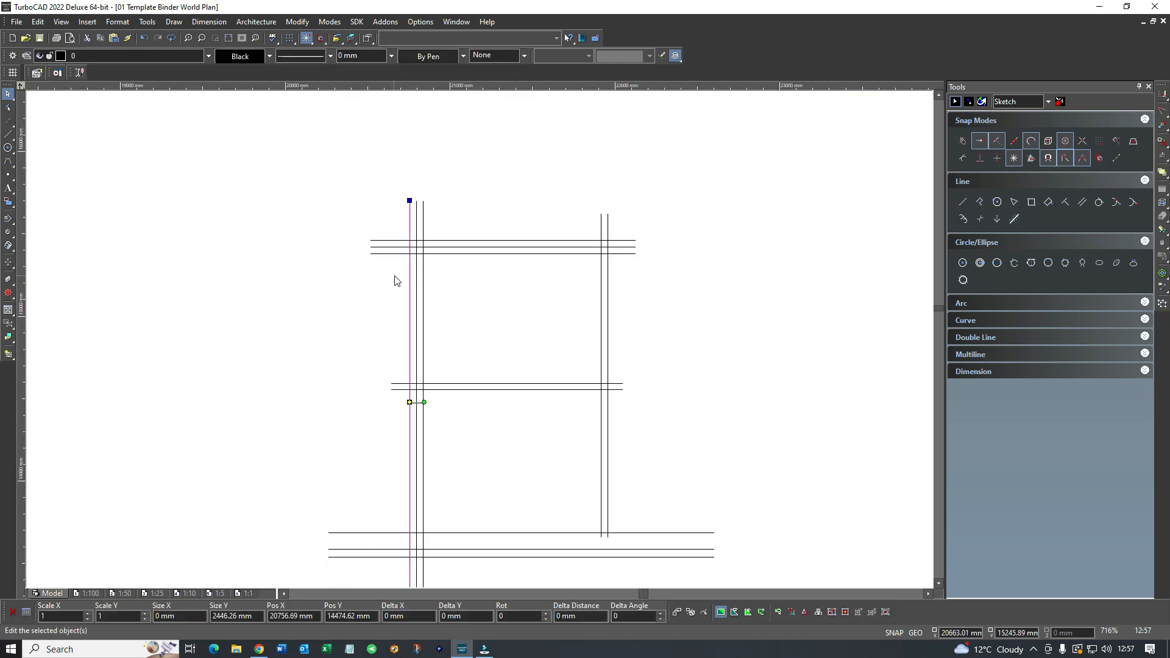
Place an offset Parallel Line copy beside the right upright of the line grid
click(410, 314)
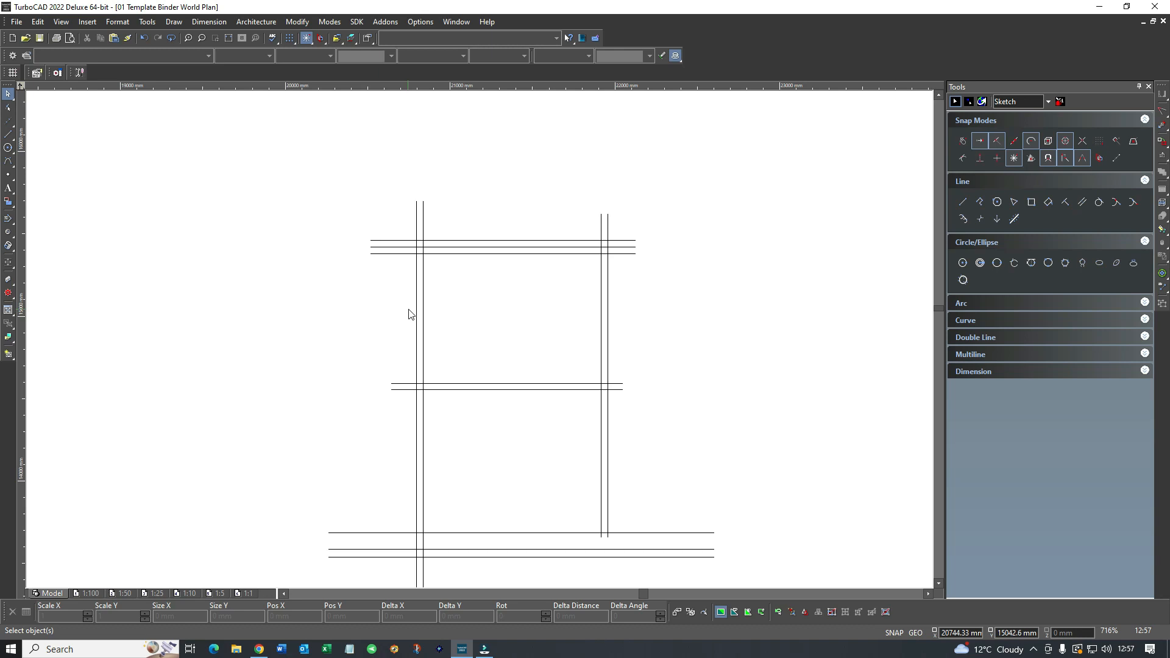
mouse_move(436, 348)
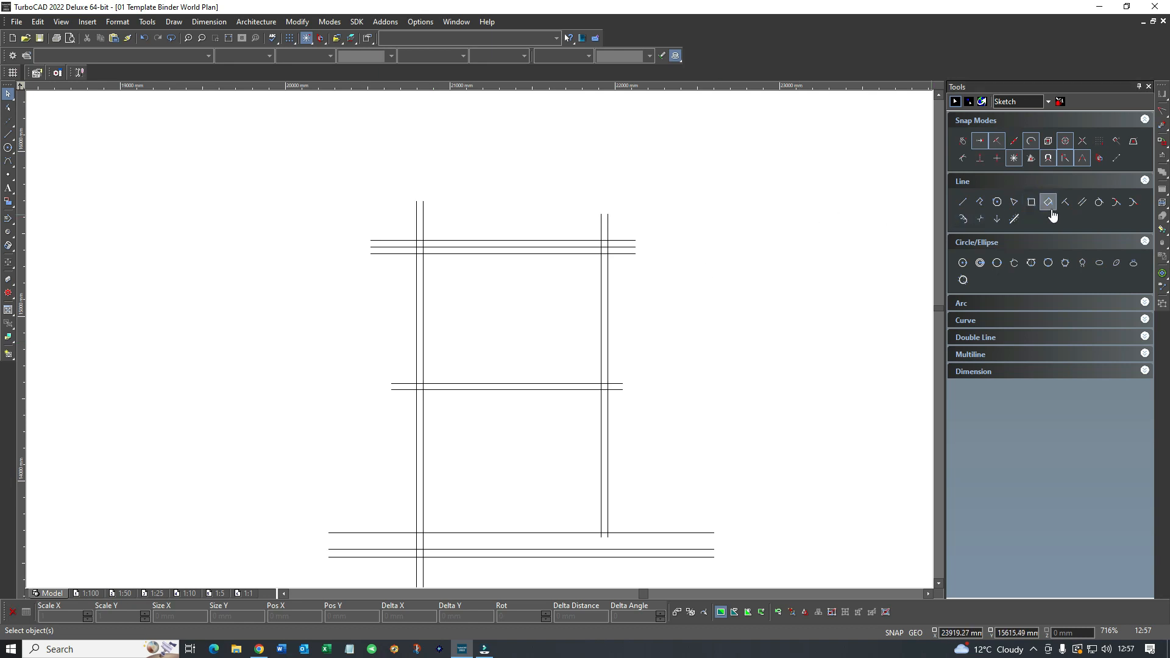
click(963, 201)
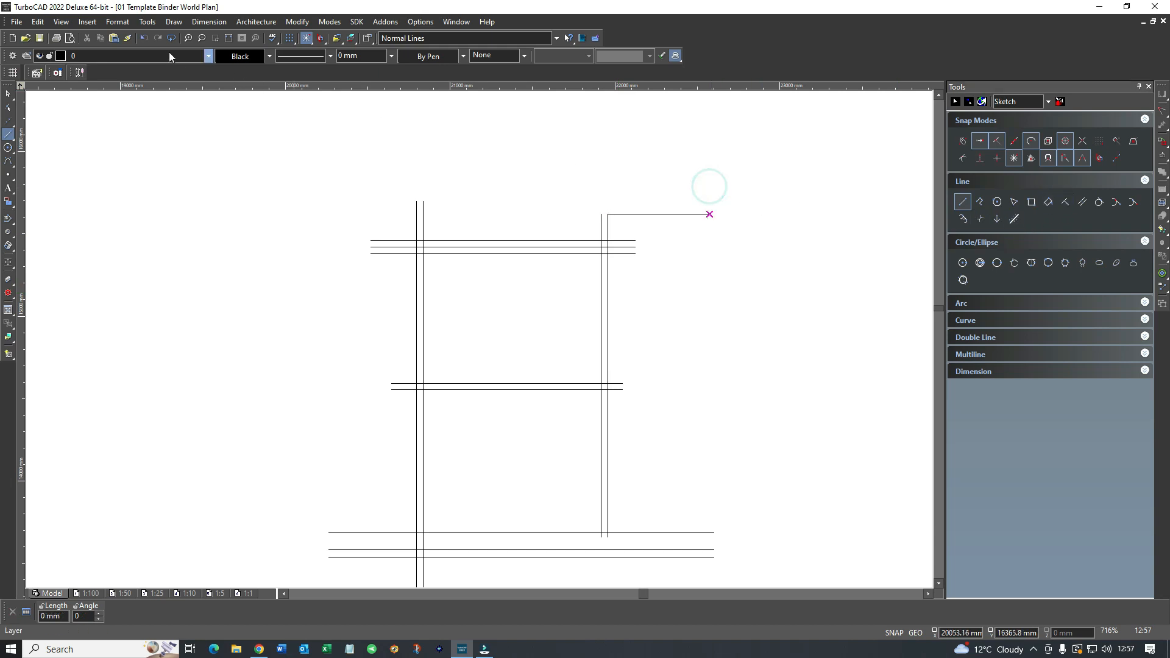
click(1082, 201)
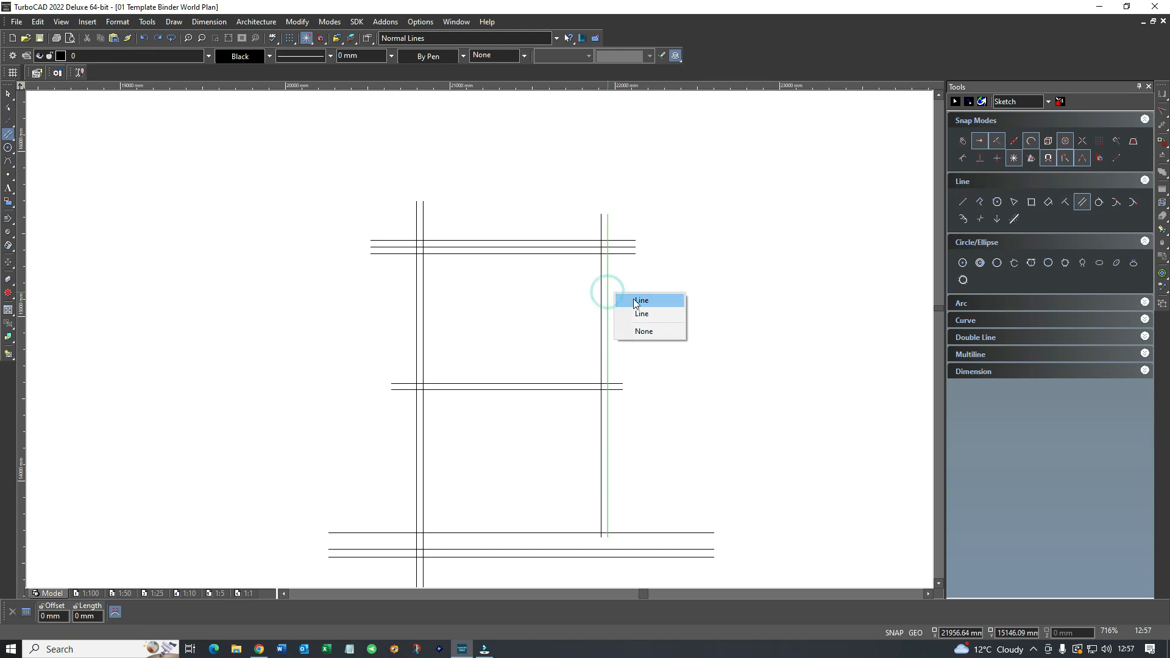
click(640, 301)
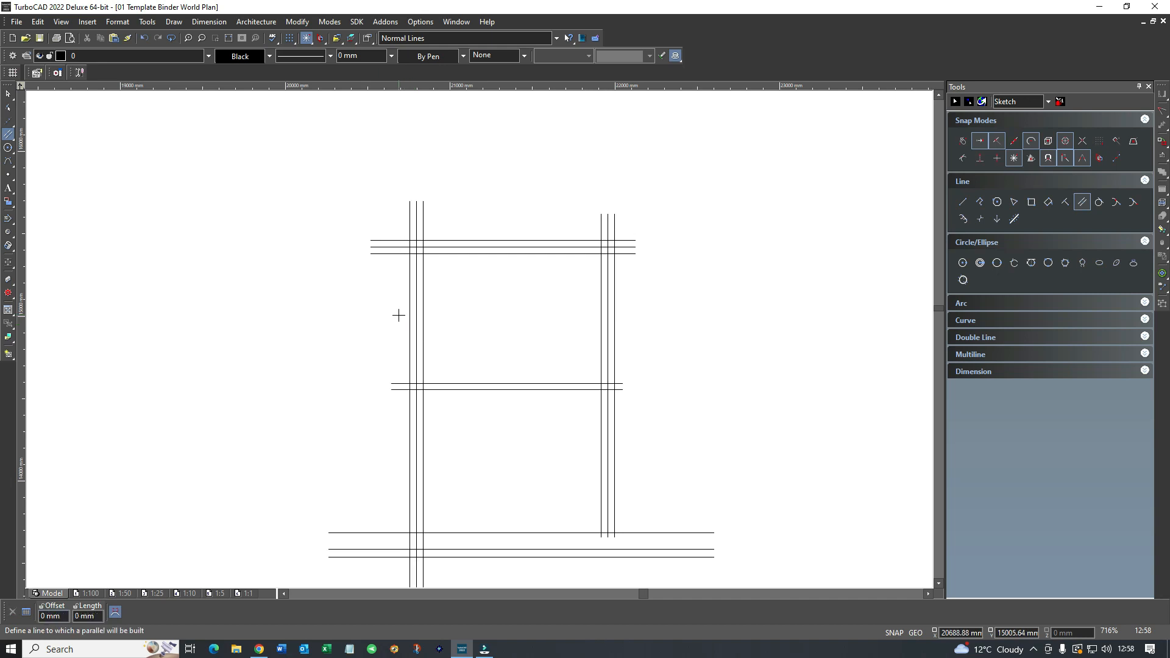
mouse_move(440, 304)
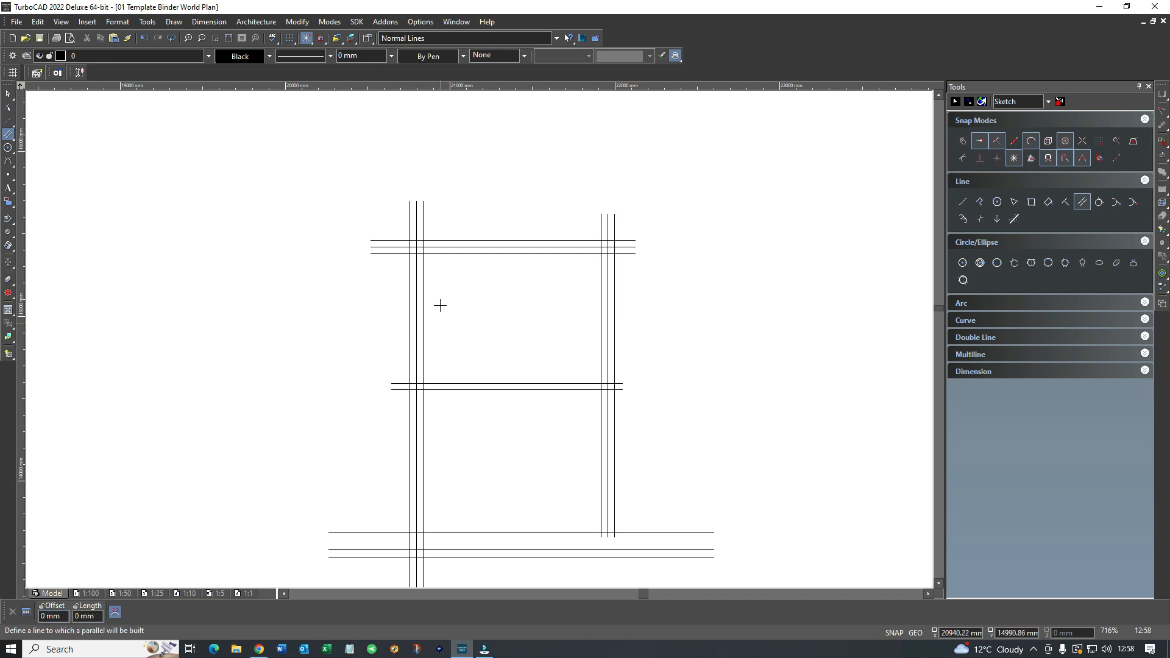
mouse_move(444, 273)
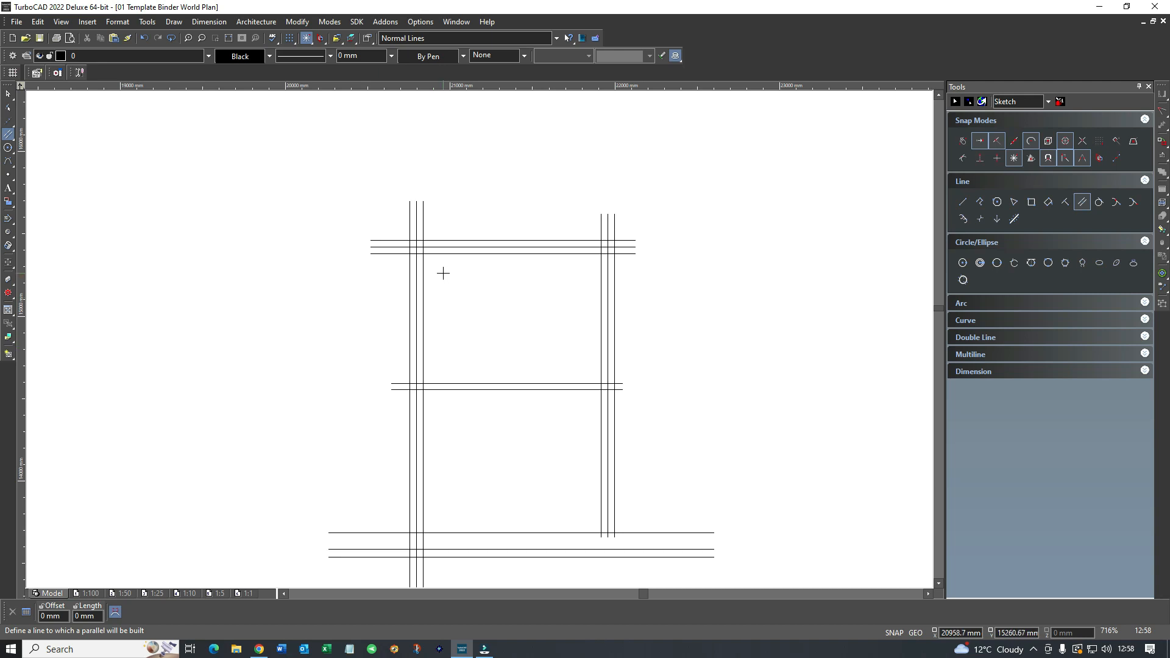
Join the sash frame corners with Meet 2 Lines and dismiss the same-polyline warning
right_click(444, 274)
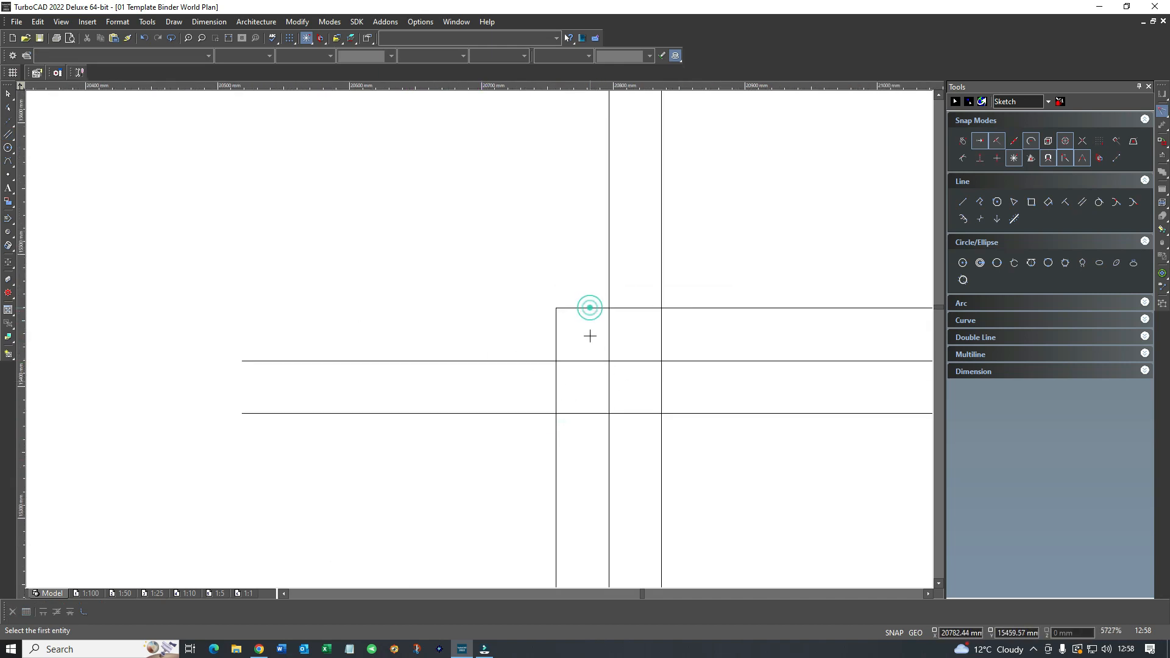
click(590, 308)
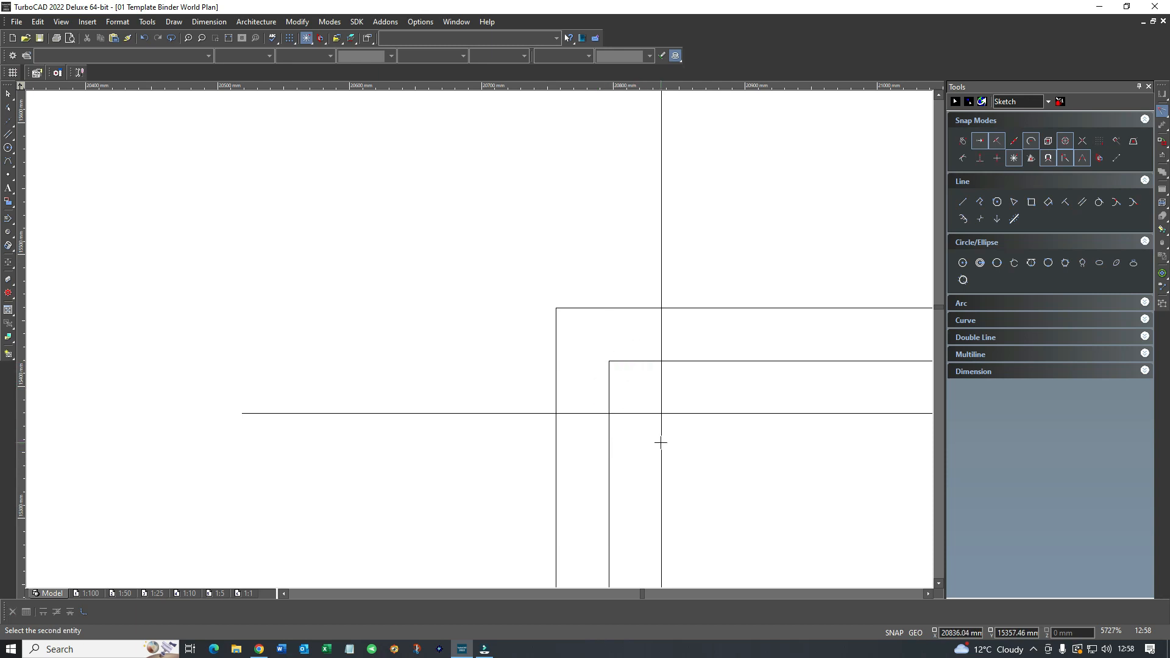
scroll(down, 3)
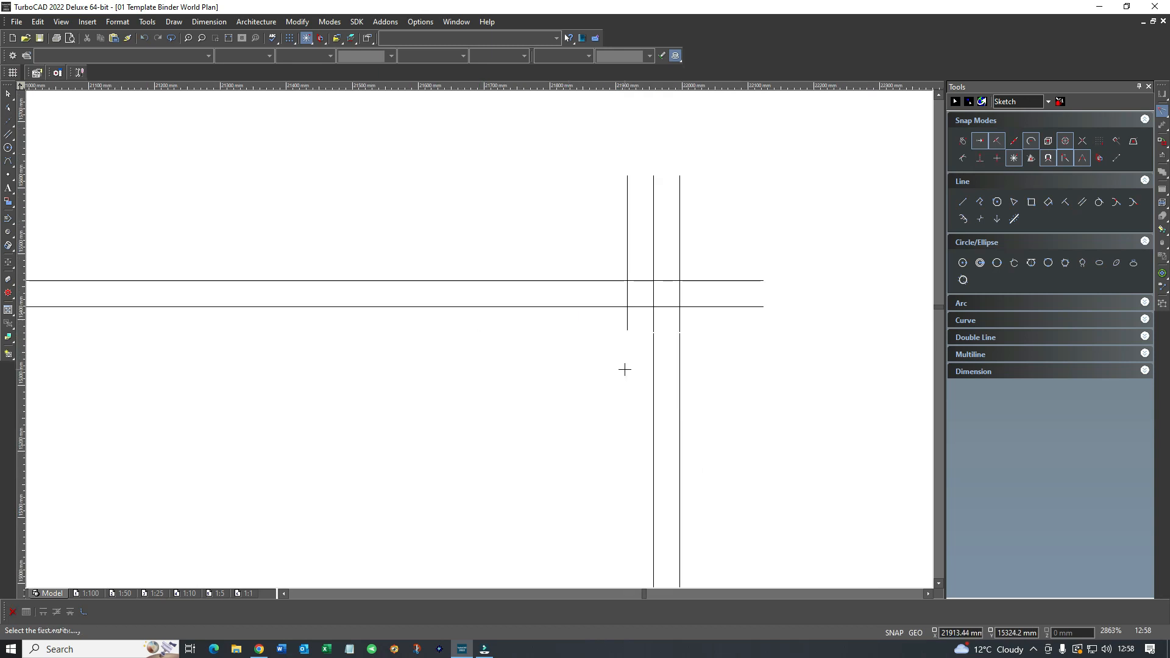
click(651, 338)
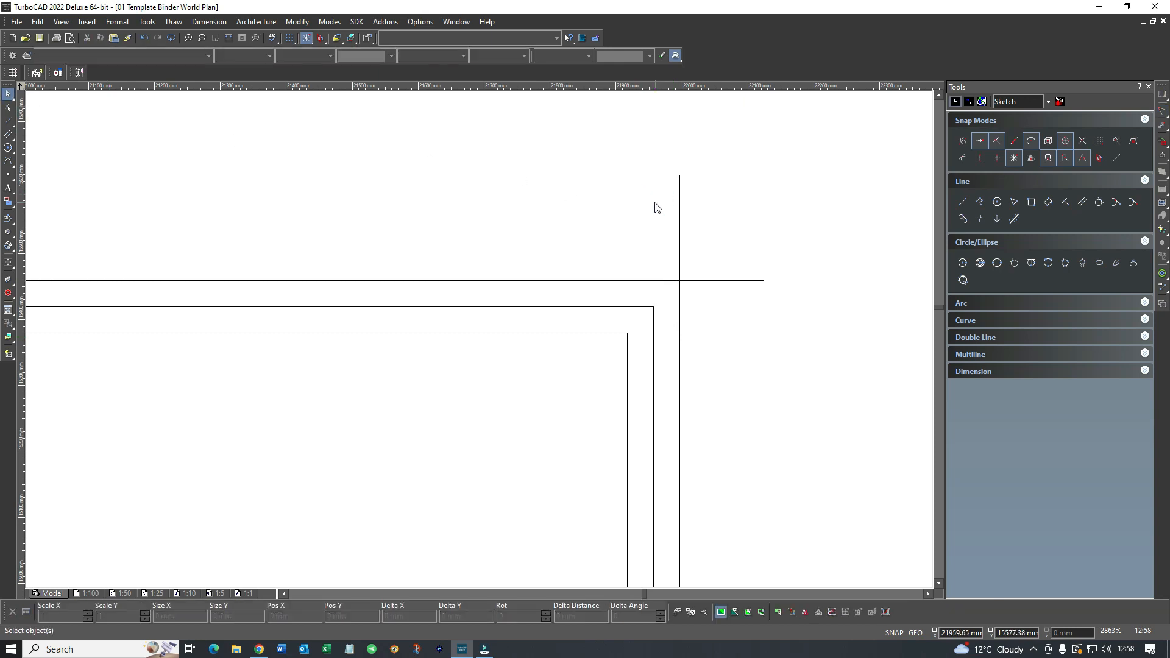
right_click(657, 207)
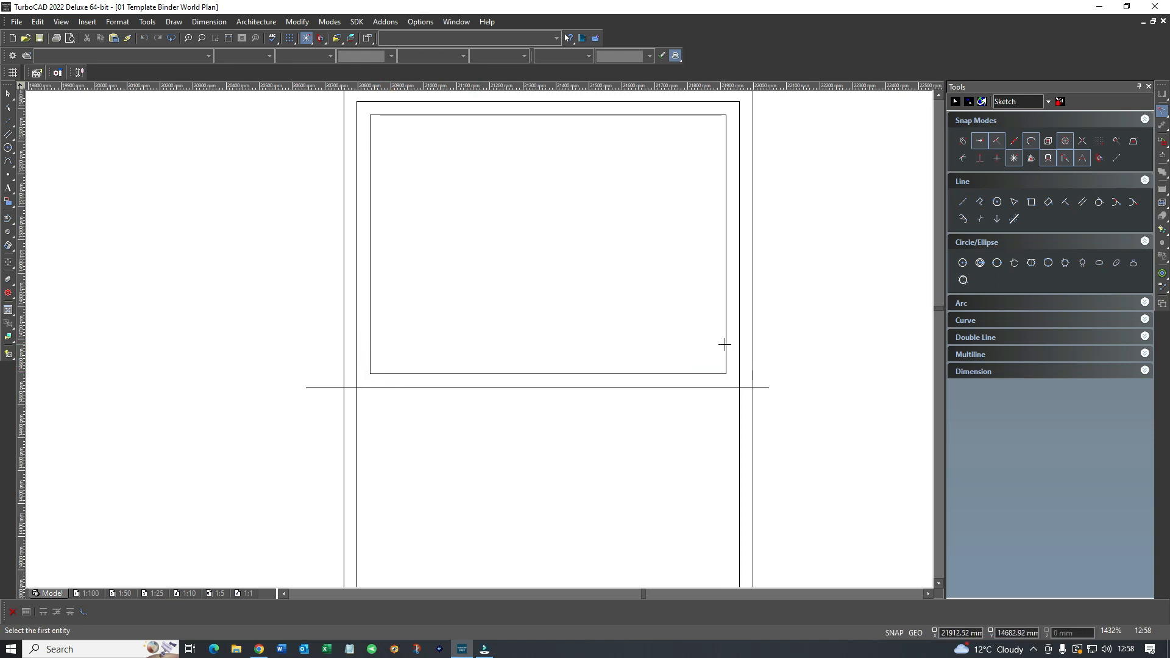
mouse_move(359, 413)
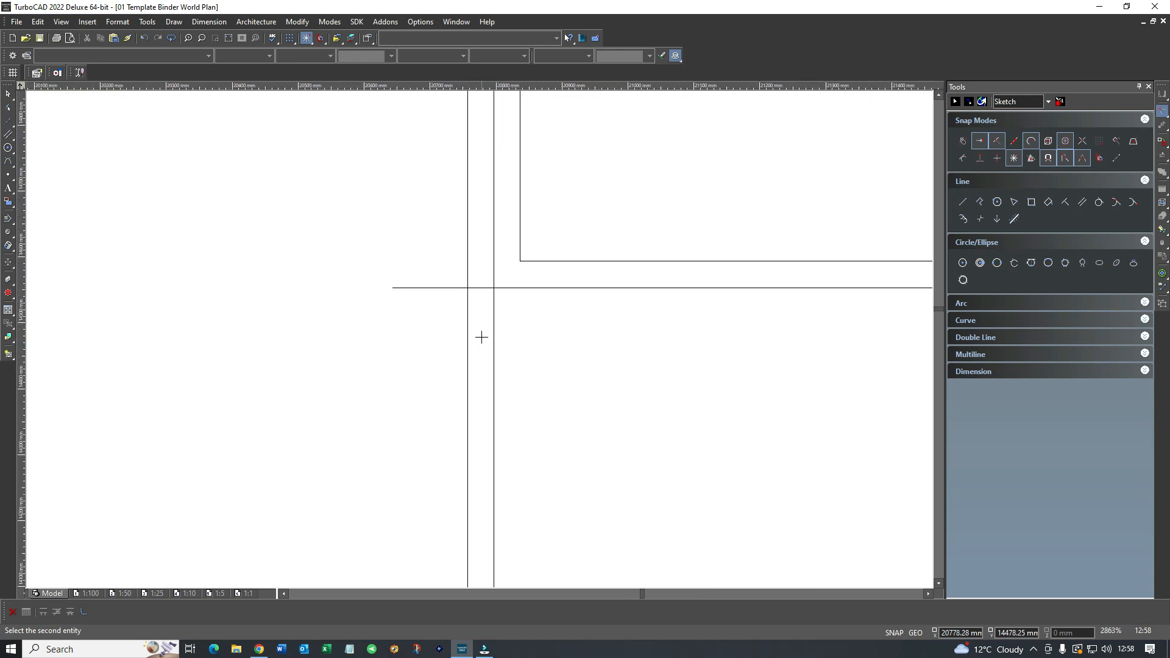
click(482, 336)
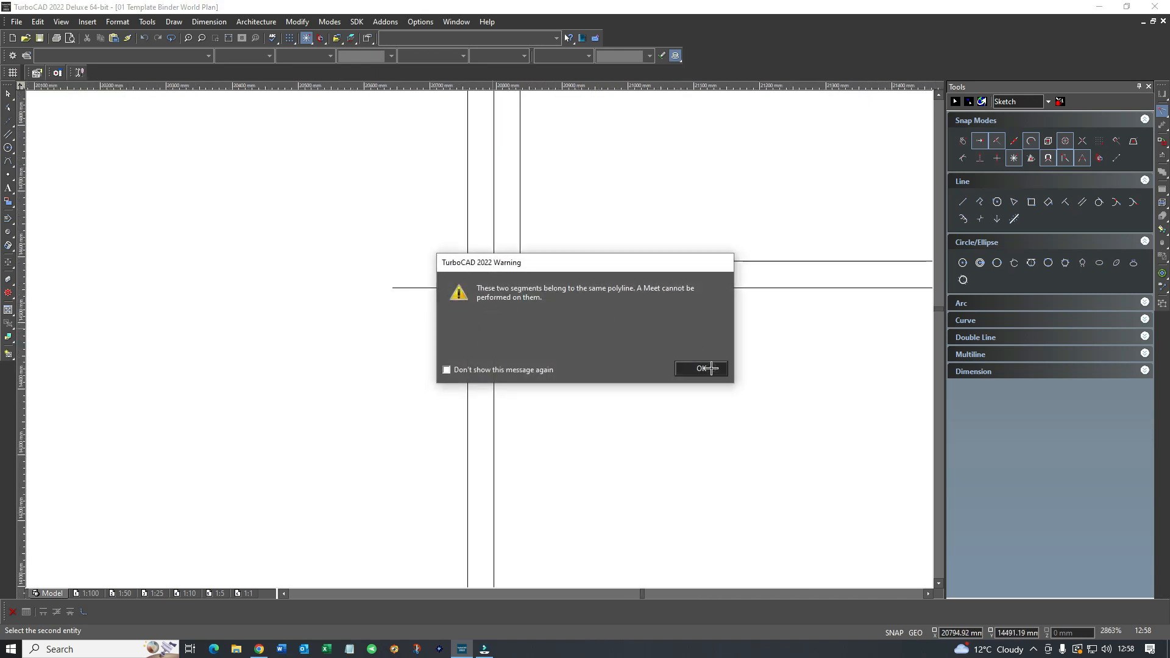
click(701, 368)
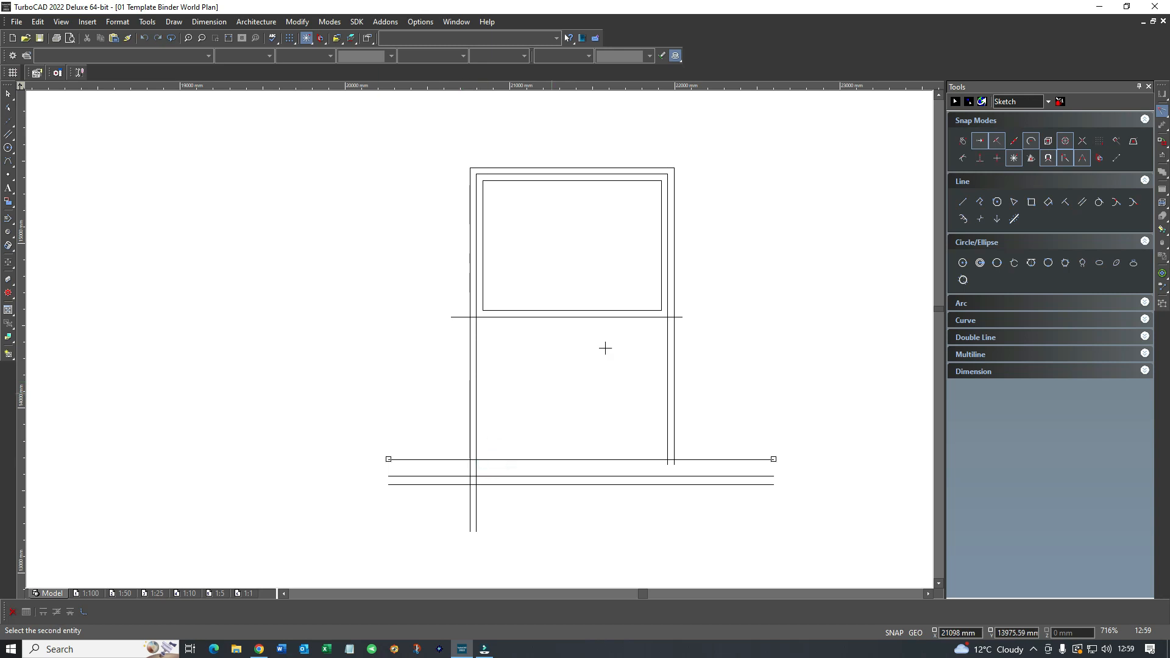
Draw the lower sash's bottom rail and join the bottom corners, dismissing the snap warning
click(963, 201)
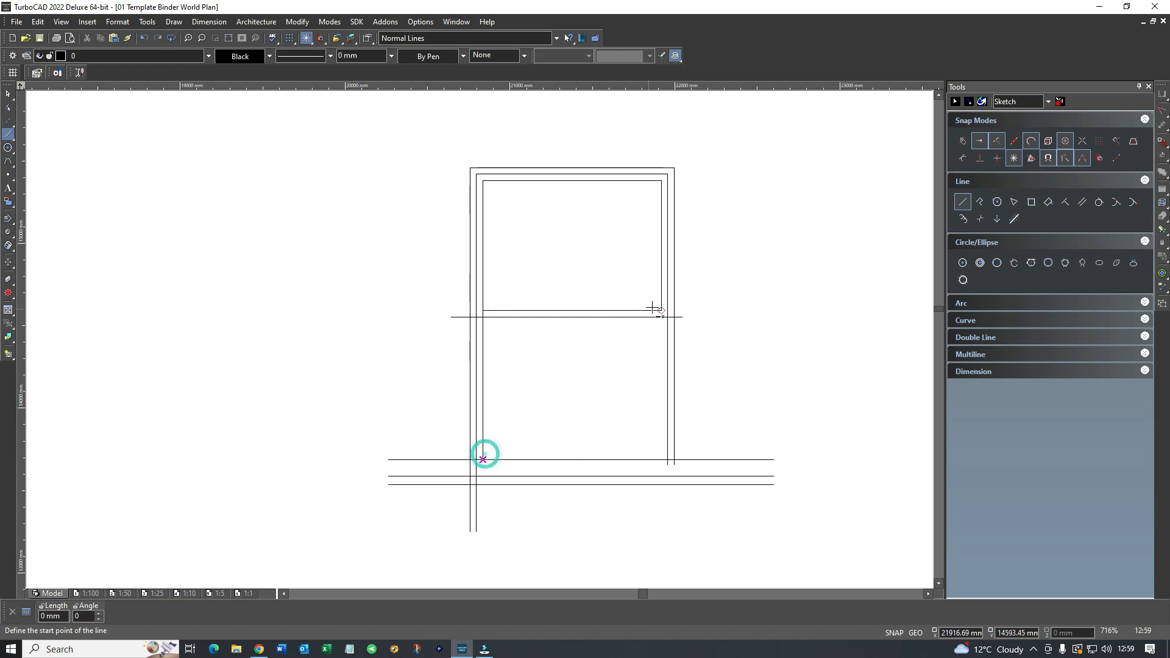
mouse_move(640, 447)
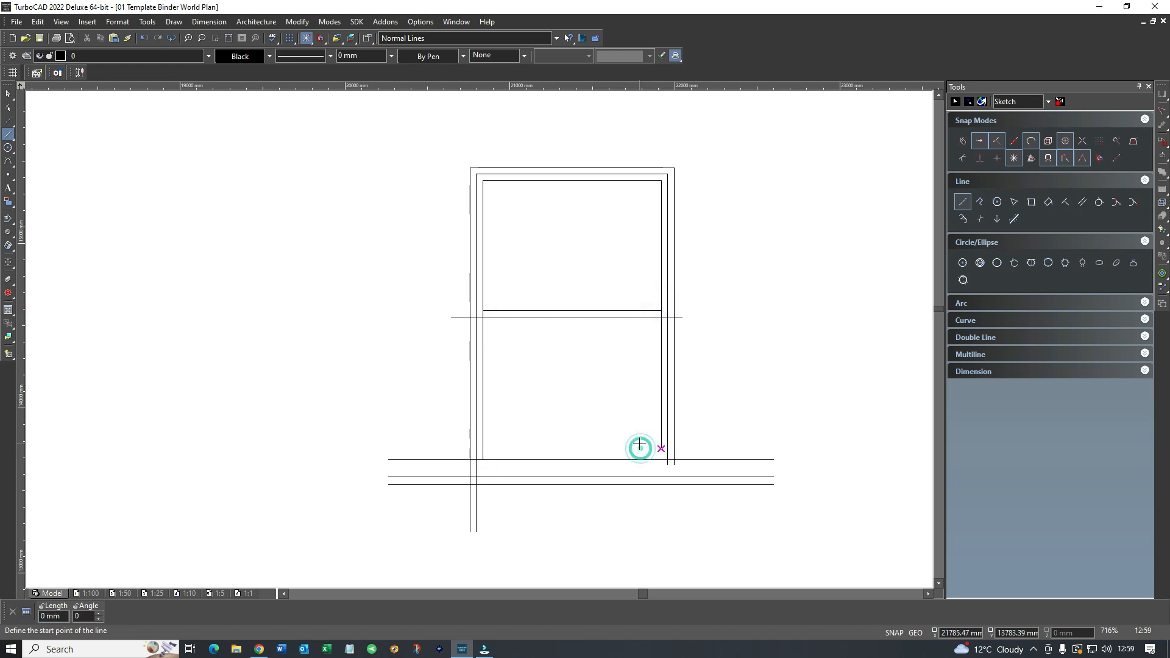
click(1080, 202)
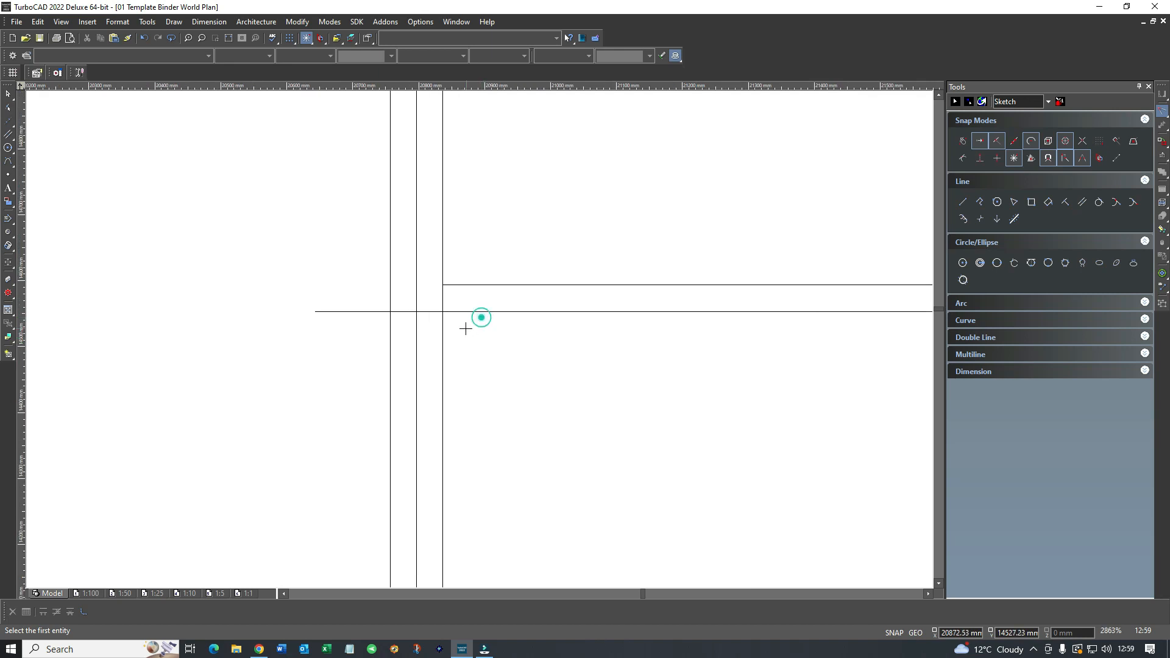
scroll(down, 3)
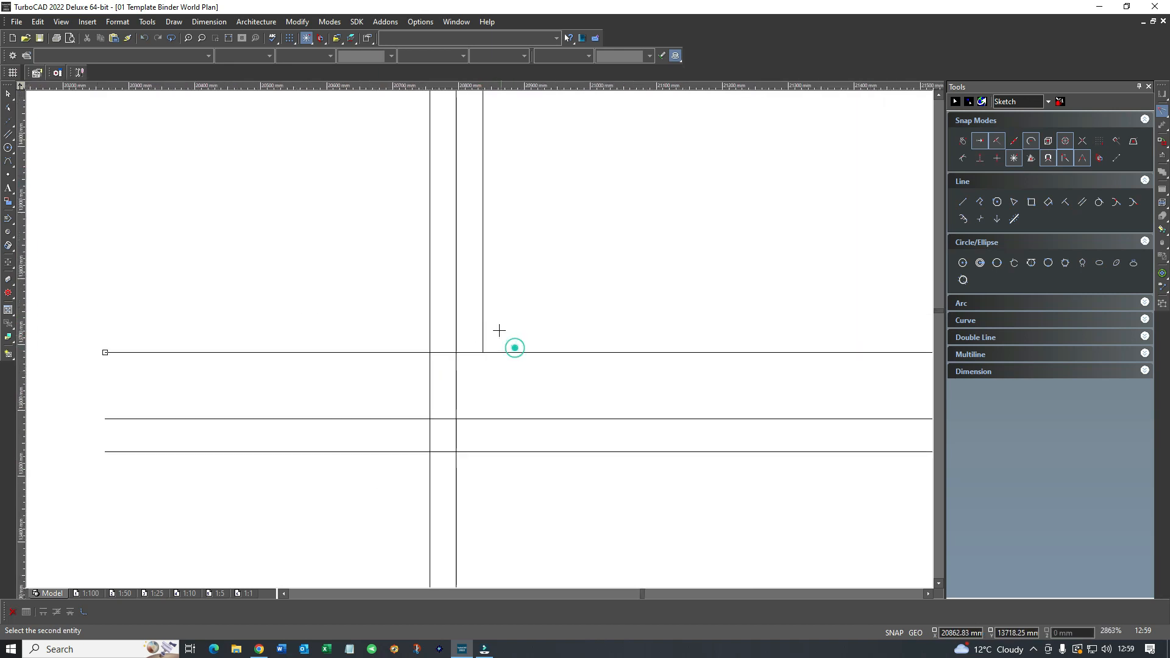
click(514, 347)
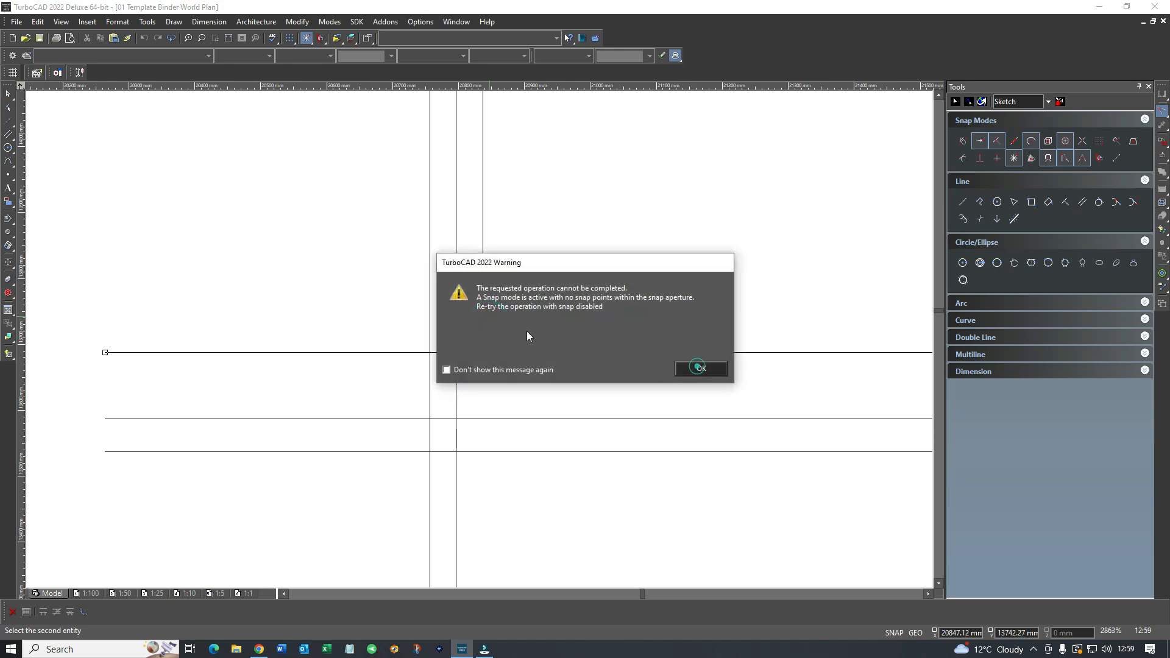
click(700, 368)
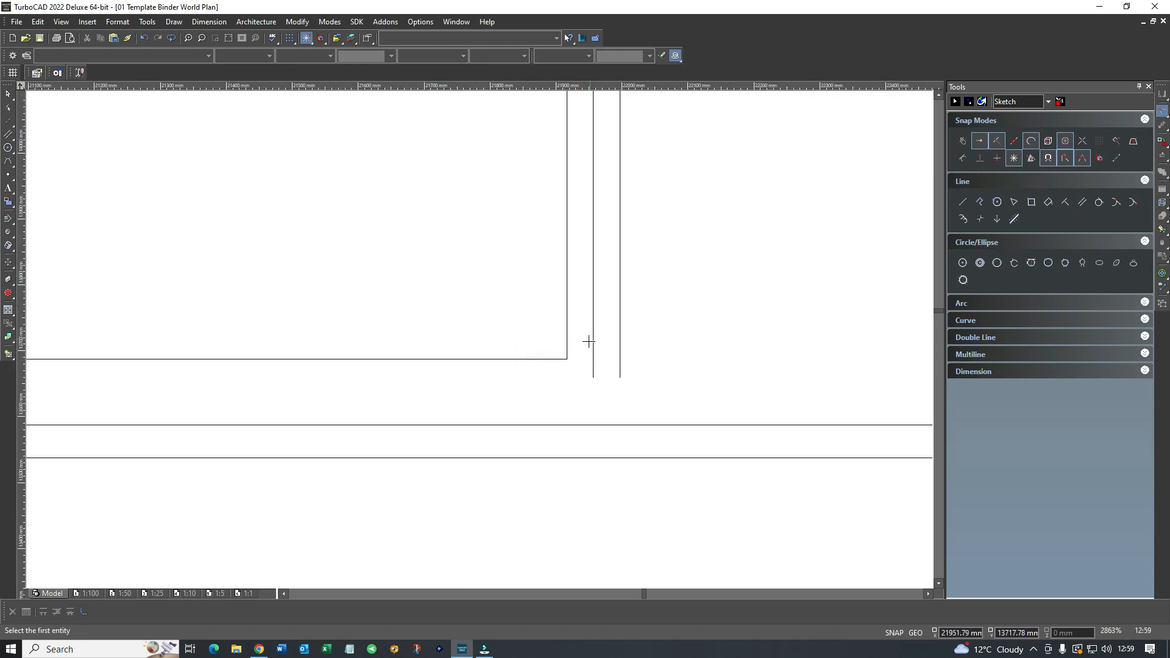
scroll(down, 3)
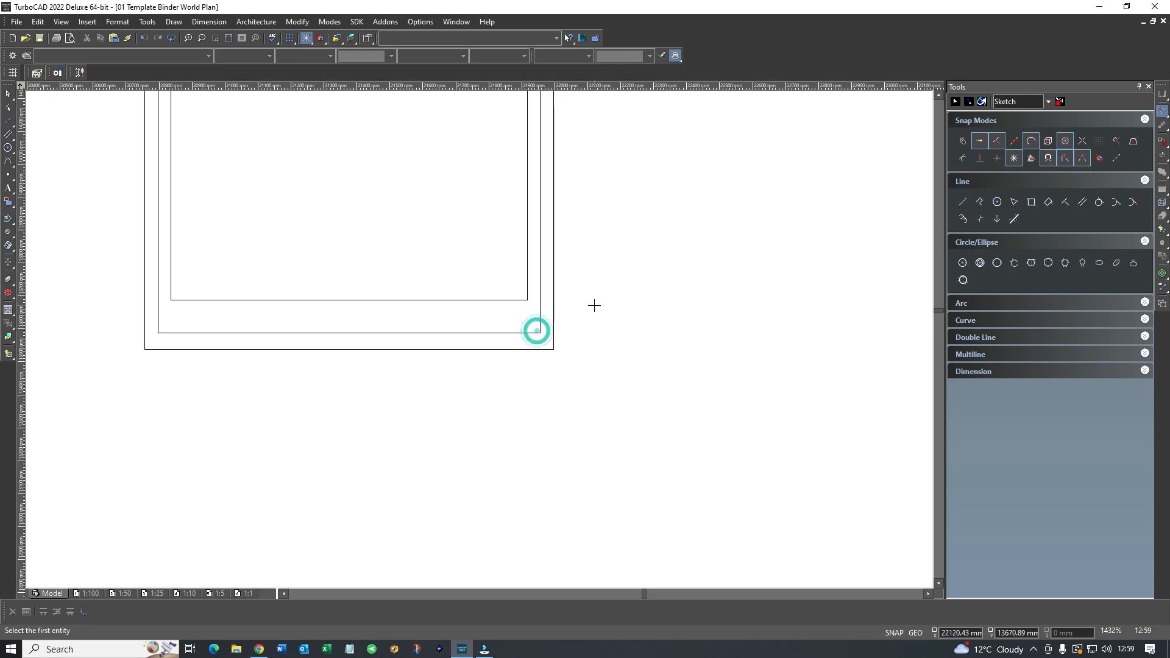
mouse_move(334, 342)
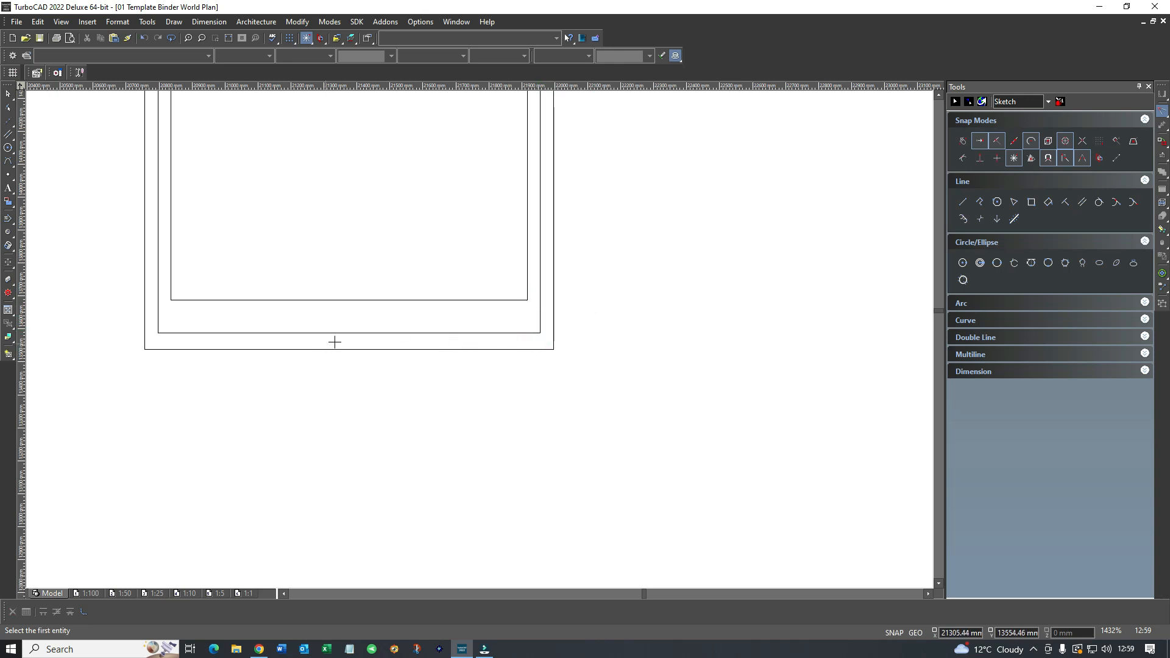
Extend the remaining short lines to the frame edge with Line Length, completing the sash outlines
click(963, 201)
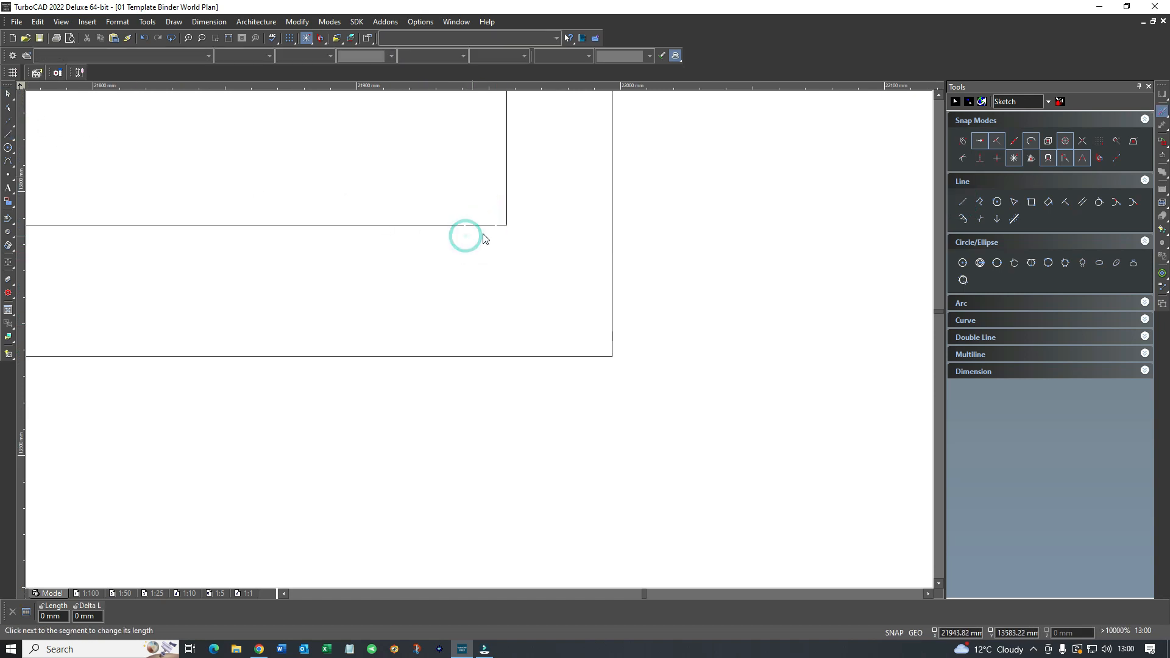
click(665, 218)
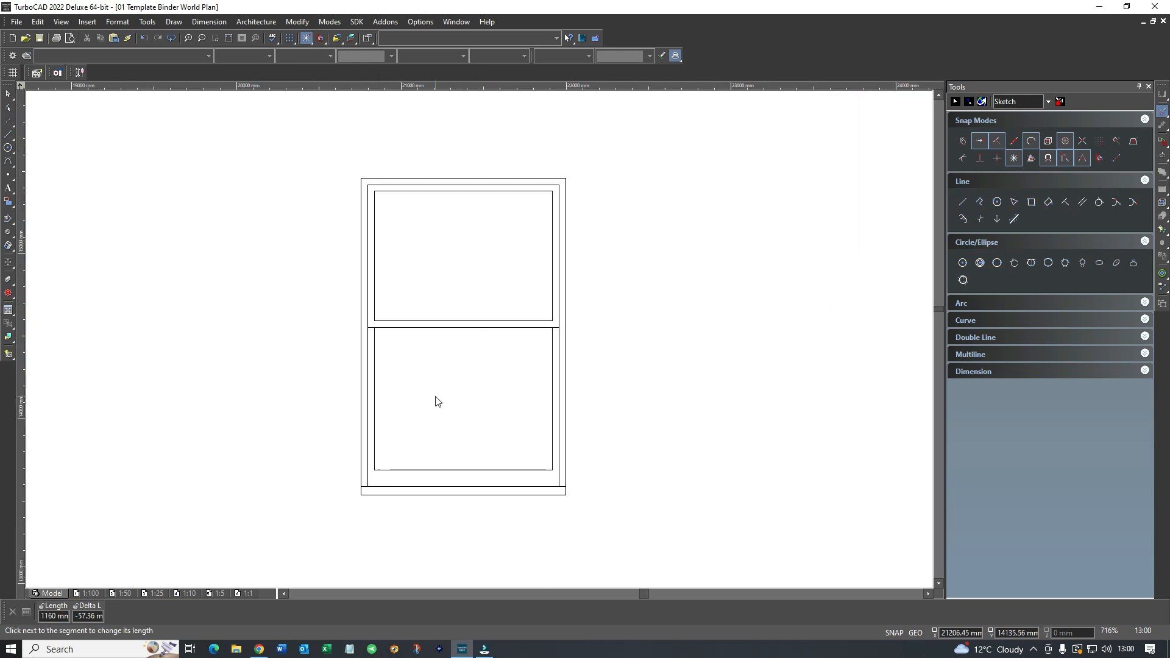
right_click(437, 401)
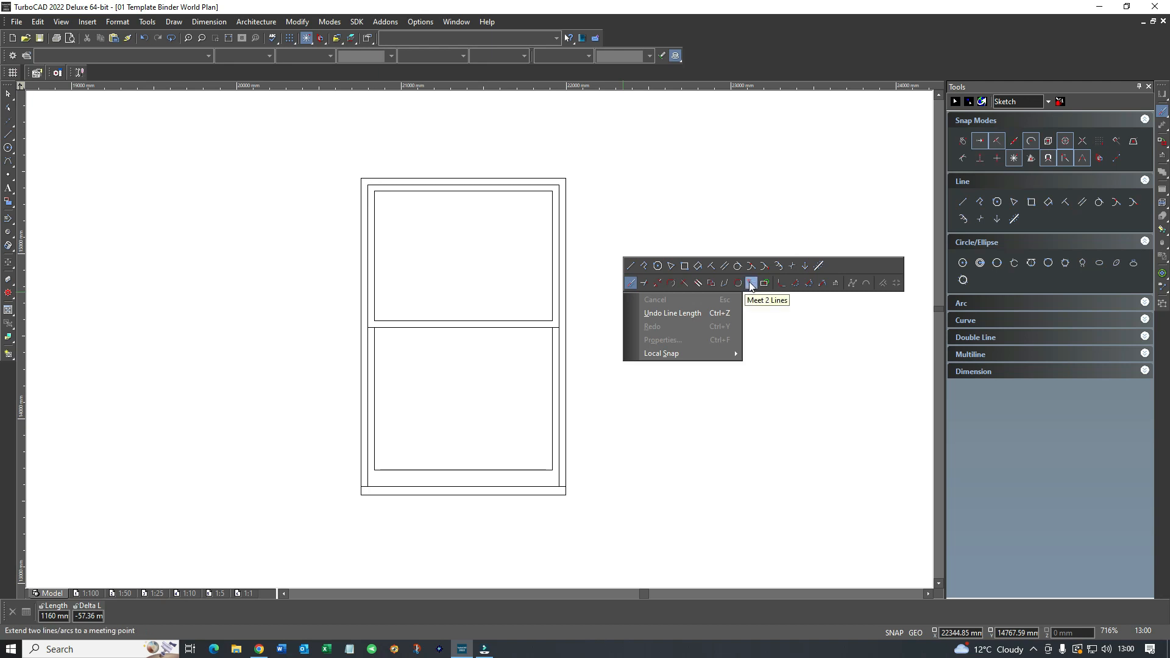
mouse_move(631, 282)
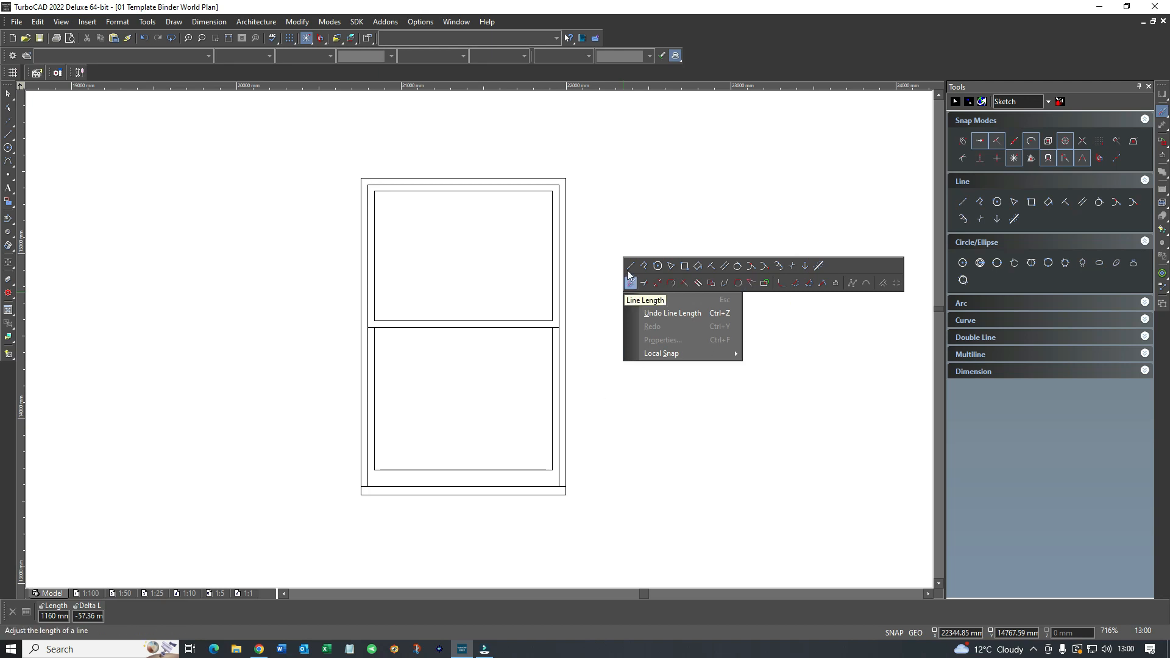
Lay out crossing horizontal and vertical lines for the casement frame corner beside the sash window
click(644, 300)
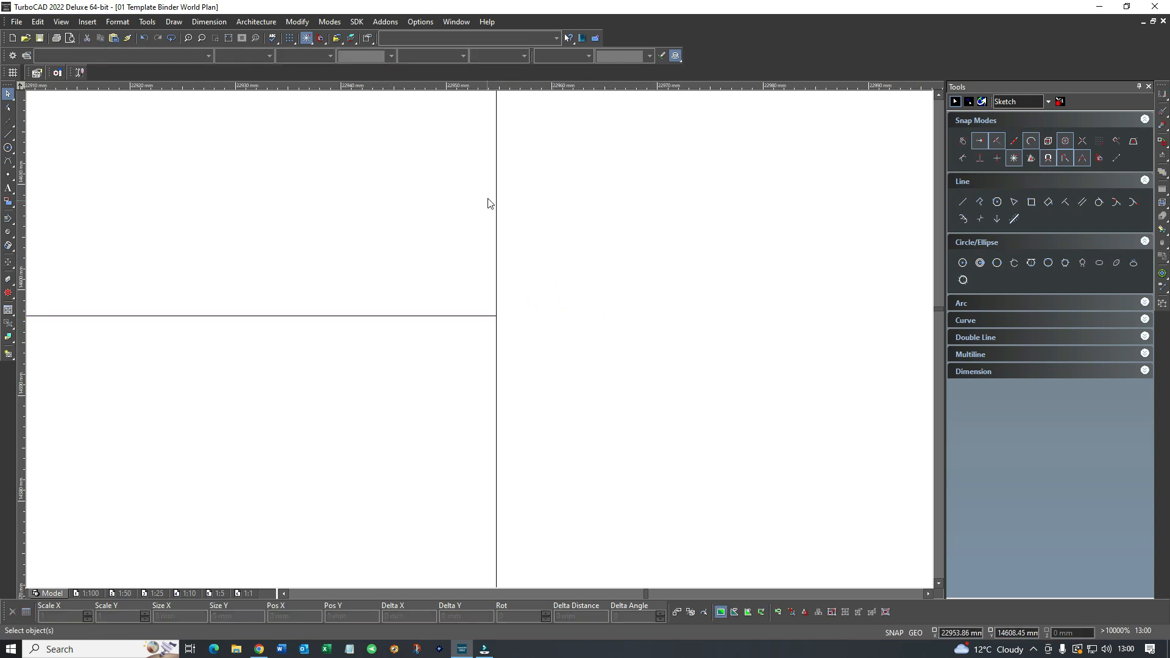
click(477, 131)
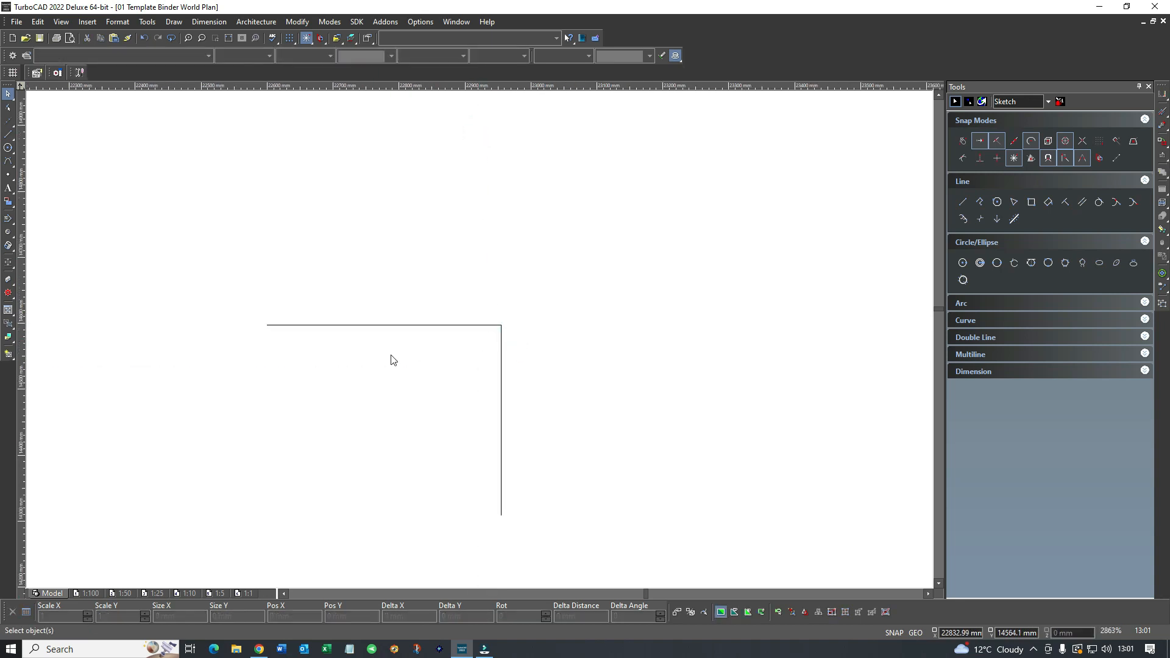
click(963, 202)
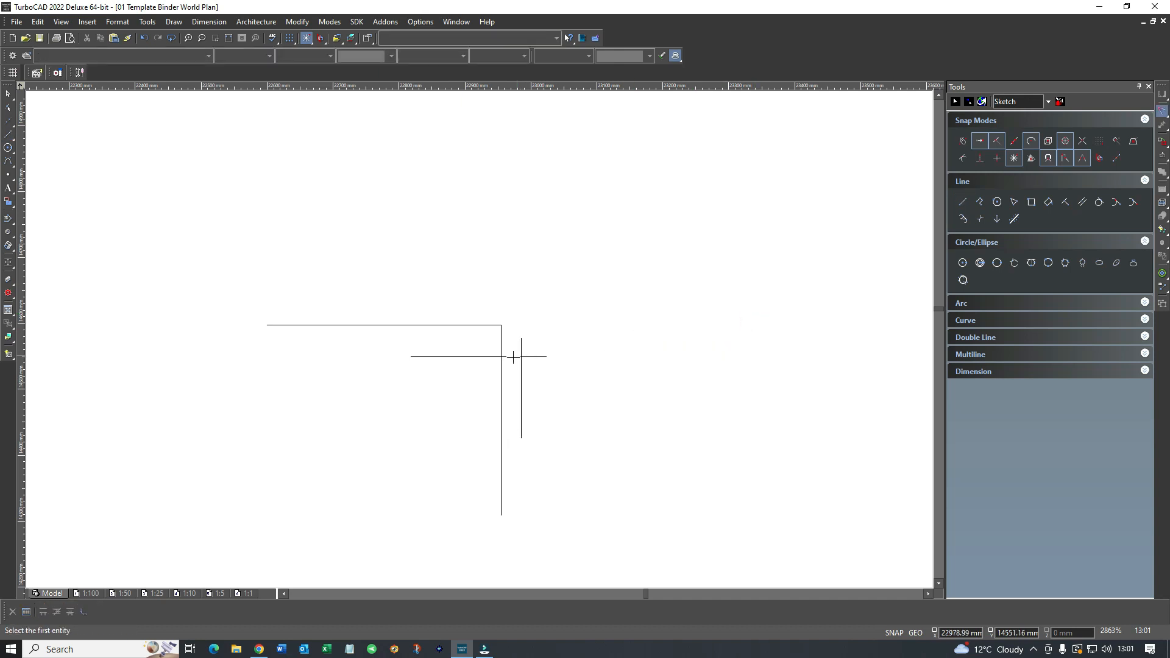
mouse_move(533, 357)
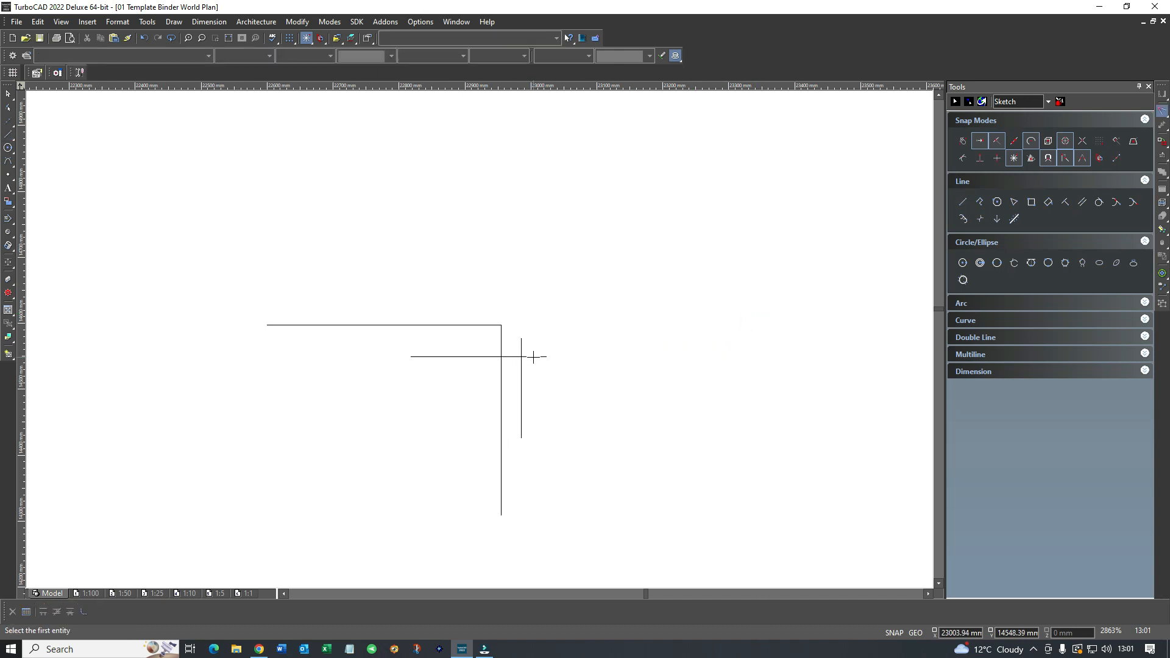
mouse_move(479, 339)
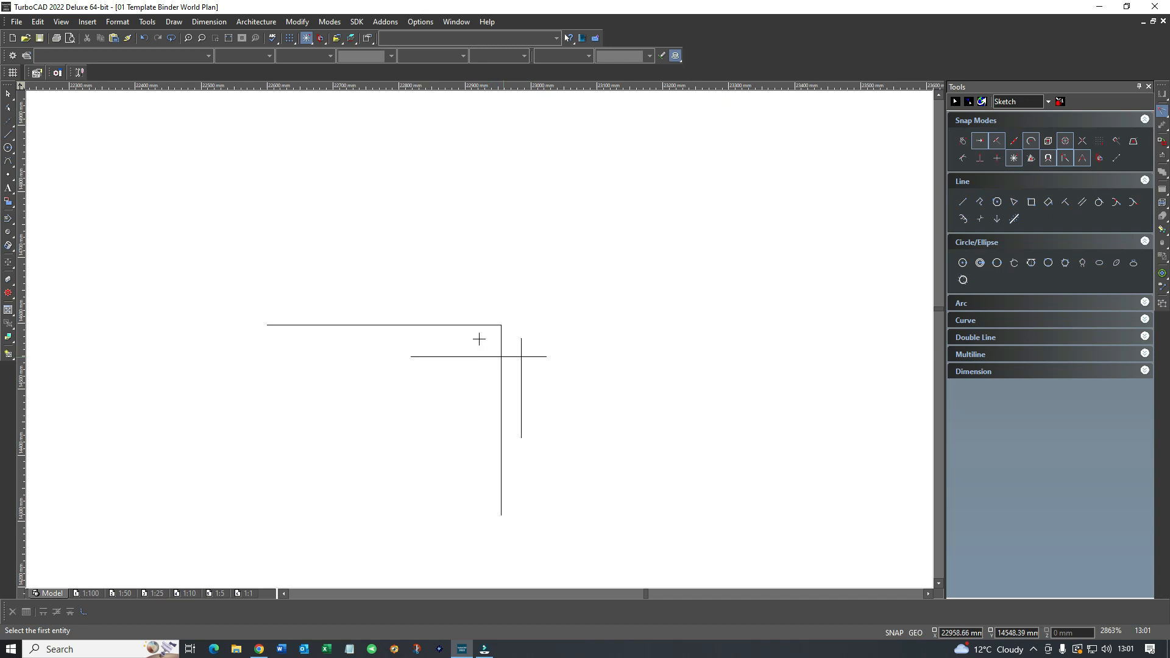
scroll(up, 3)
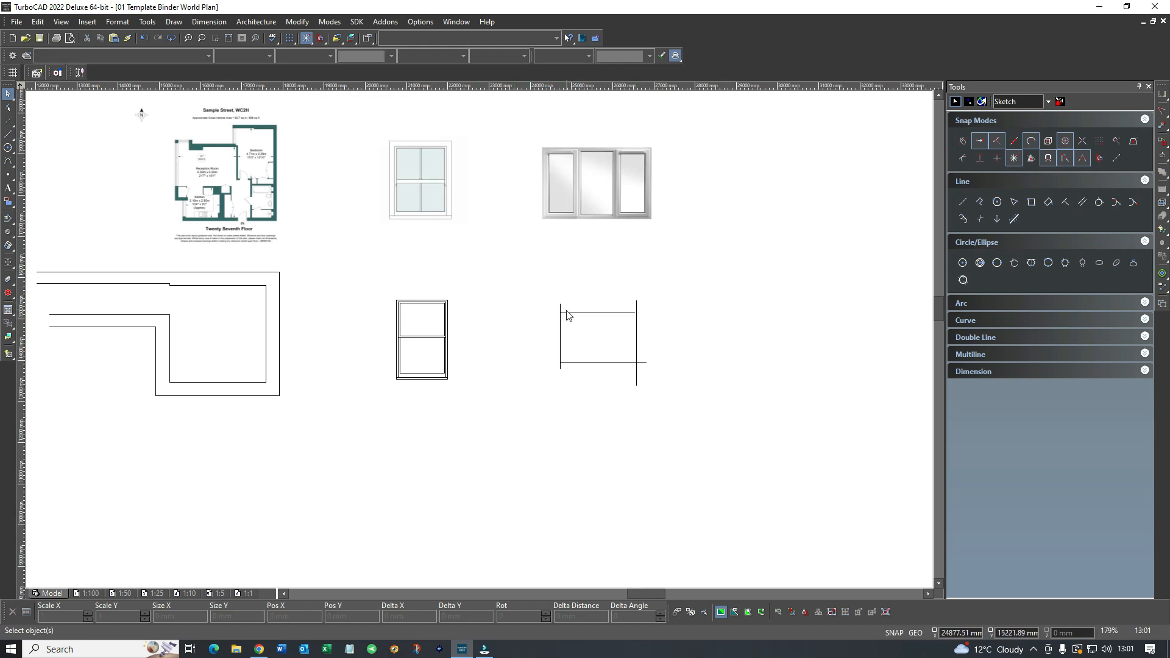
mouse_move(587, 319)
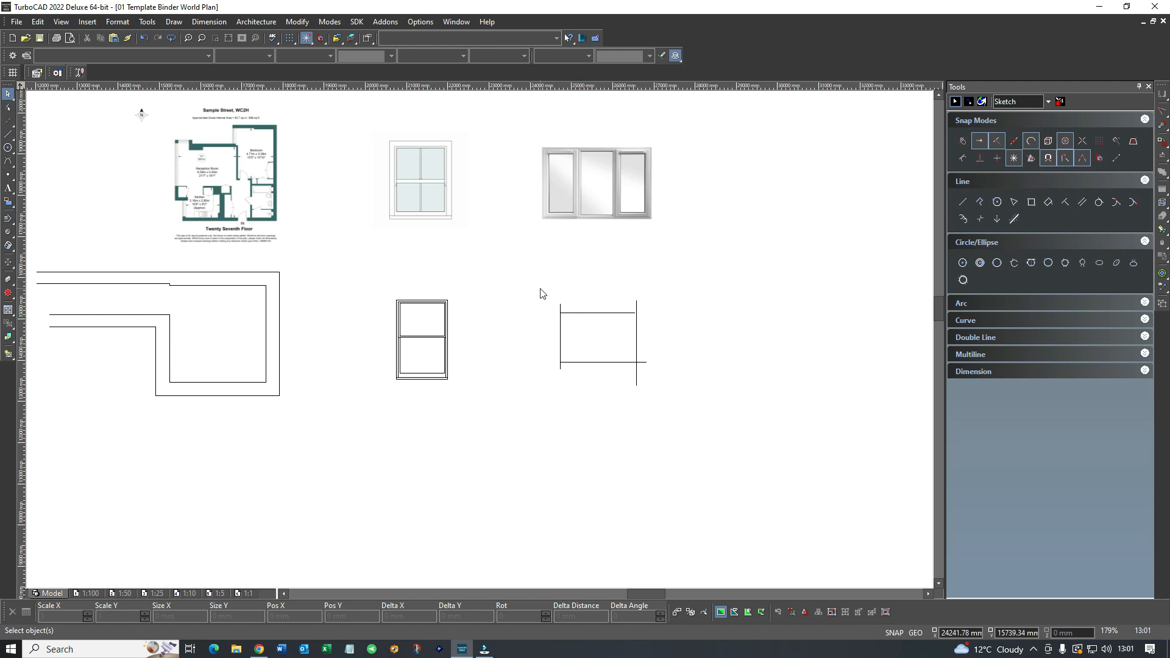
mouse_move(592, 321)
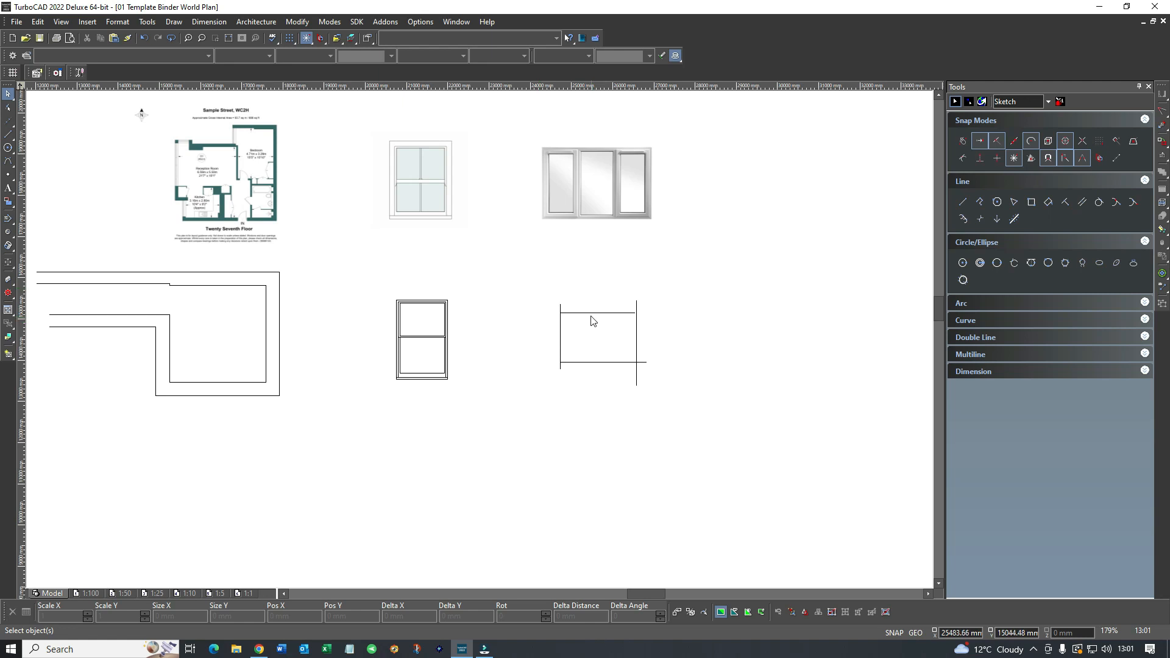
Square the four crossing casement lines into one closed rectangle with Meet 2 Lines
right_click(593, 321)
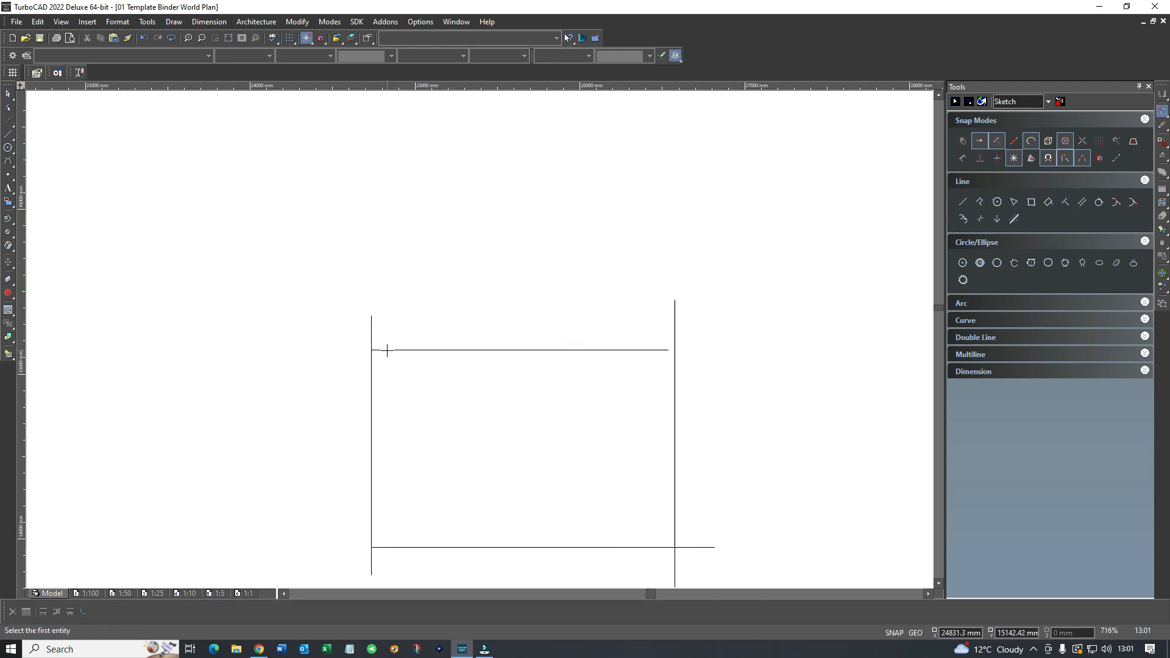
click(523, 349)
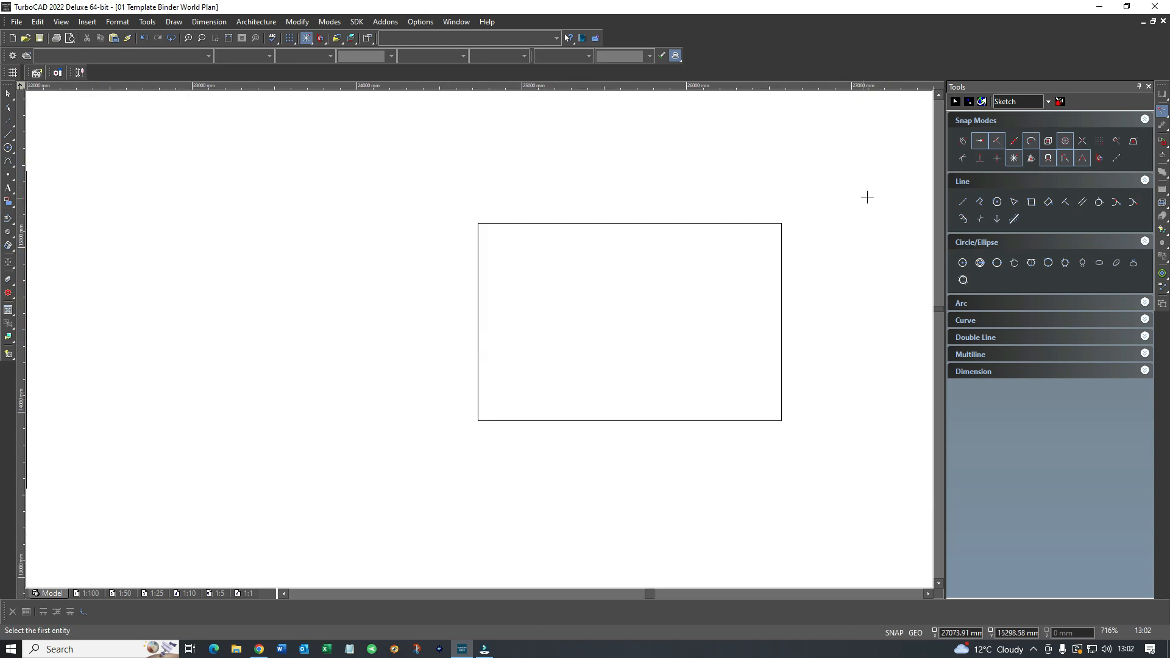
mouse_move(1082, 201)
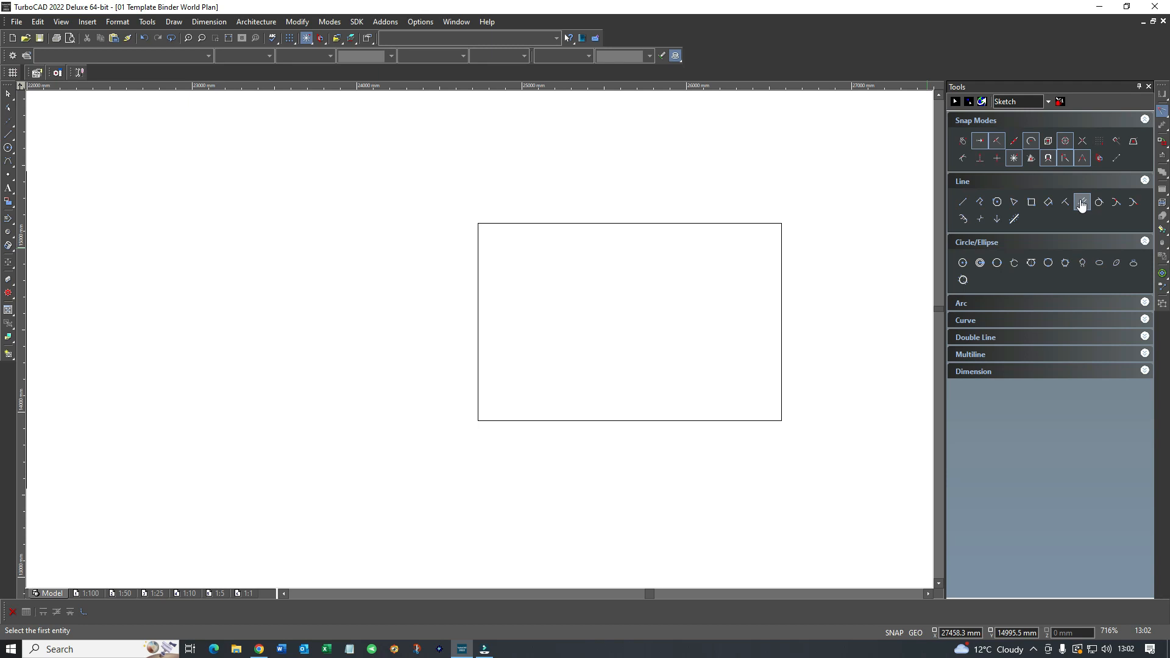
Offset parallel lines just inside the rectangle's left and bottom edges
click(1081, 201)
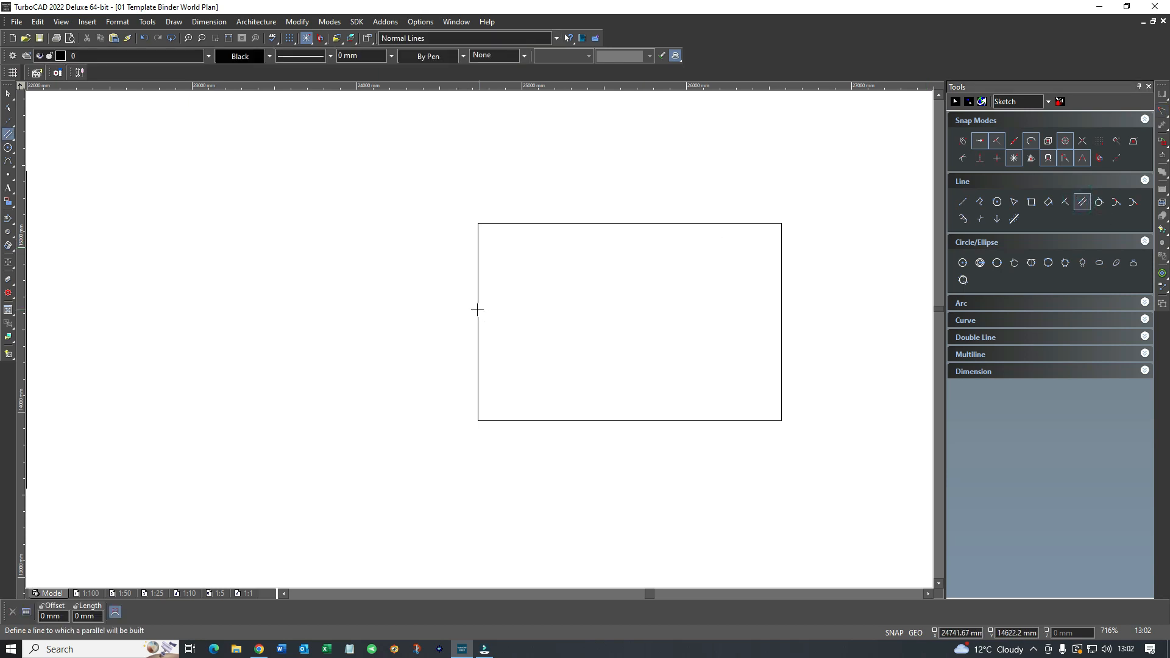
click(485, 308)
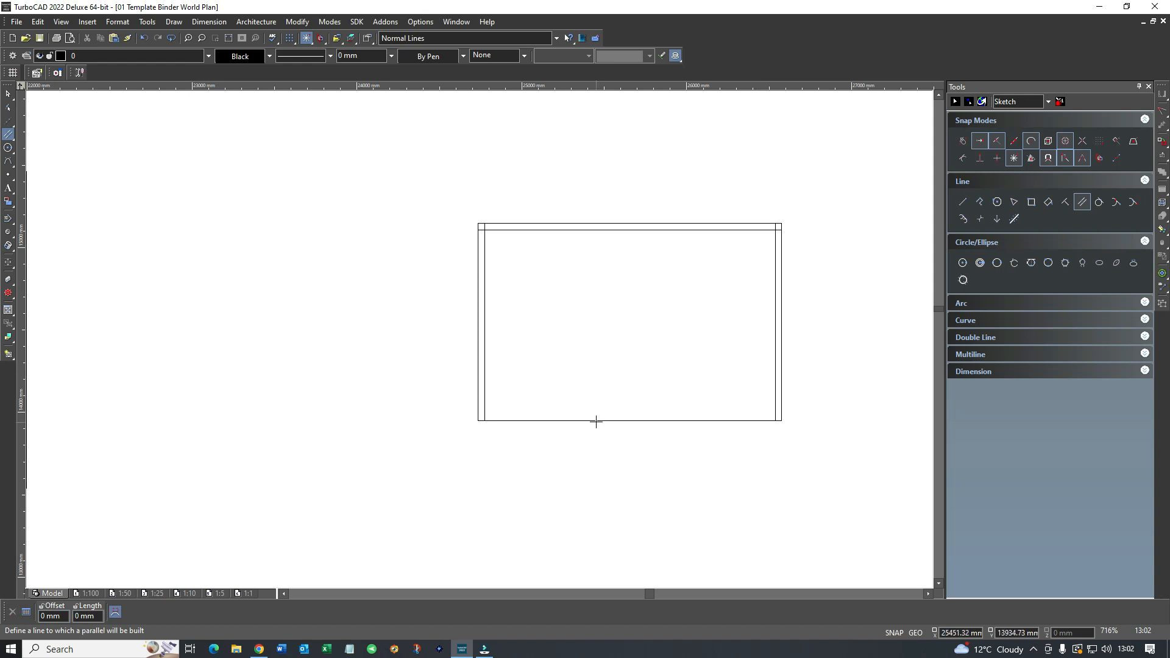
click(596, 421)
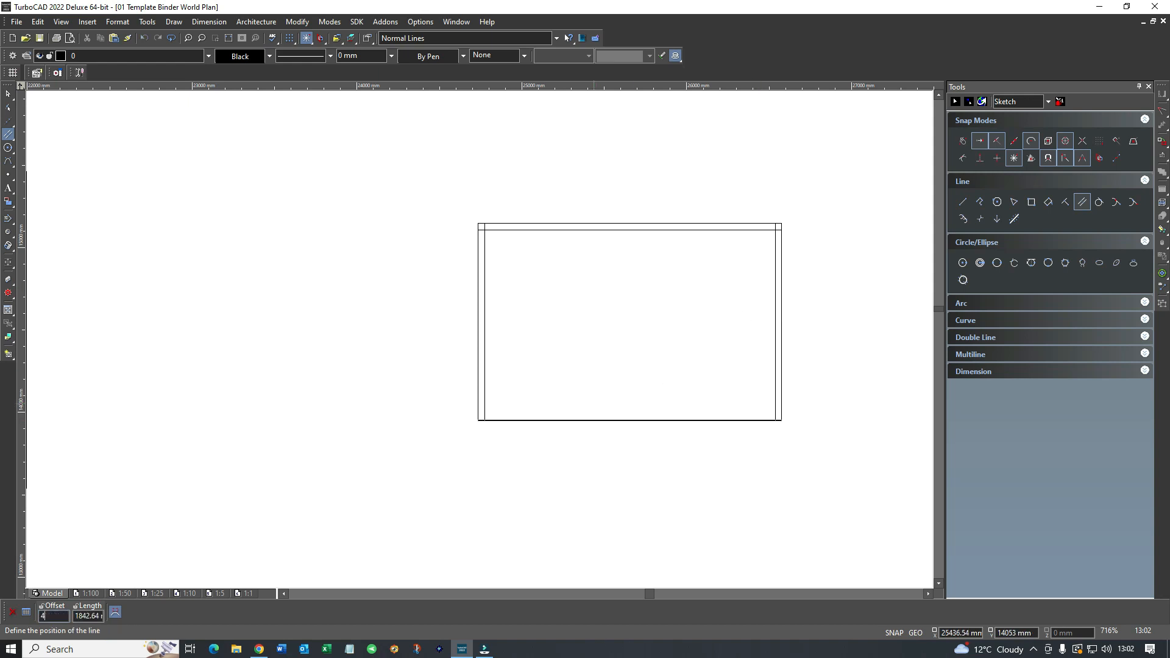
click(595, 407)
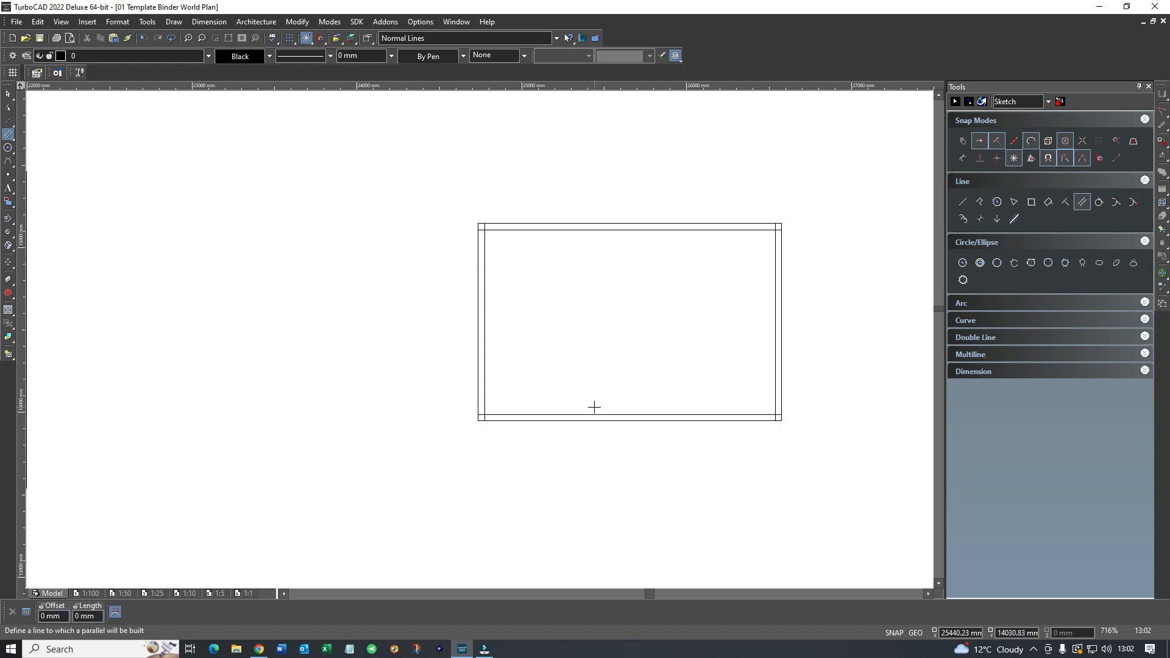
mouse_move(582, 249)
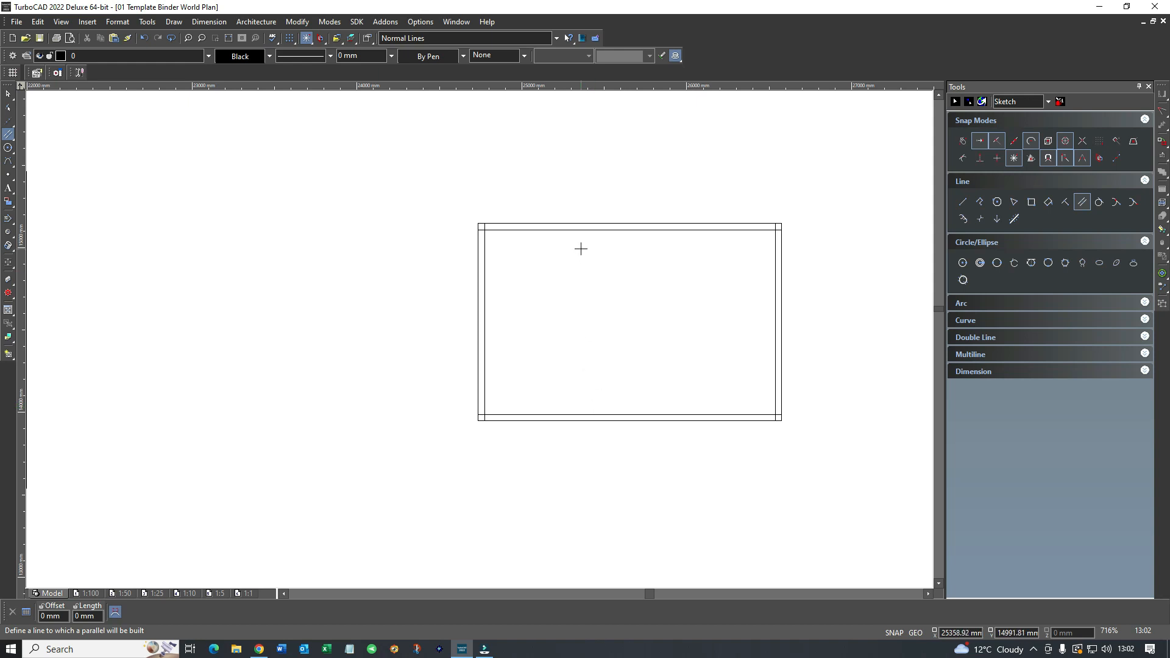
mouse_move(393, 277)
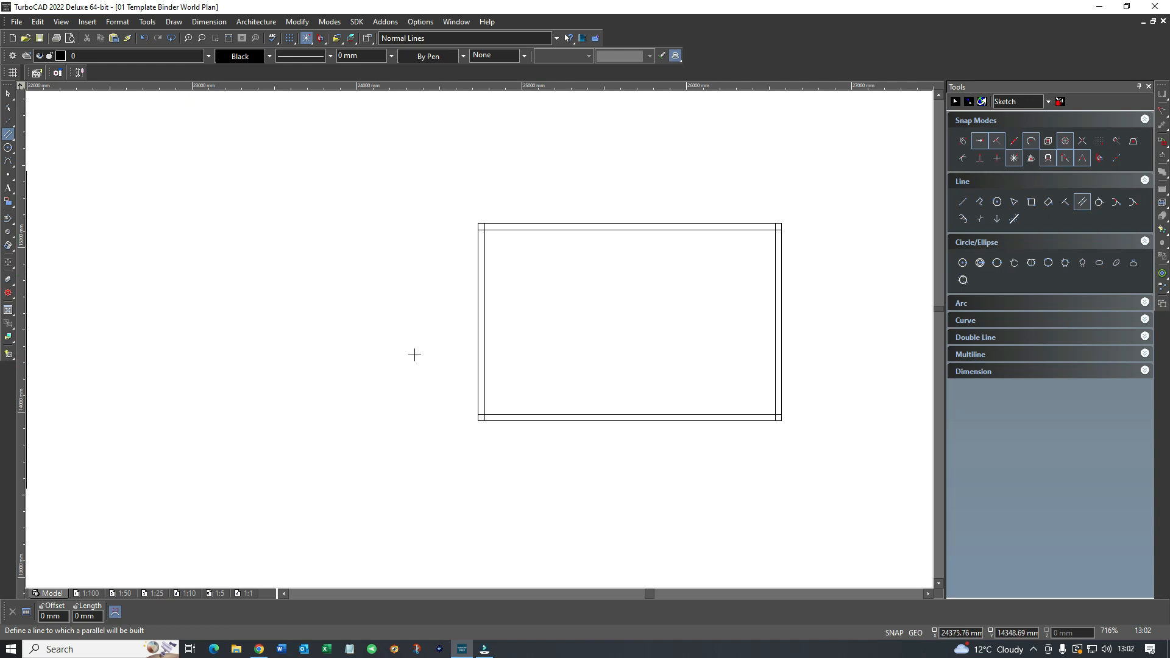
mouse_move(387, 361)
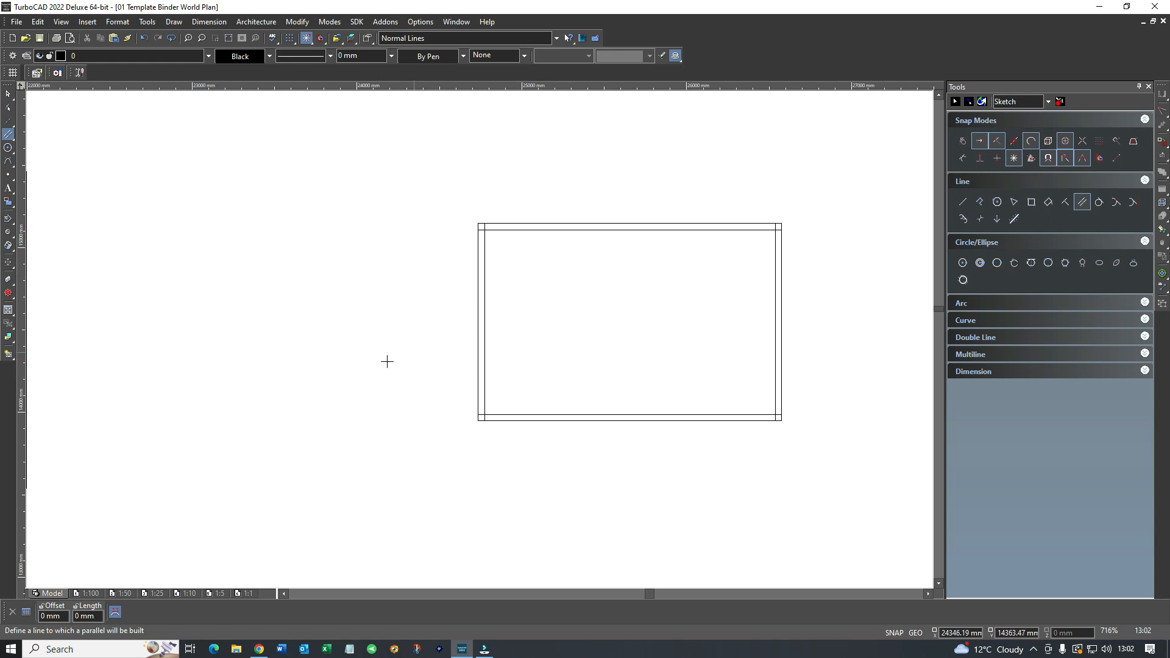
mouse_move(48, 602)
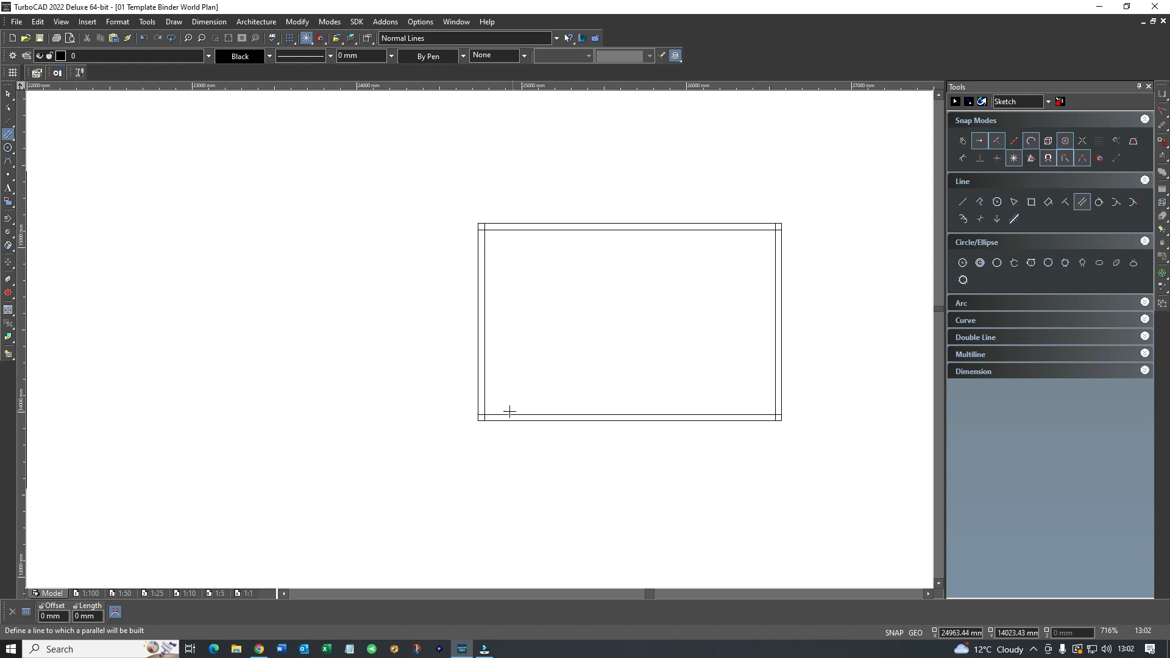
mouse_move(715, 425)
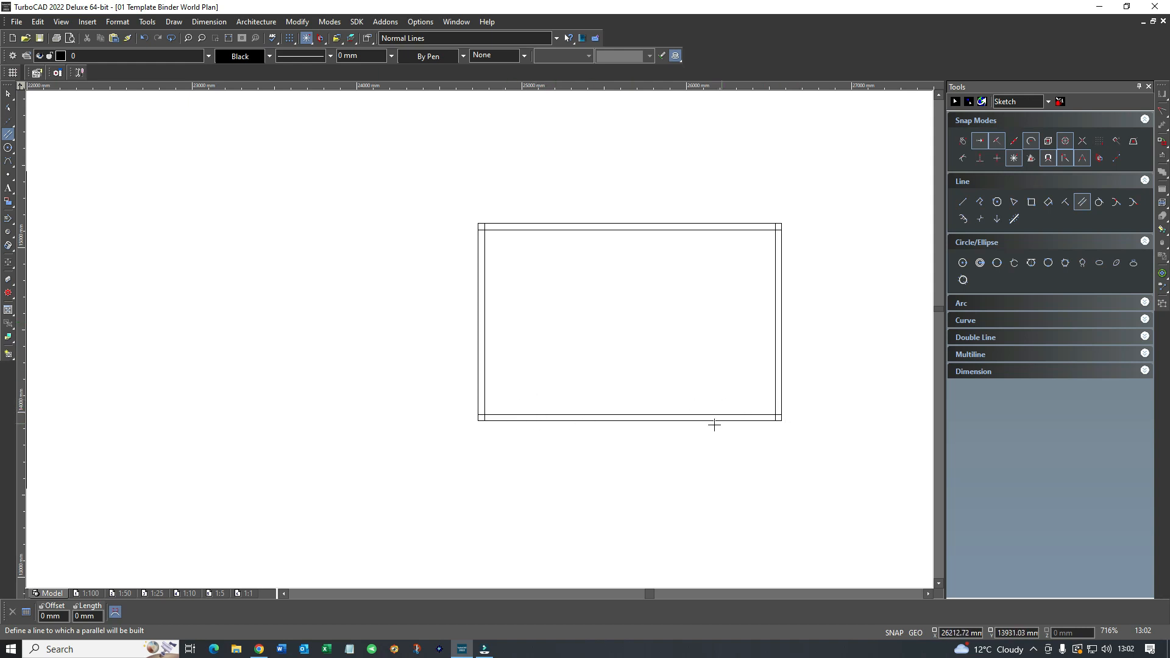
mouse_move(873, 299)
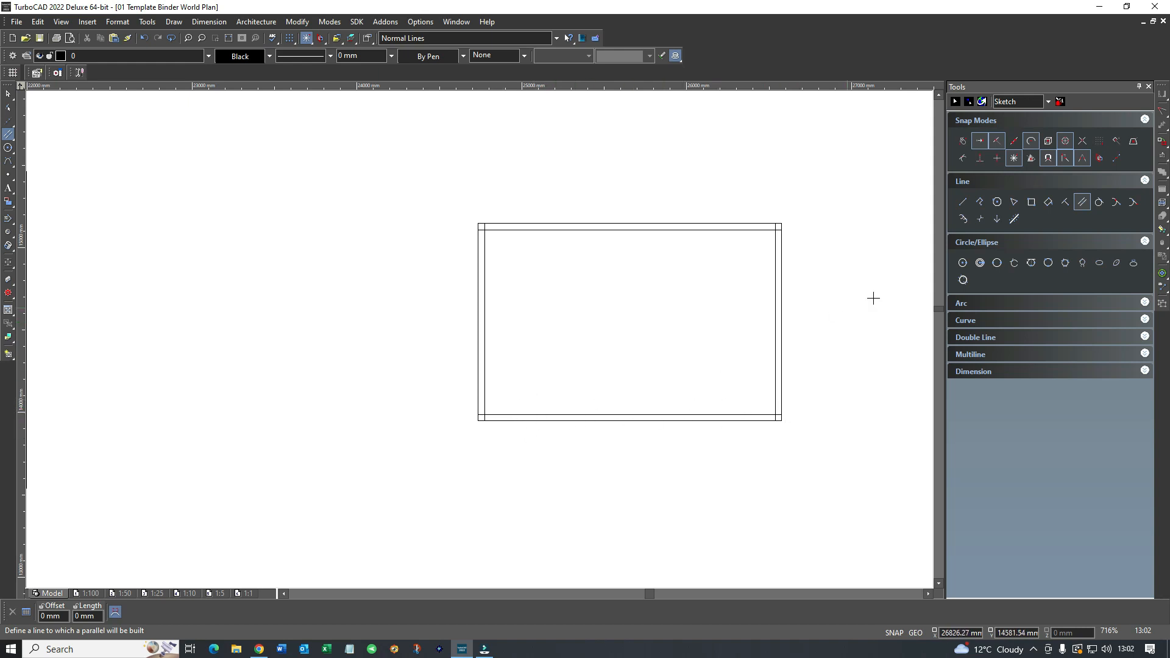
Join the inner frame corners with Meet 2 Lines from the local menu
right_click(534, 336)
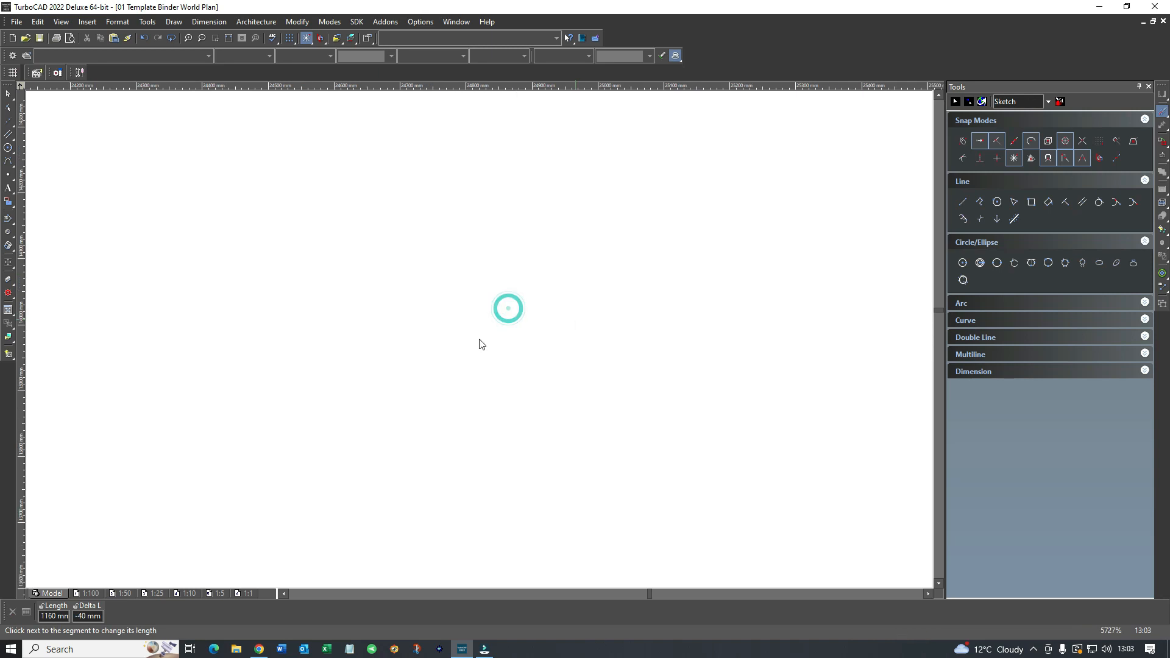
scroll(down, 3)
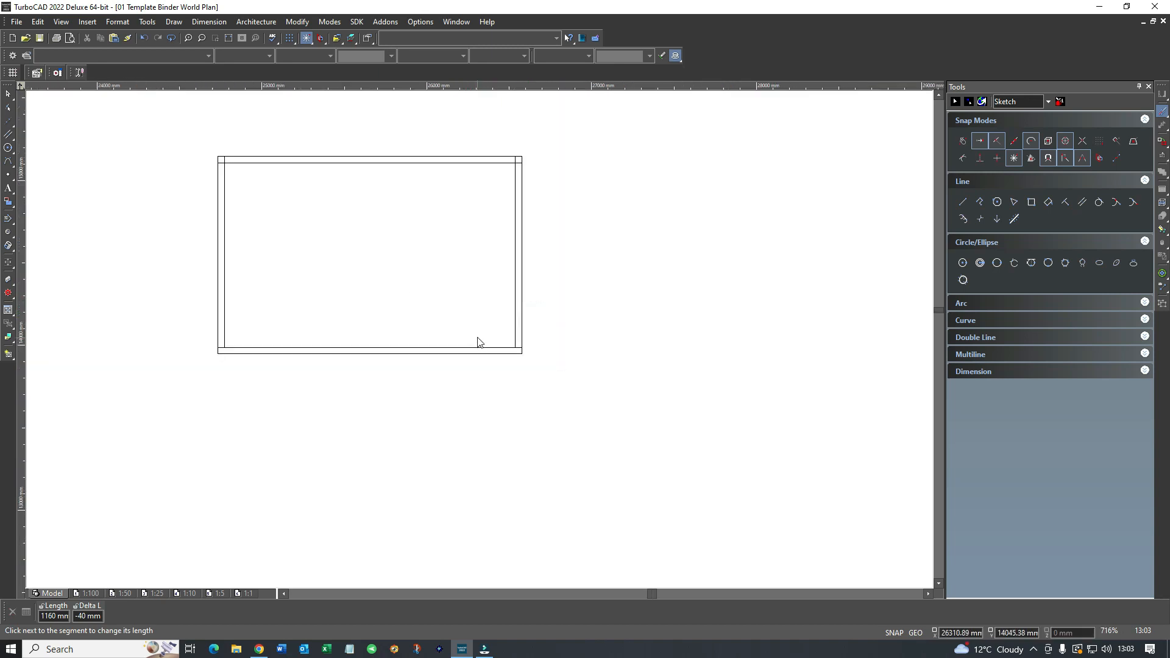
mouse_move(386, 272)
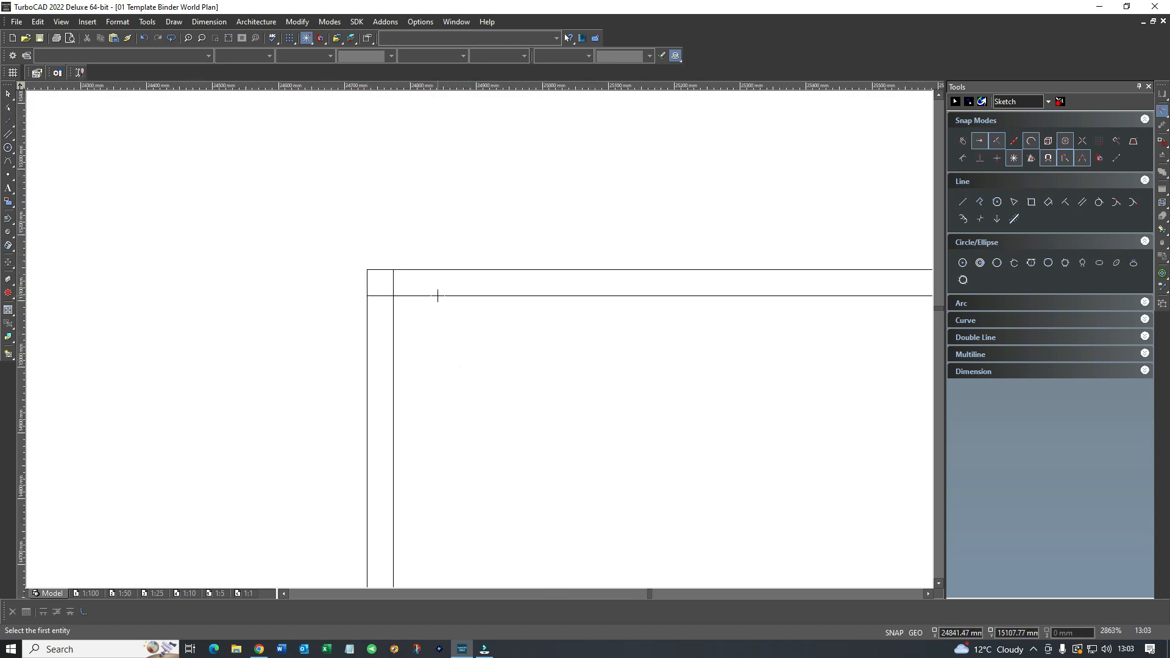
scroll(down, 3)
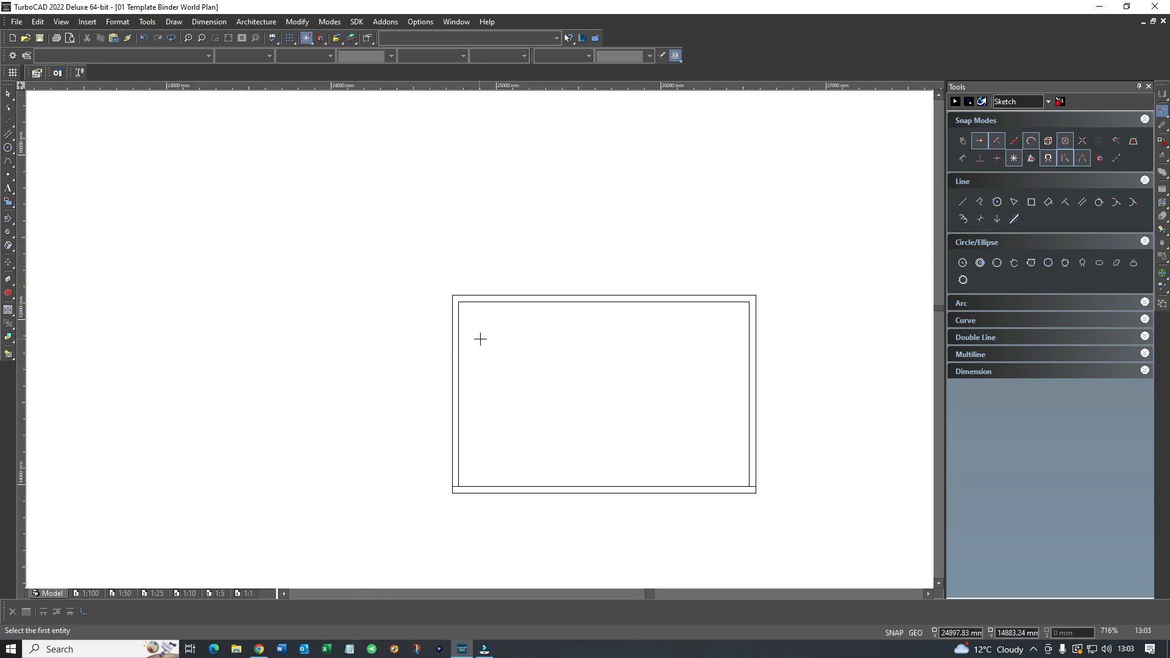
mouse_move(742, 337)
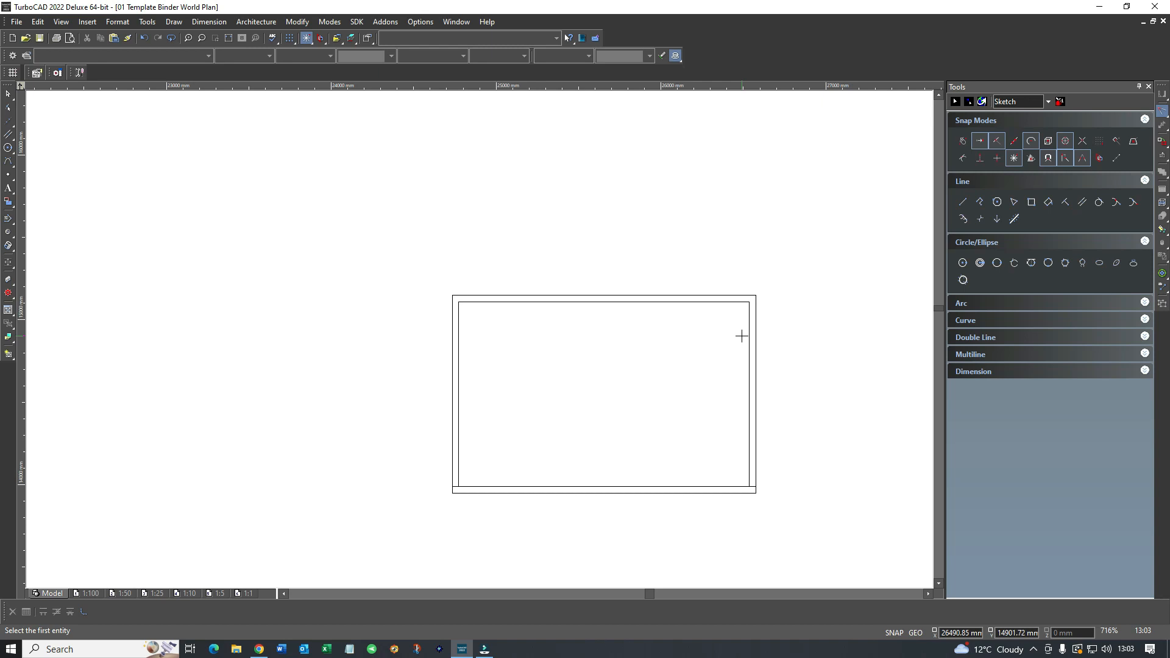
mouse_move(567, 350)
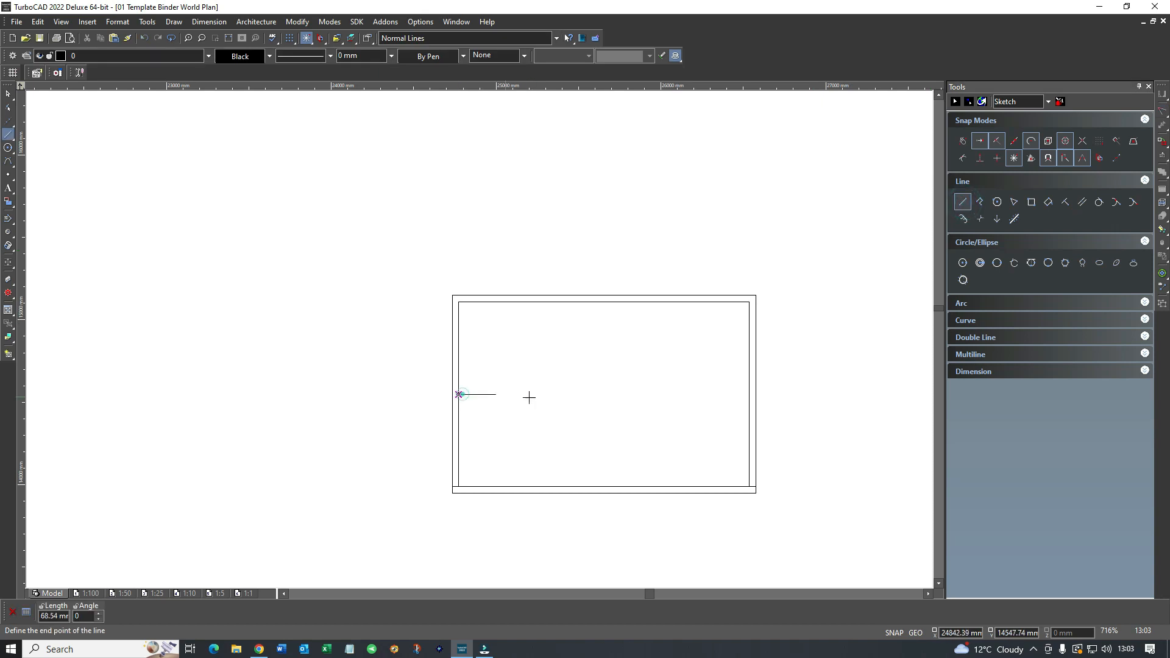
Draw the vertical centre mullion line from head to sill inside the casement frame
click(748, 394)
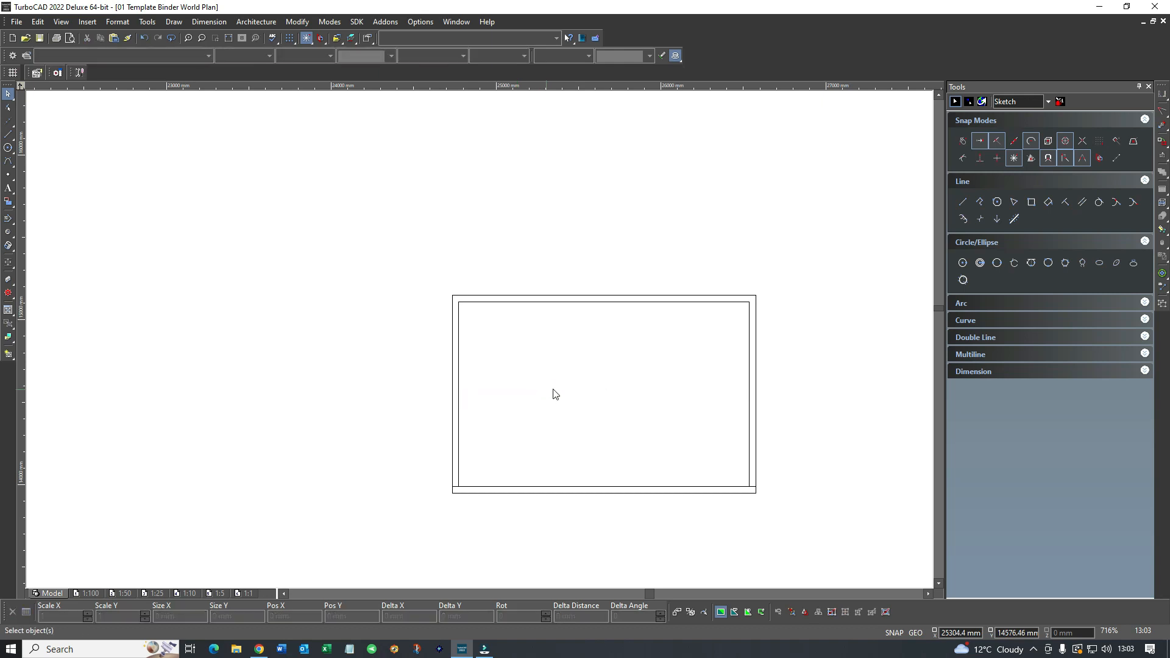
click(1082, 201)
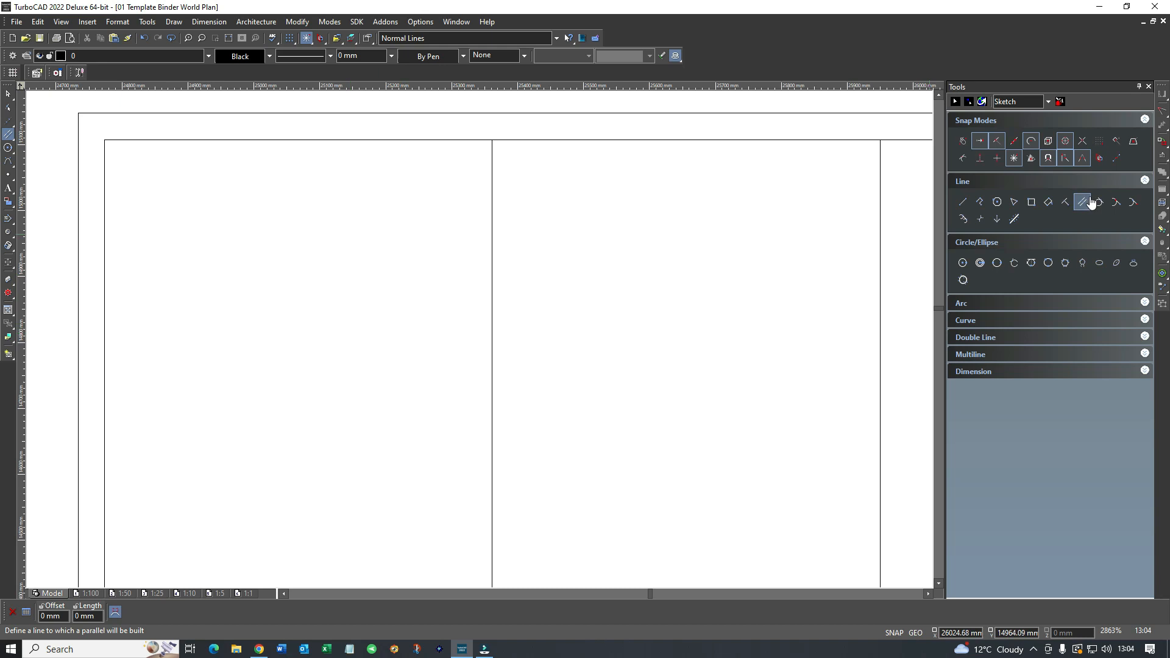
Add parallel lines beside the middle and right dividers, then offset the head line downward as an inner top rail
click(1083, 202)
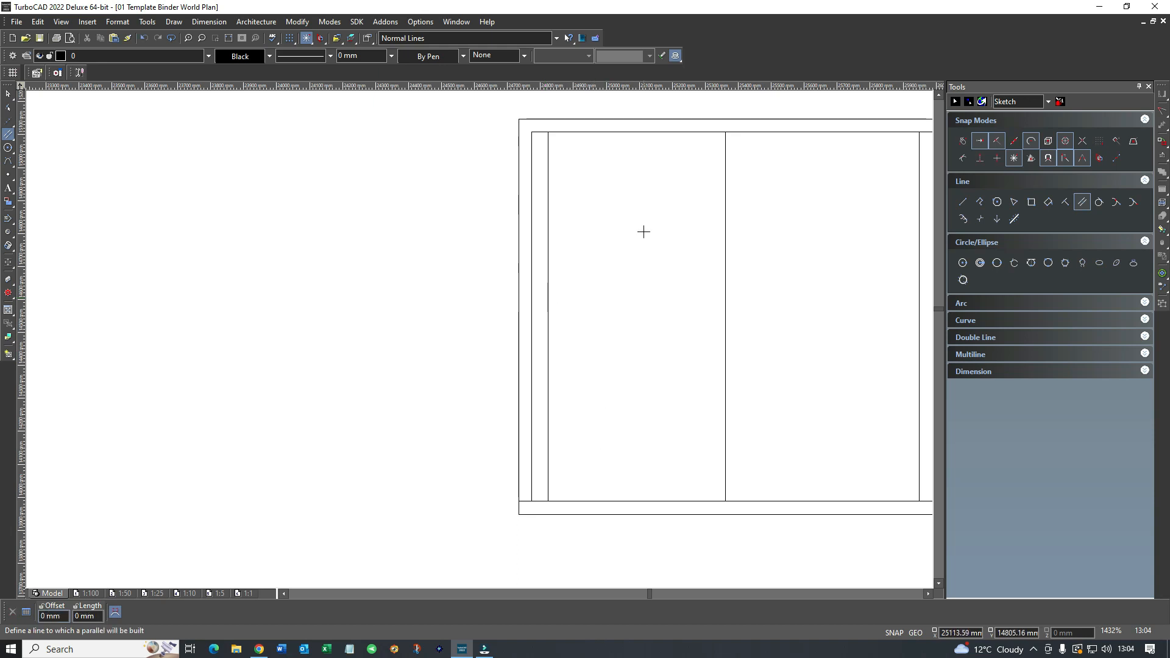
click(700, 226)
text(-2)
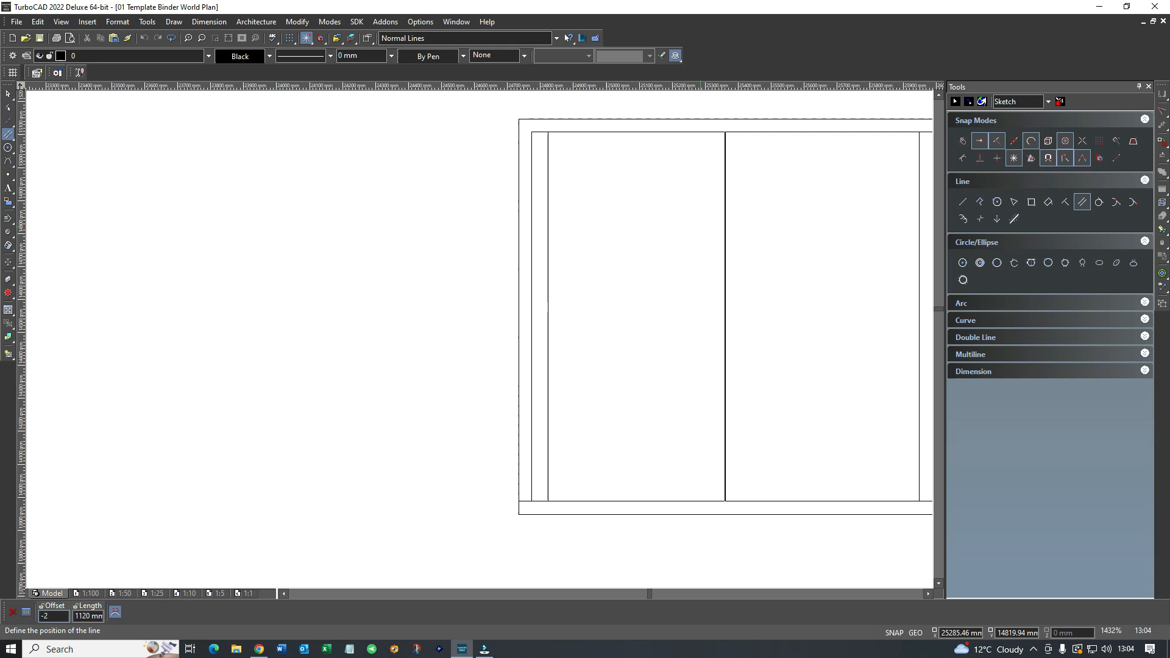
click(728, 227)
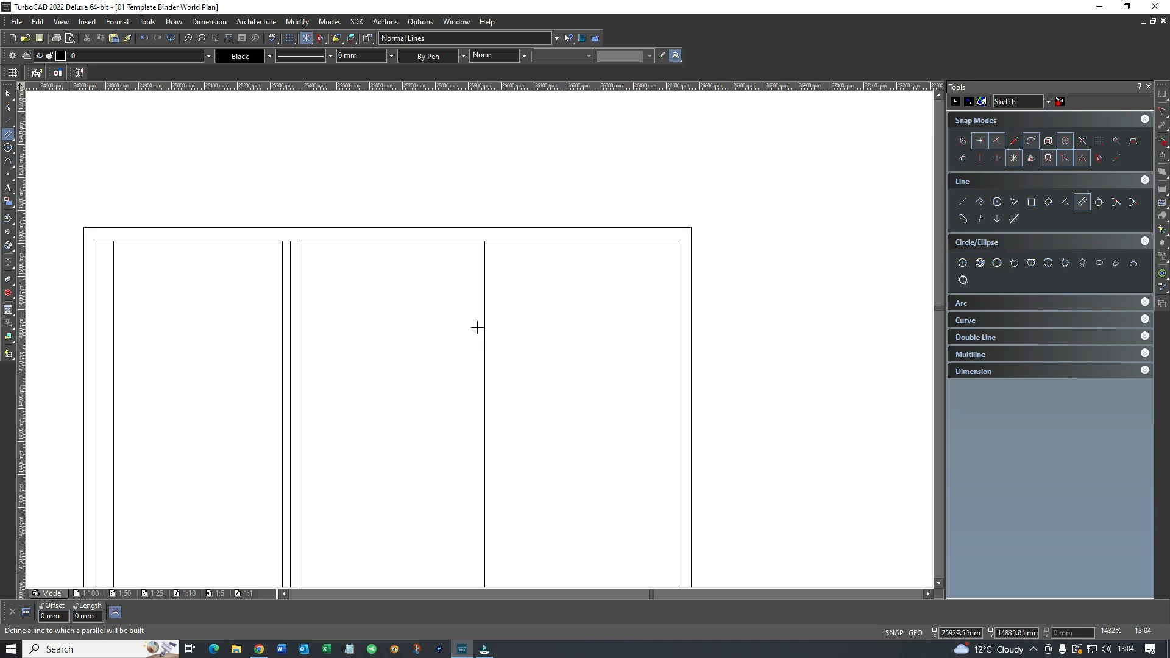
click(472, 326)
text(-)
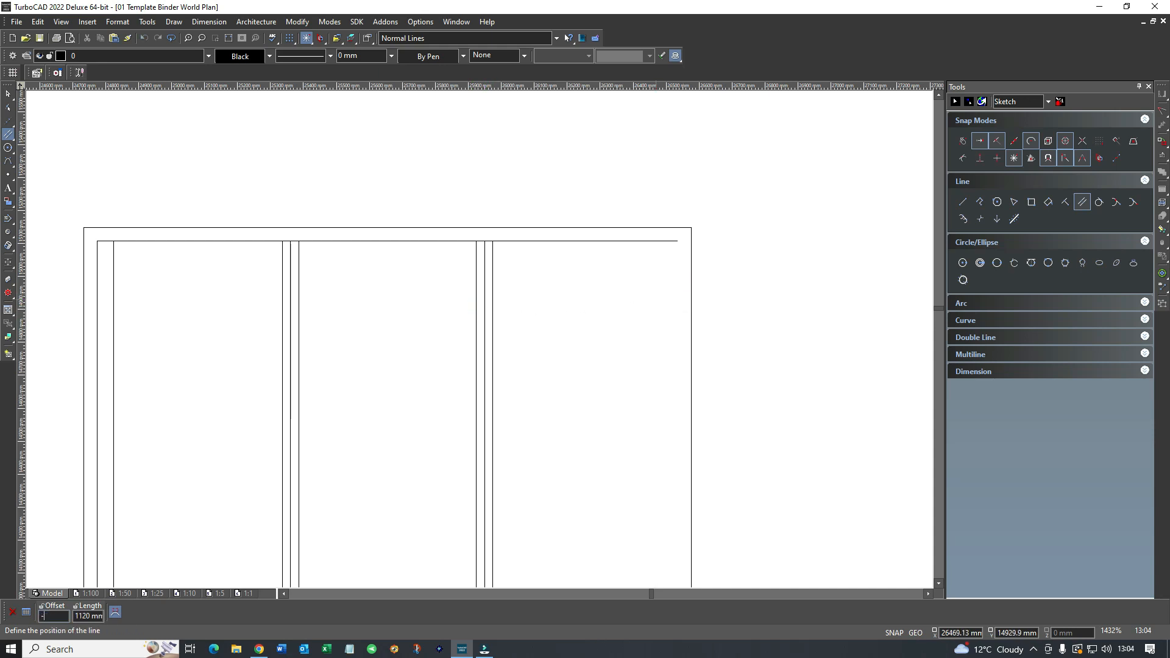
click(523, 244)
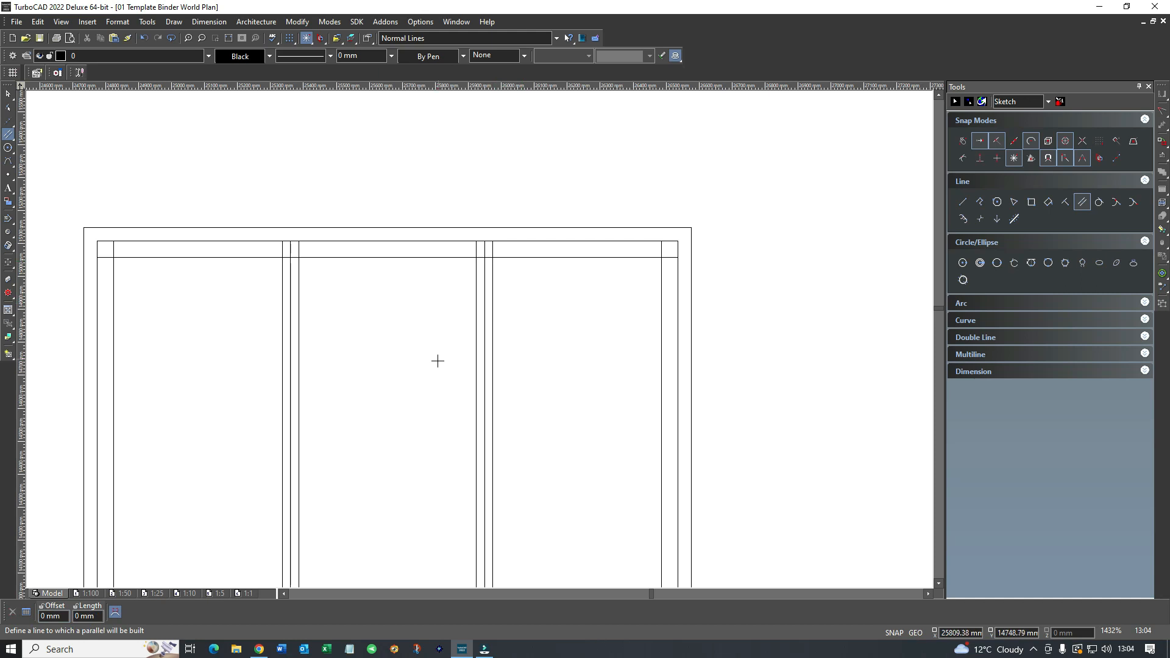
scroll(down, 3)
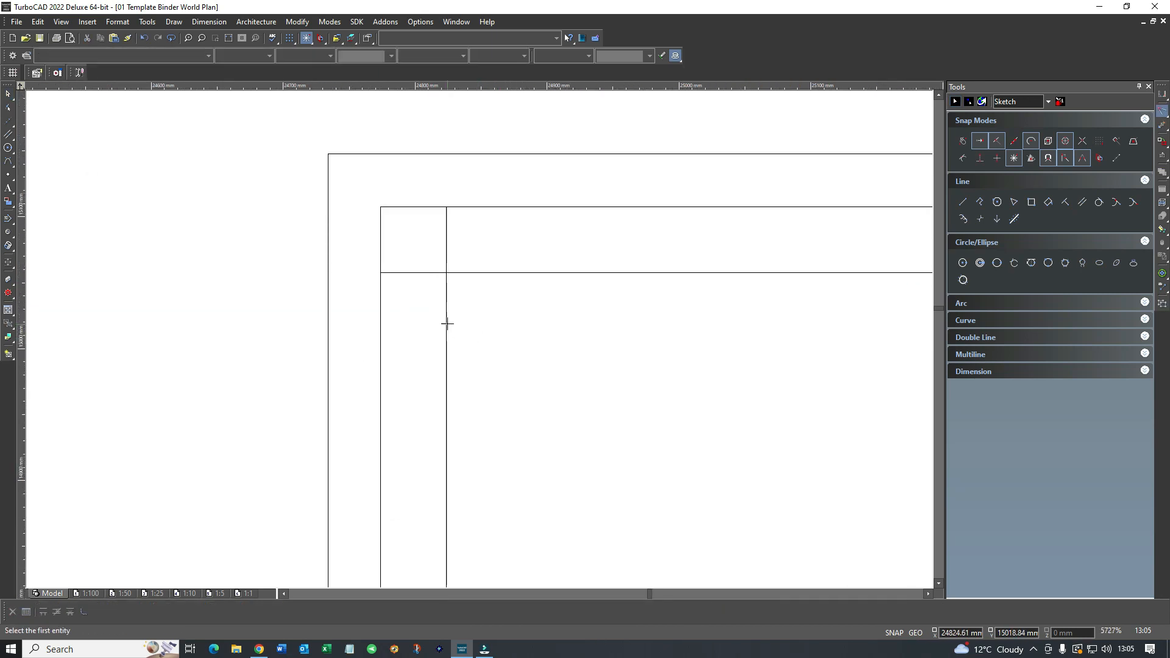
Complete the right-hand section's top rail line and join its corners with Meet 2 Lines
scroll(down, 3)
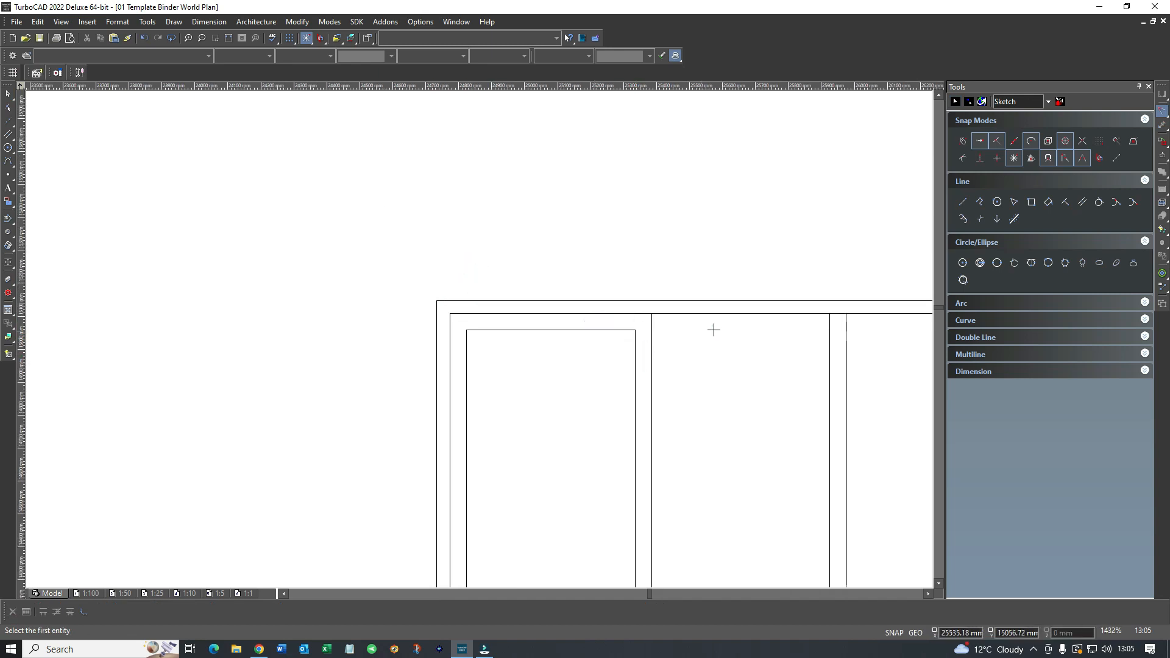
scroll(down, 3)
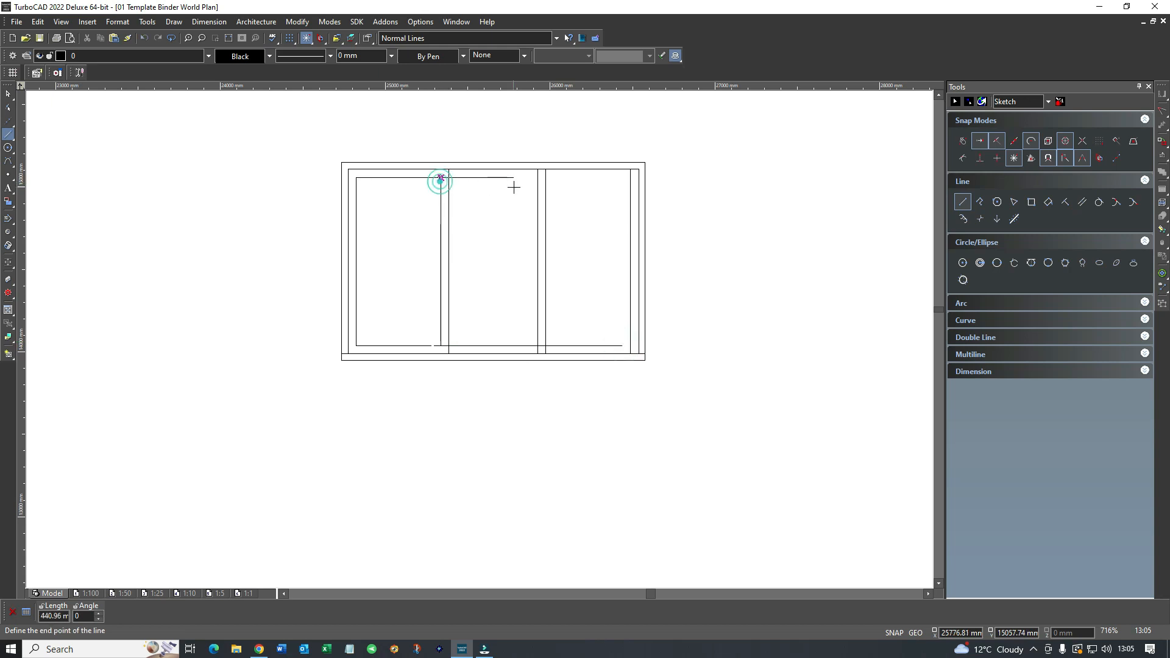
click(619, 178)
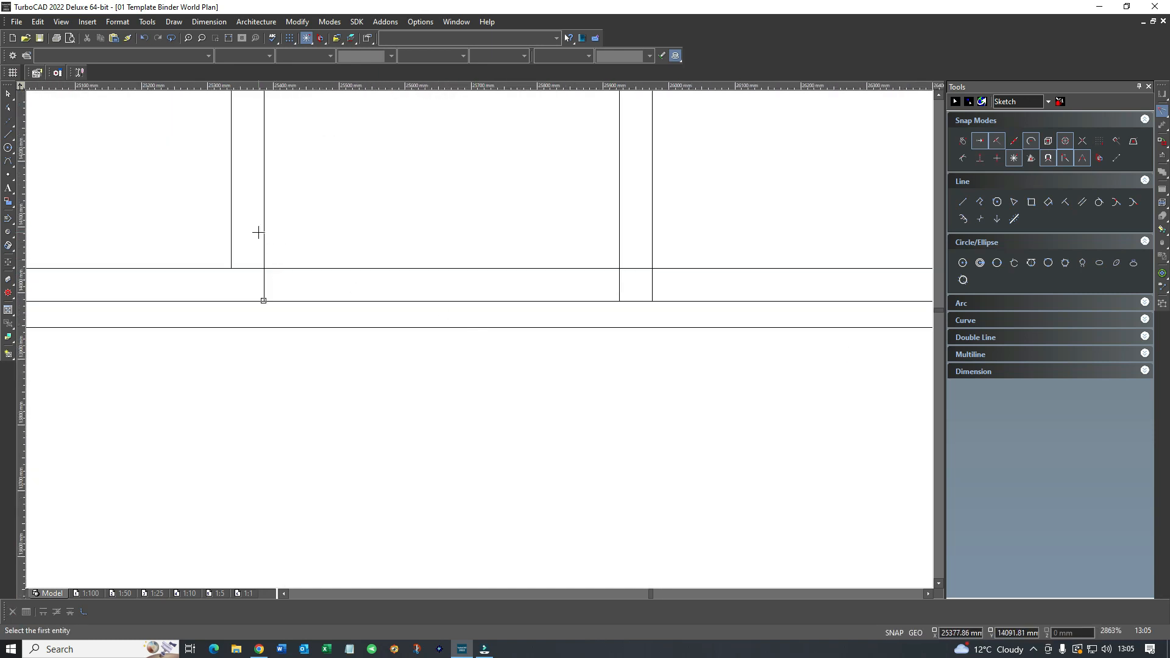
click(576, 269)
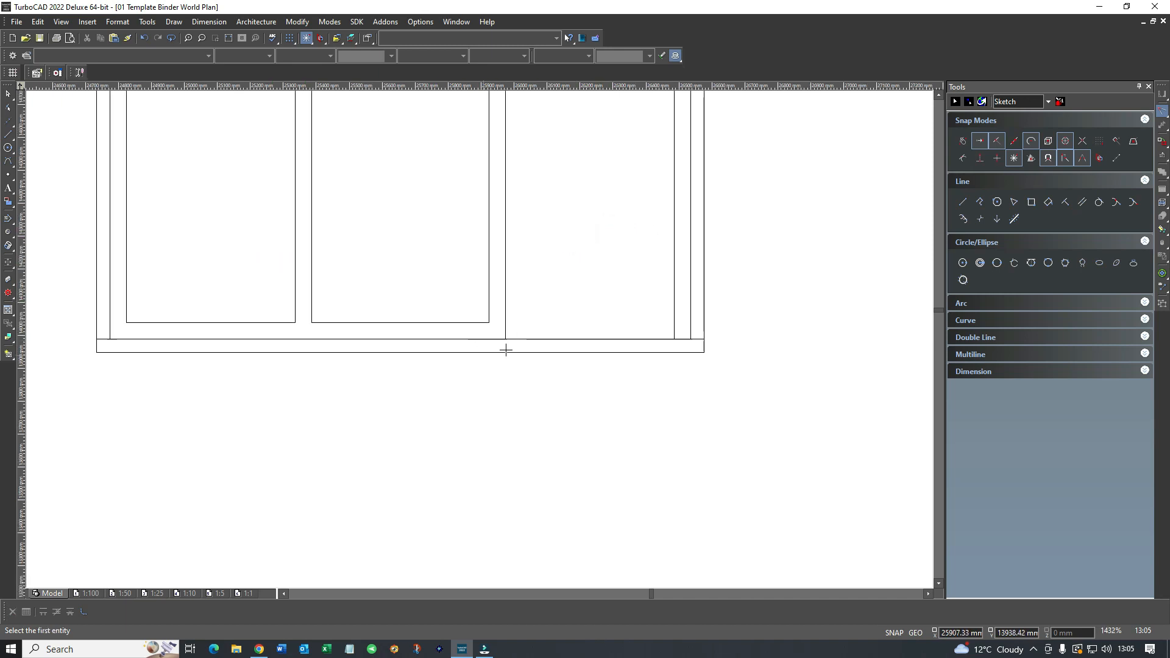
click(964, 202)
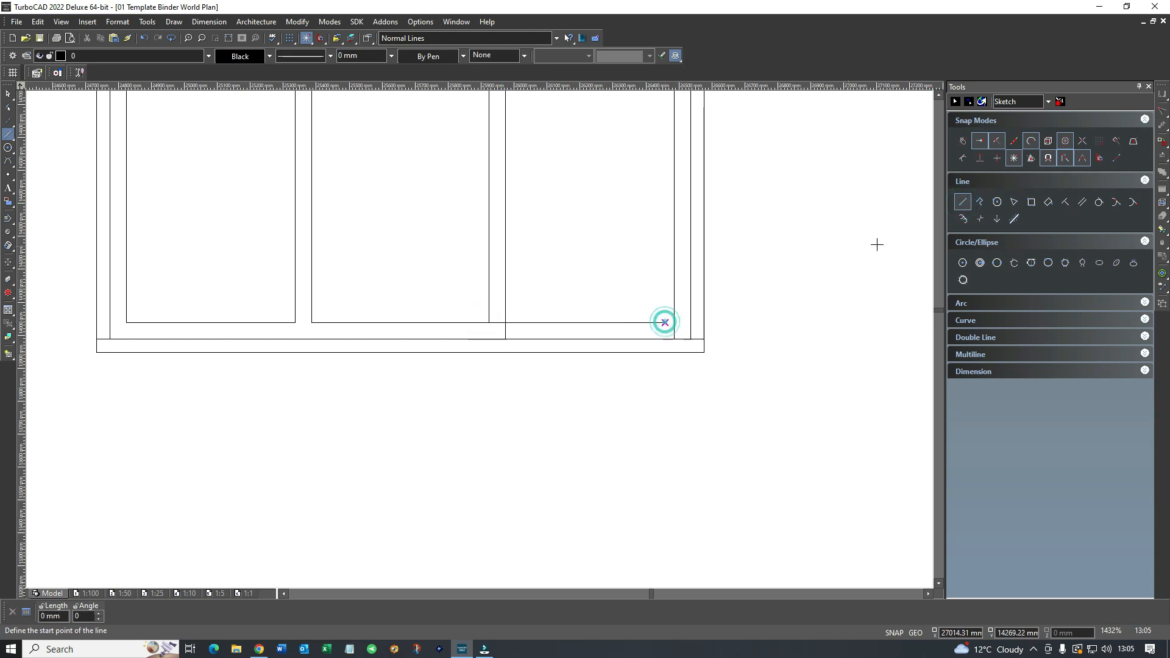
right_click(663, 322)
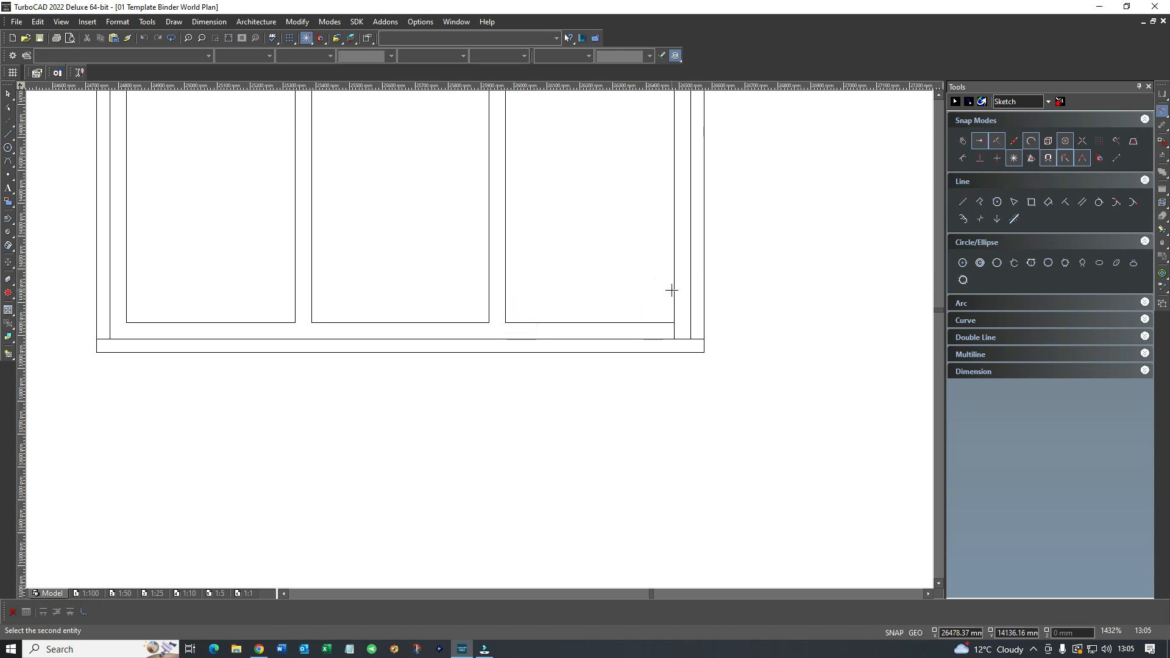
scroll(down, 3)
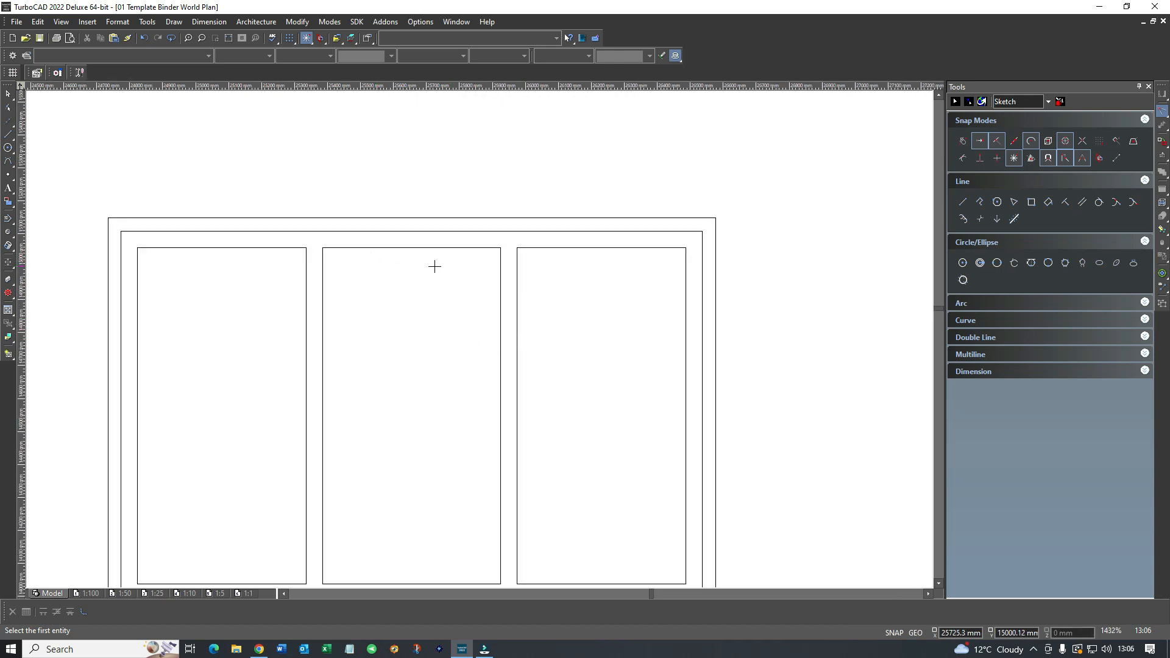
Draw a horizontal transom across the middle pane and join the lower pane's corners with Meet 2 Lines
click(9, 134)
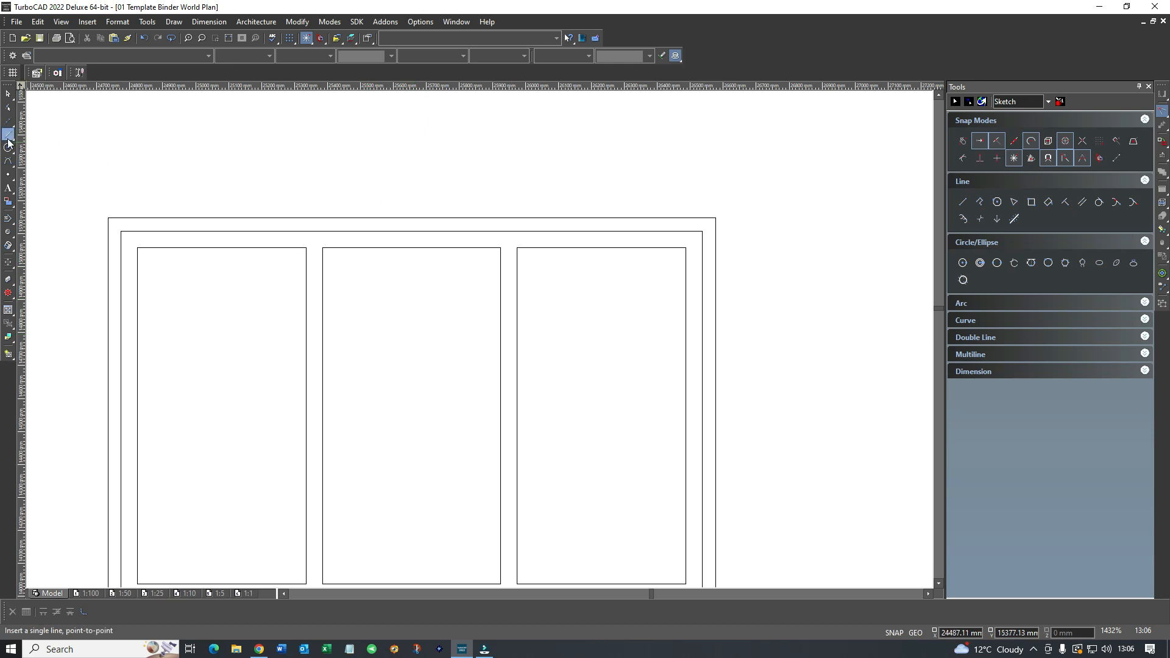
click(8, 135)
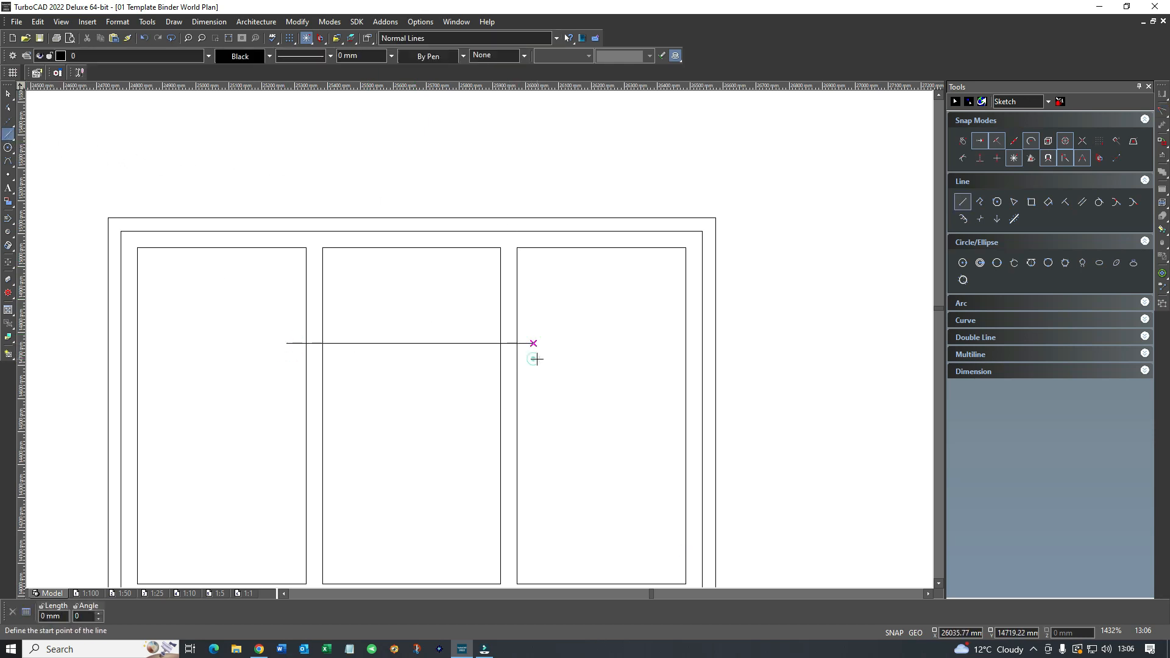
click(1081, 202)
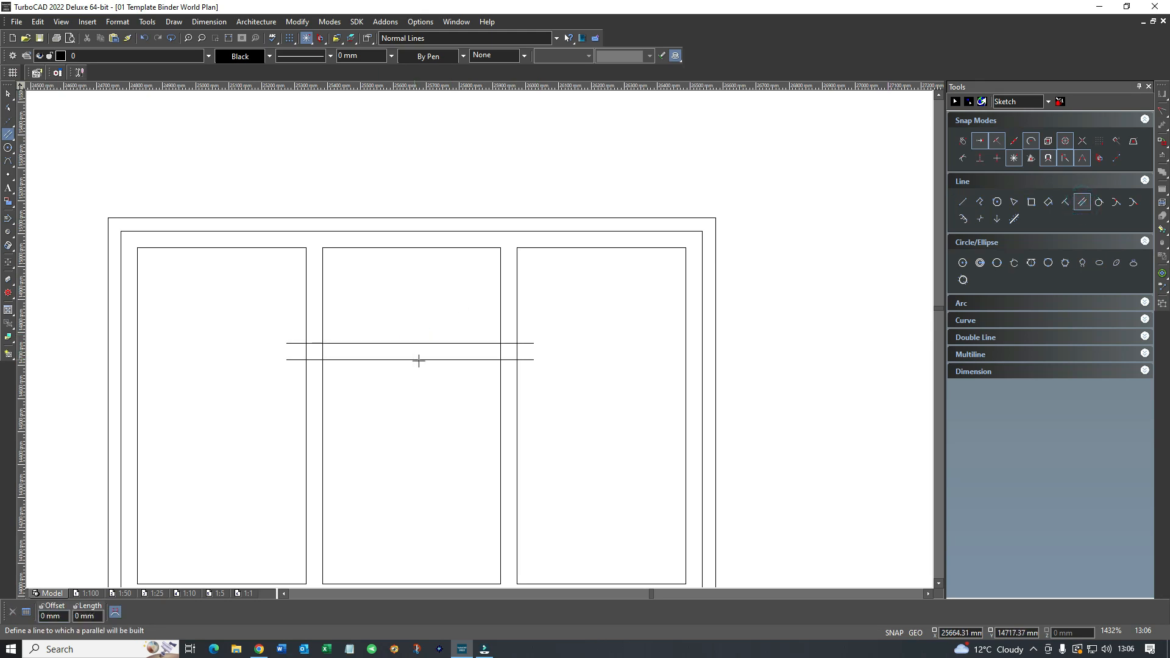
right_click(418, 361)
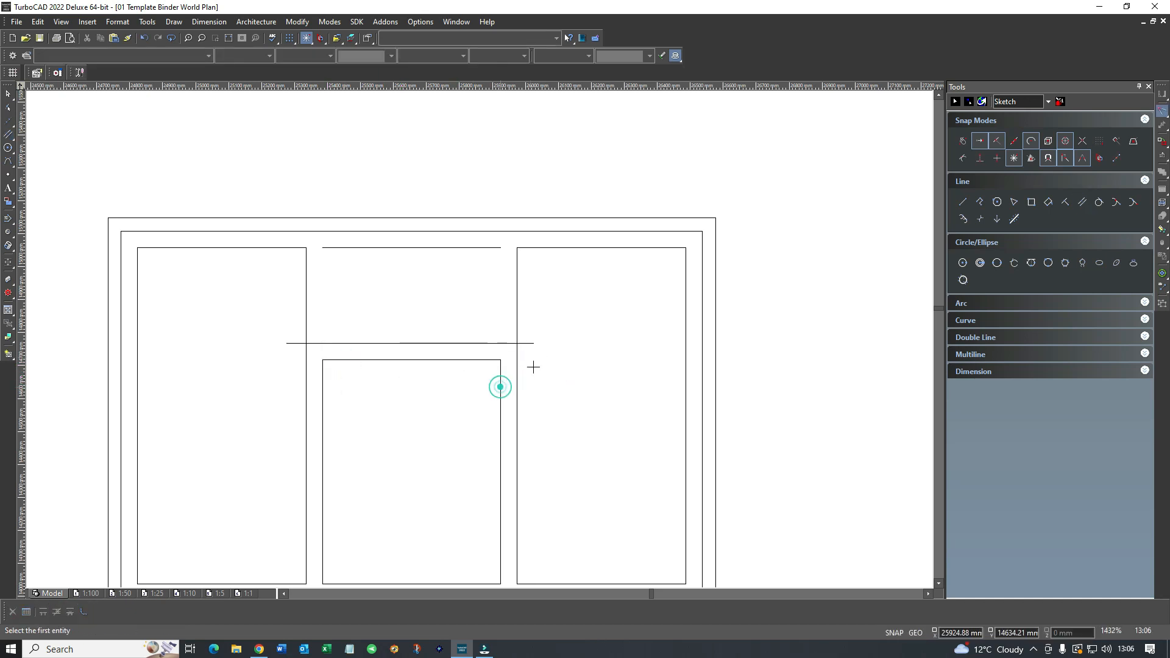
click(963, 203)
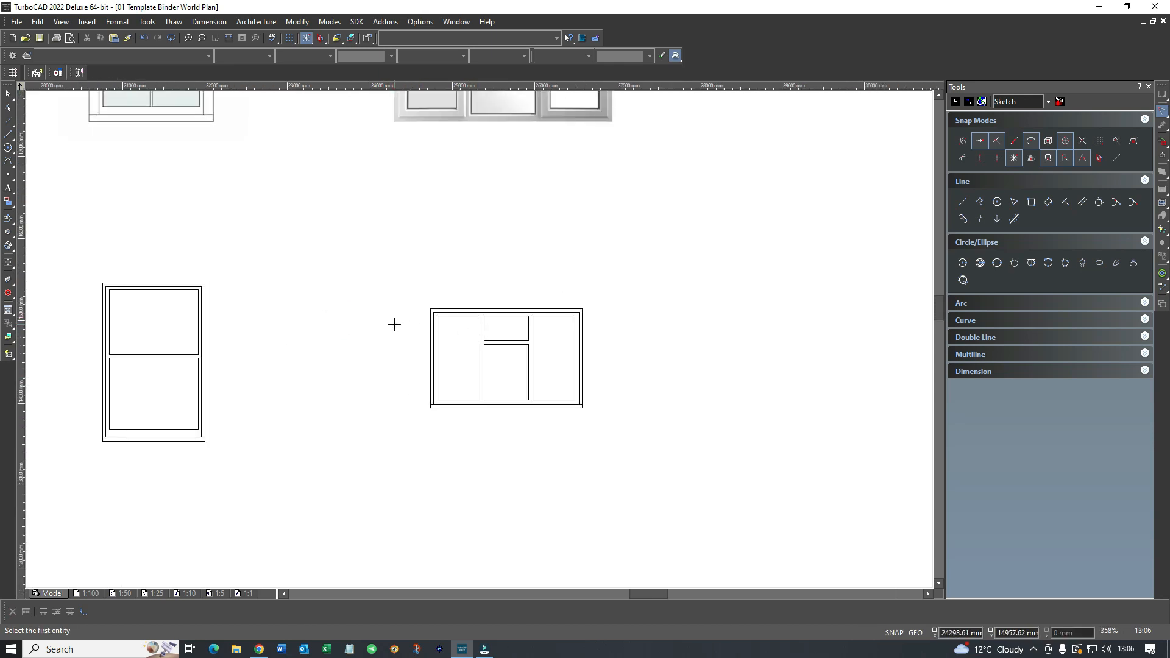
Enable Show Toolbars with Local Menu and Modify under Pop-Up Toolbars in Customize, then close it
scroll(down, 3)
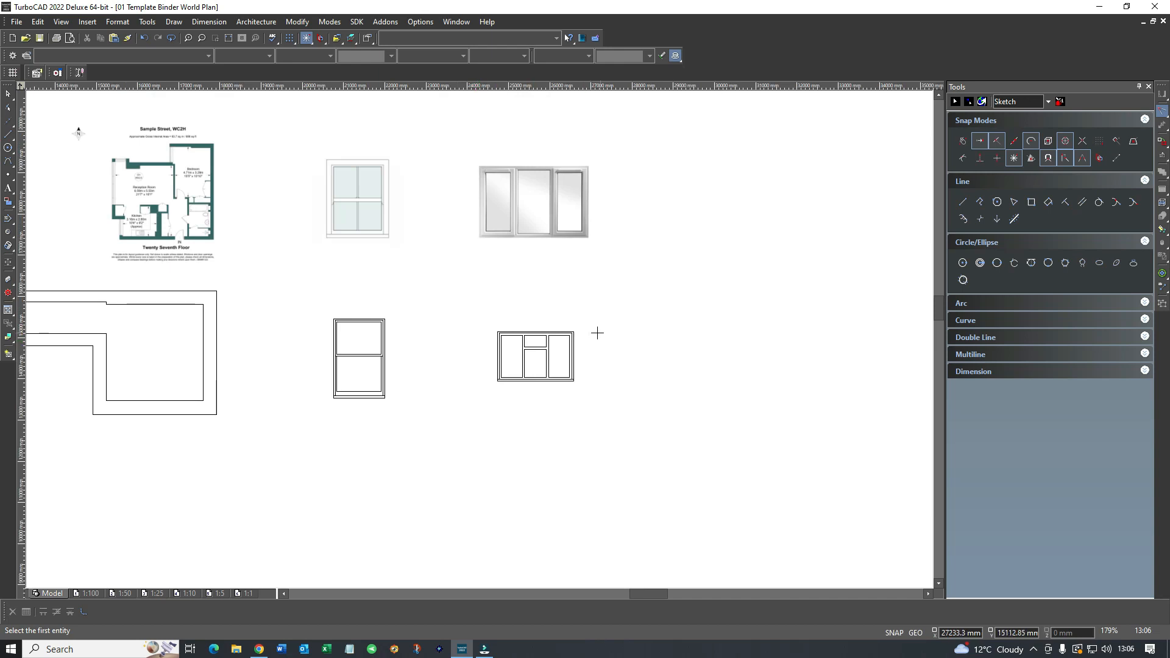
mouse_move(610, 295)
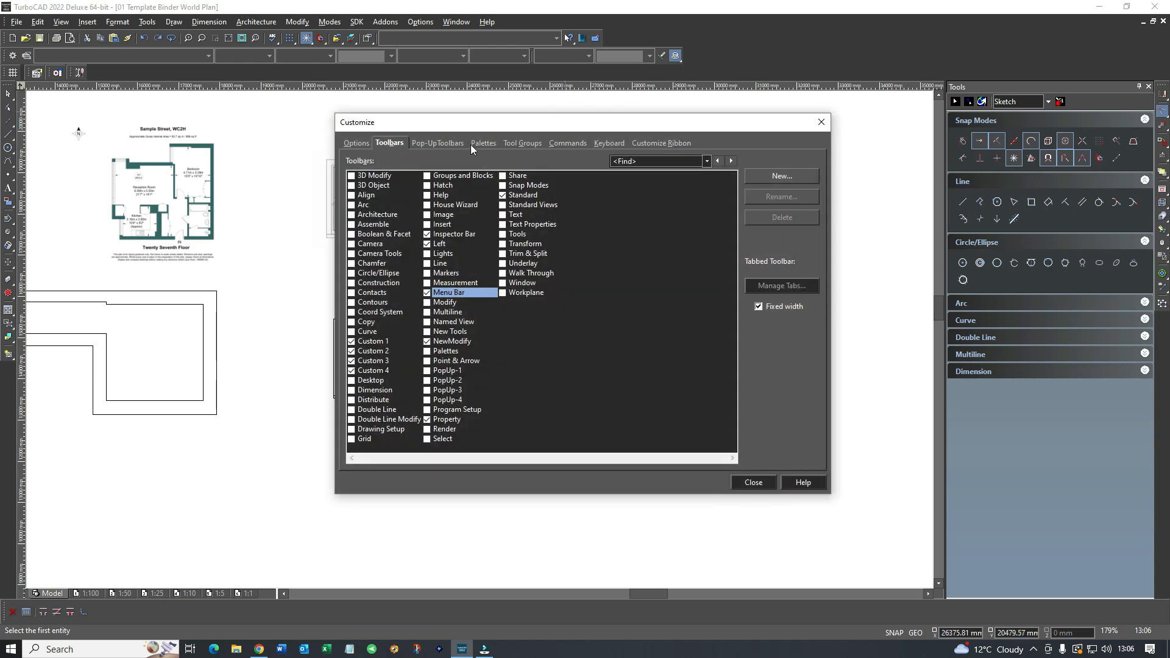
click(437, 142)
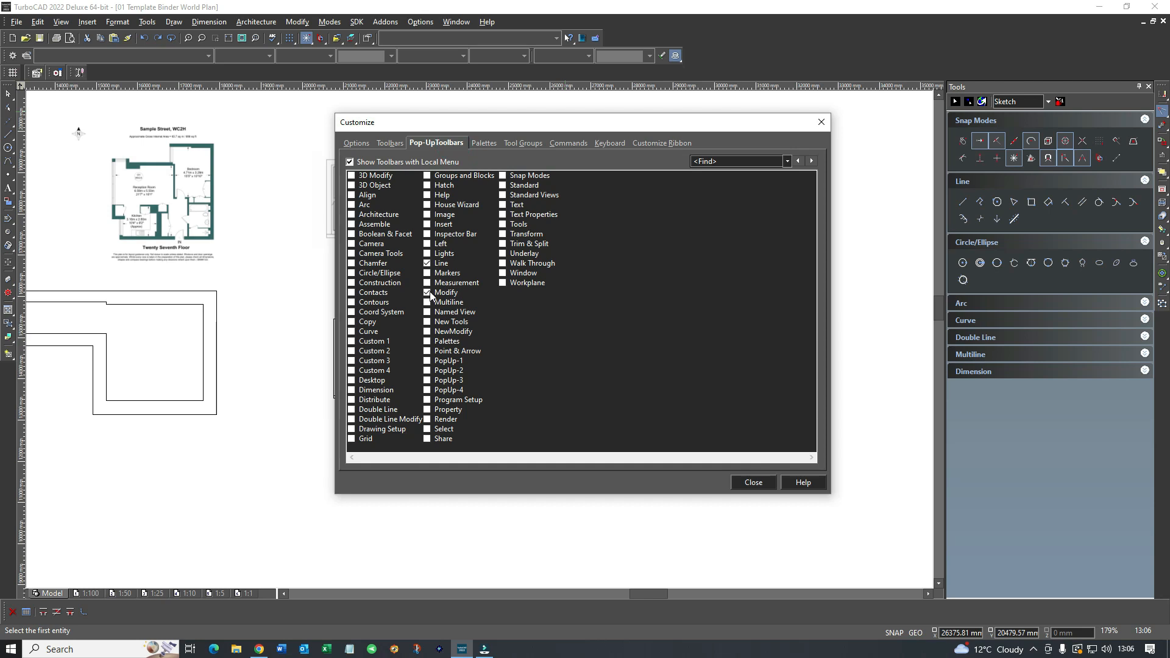
mouse_move(542, 354)
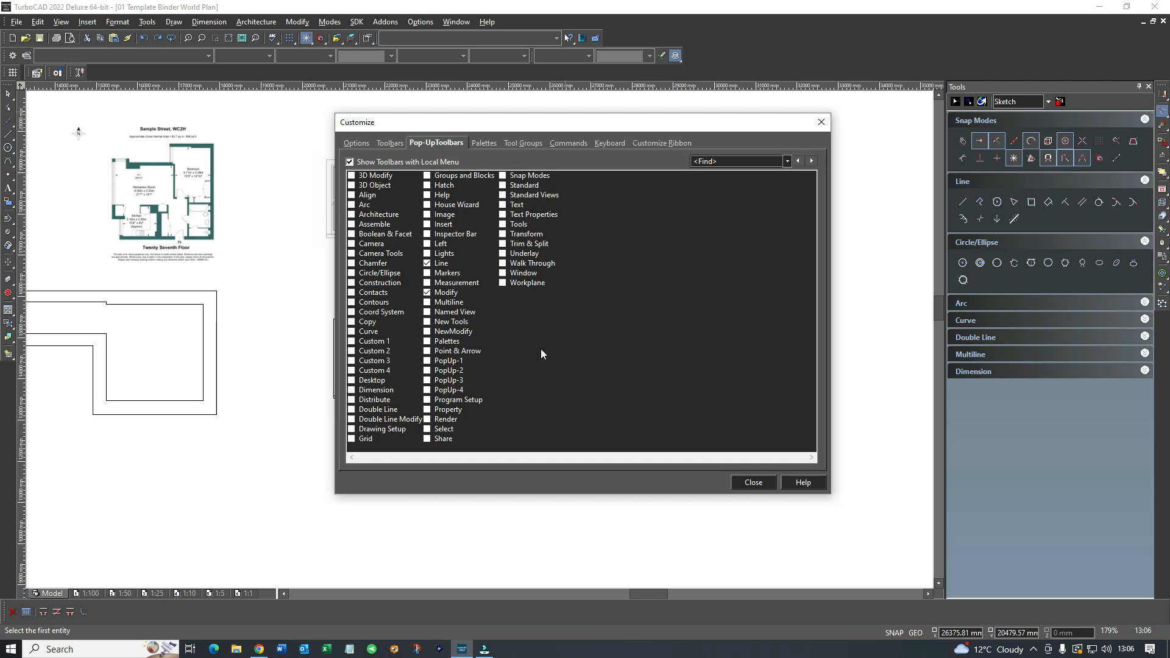
click(752, 483)
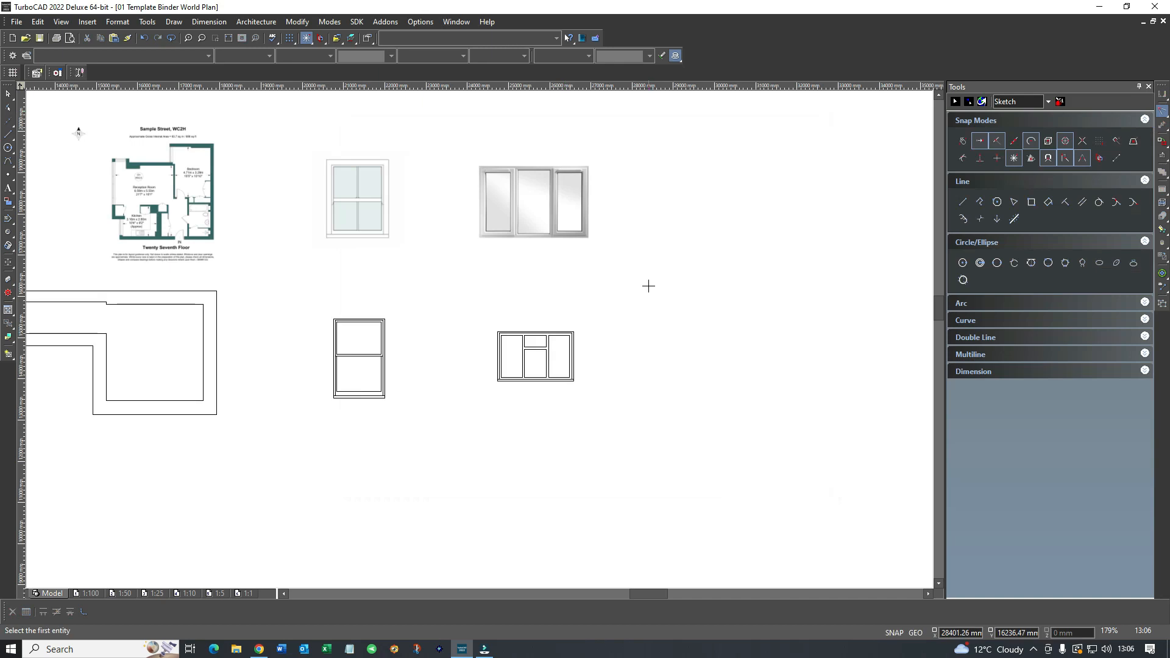
Right-click the drawing area to show the local menu with its Modify pop-up toolbar
right_click(573, 303)
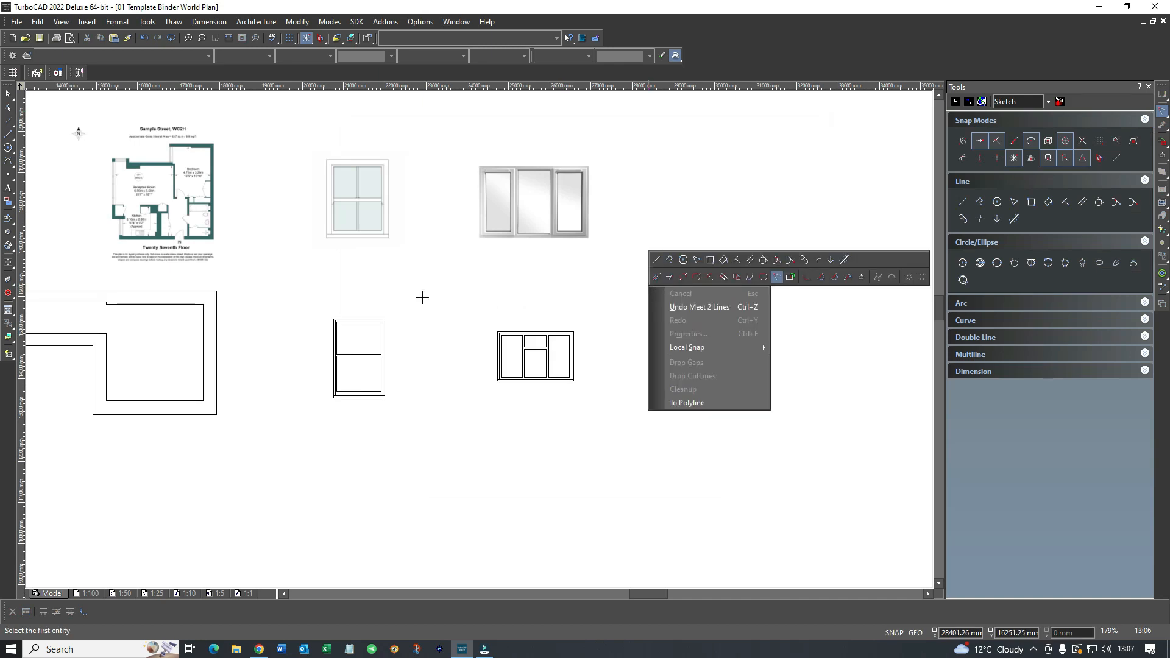
mouse_move(298, 294)
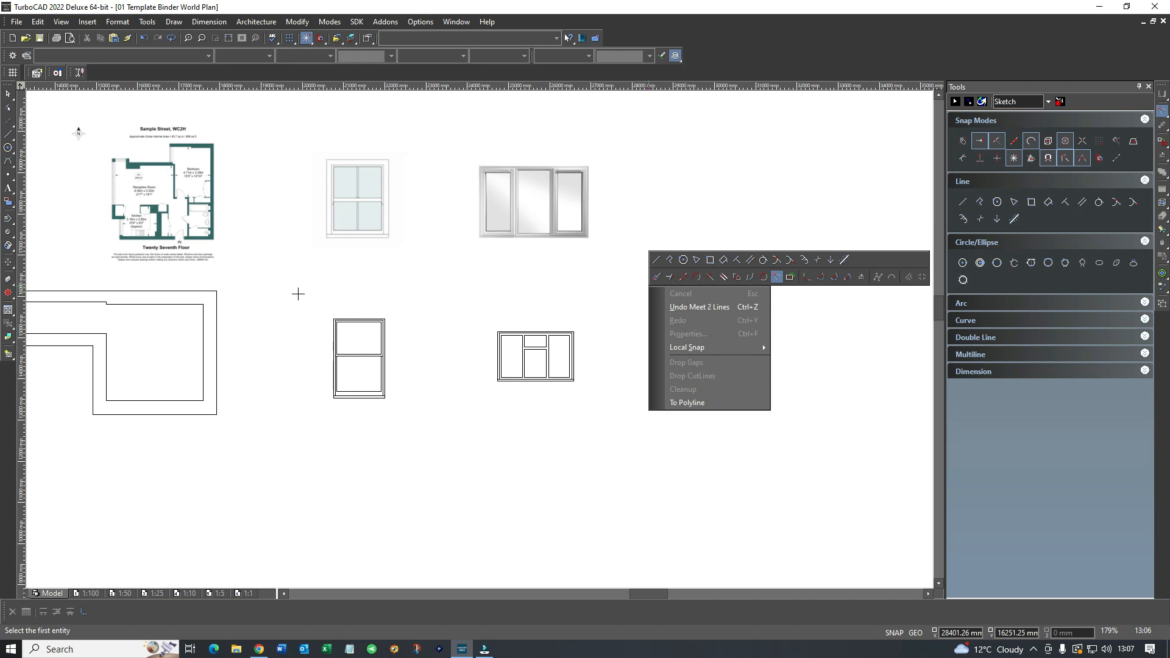
mouse_move(282, 287)
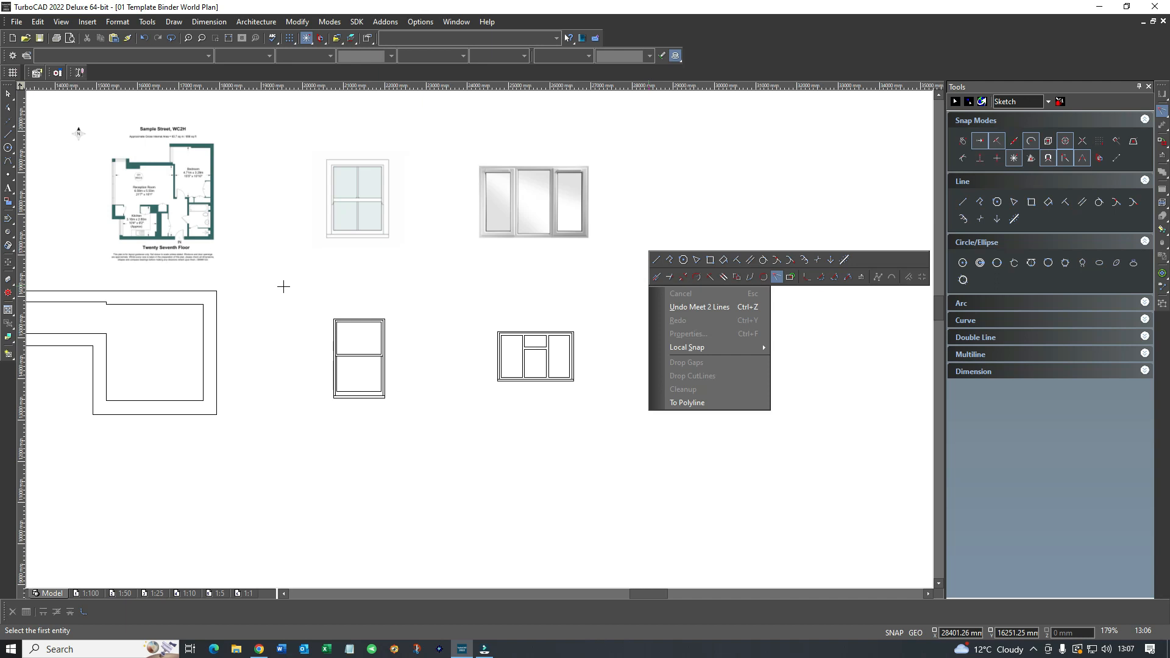
mouse_move(453, 281)
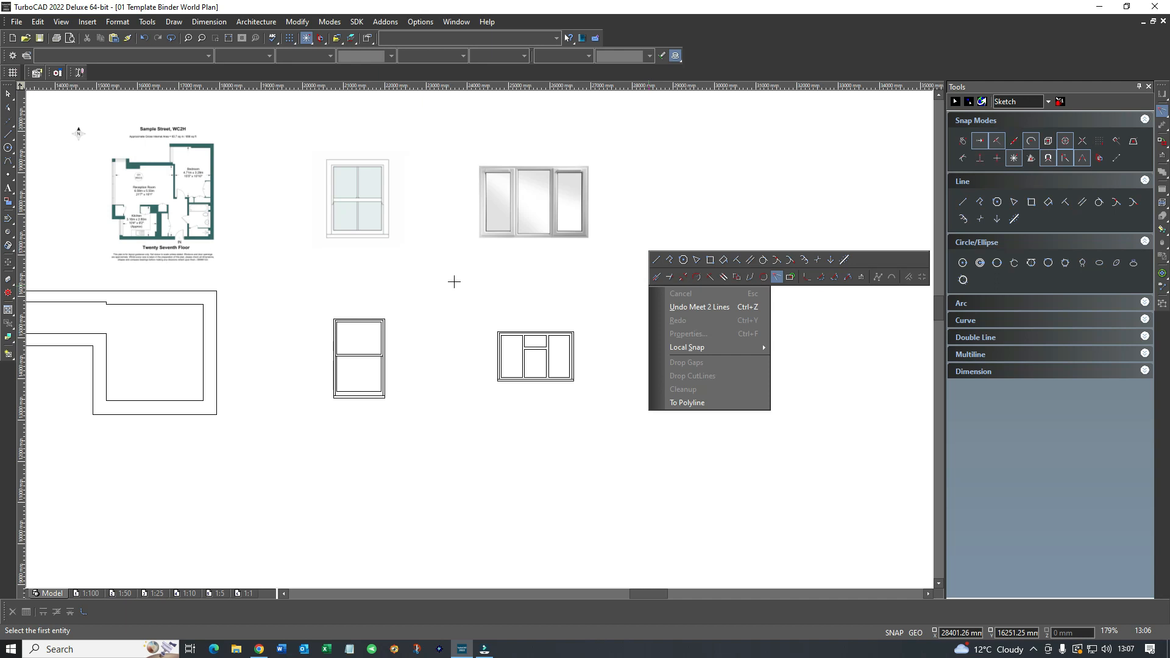
mouse_move(488, 285)
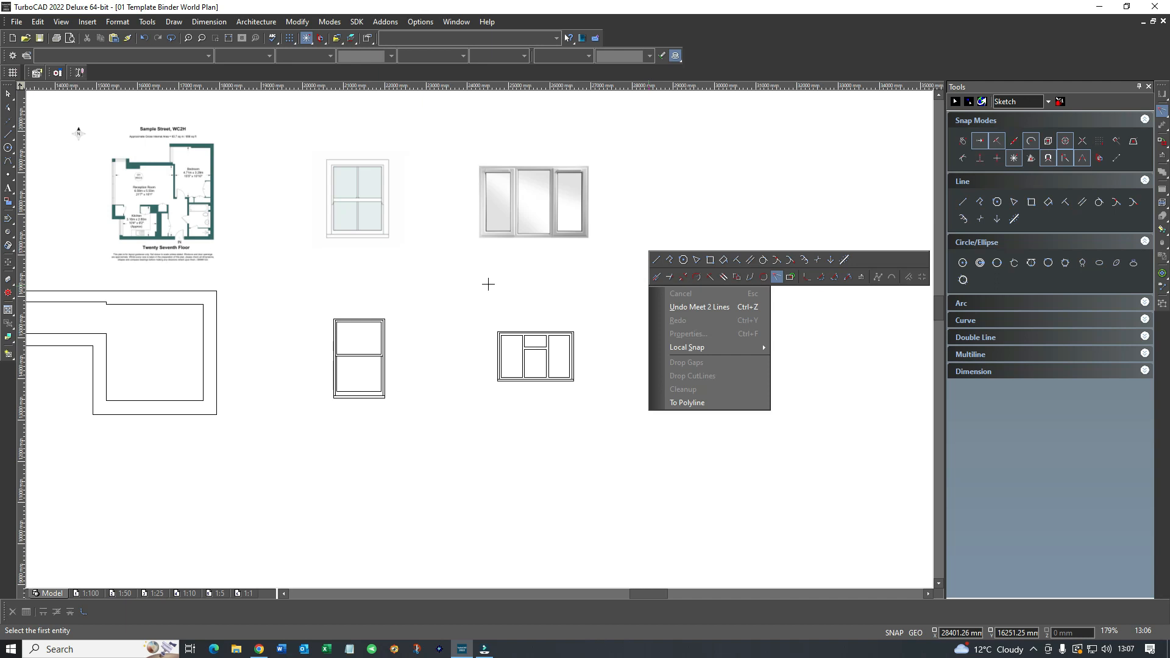
mouse_move(605, 222)
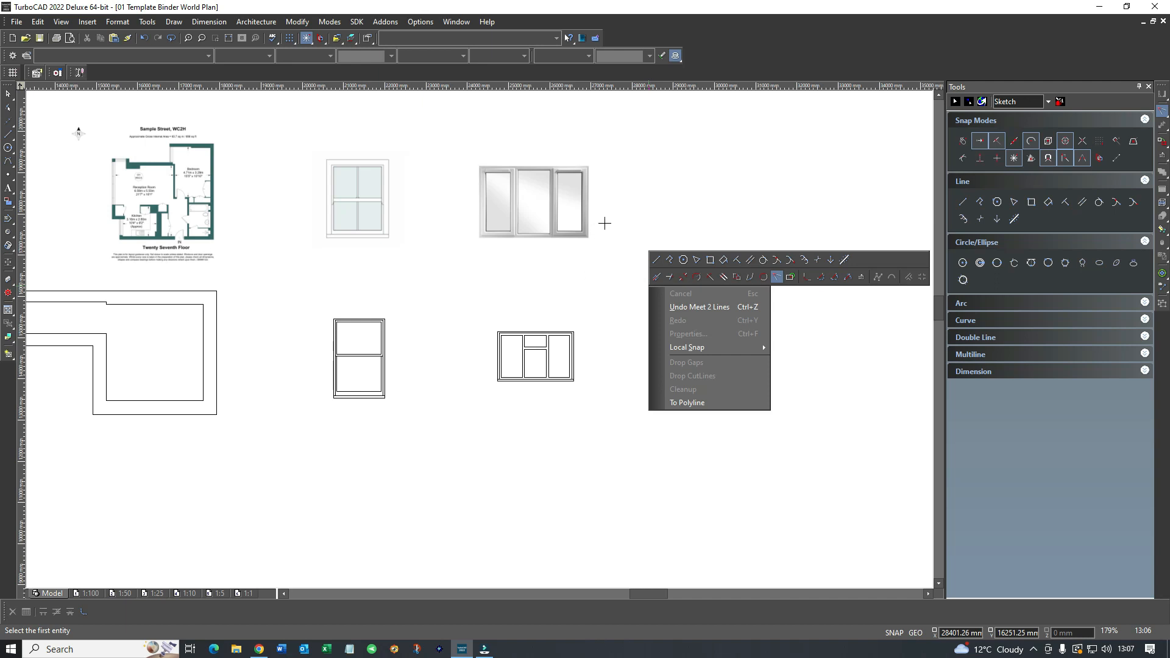
mouse_move(721, 212)
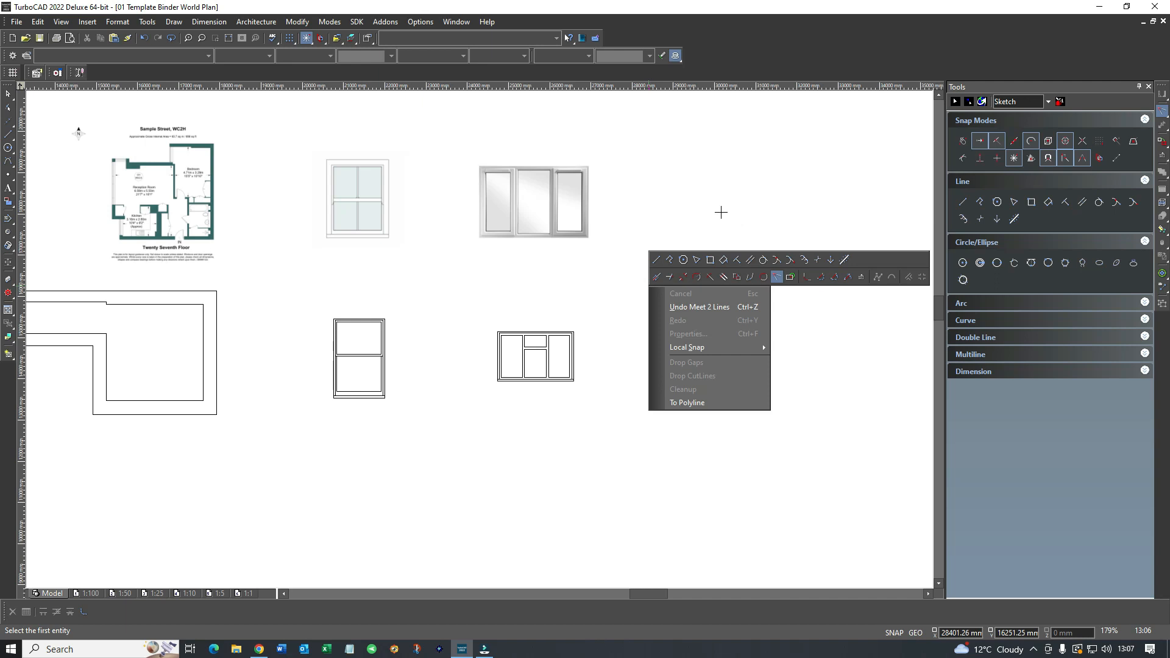
mouse_move(1038, 183)
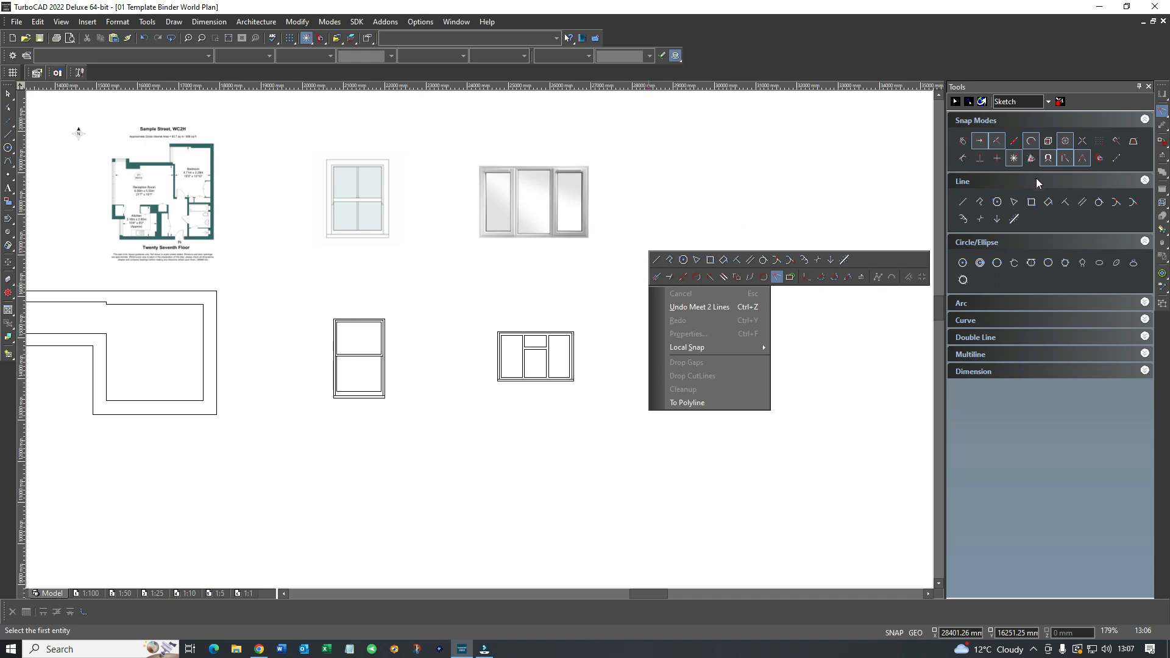
mouse_move(496, 239)
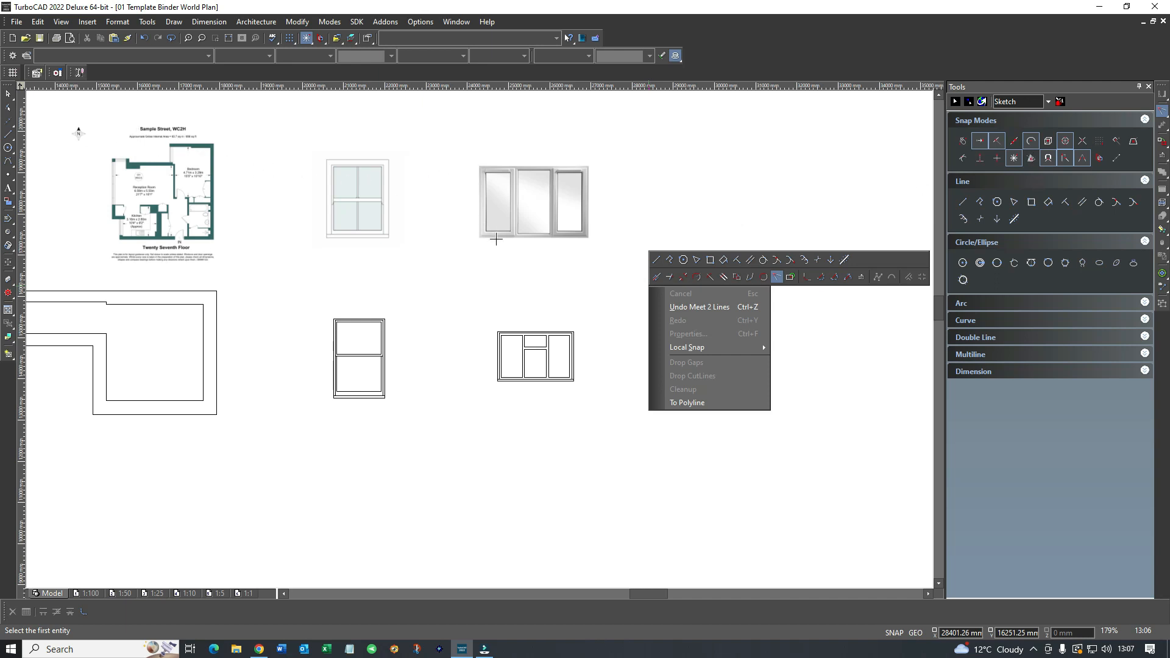
mouse_move(471, 264)
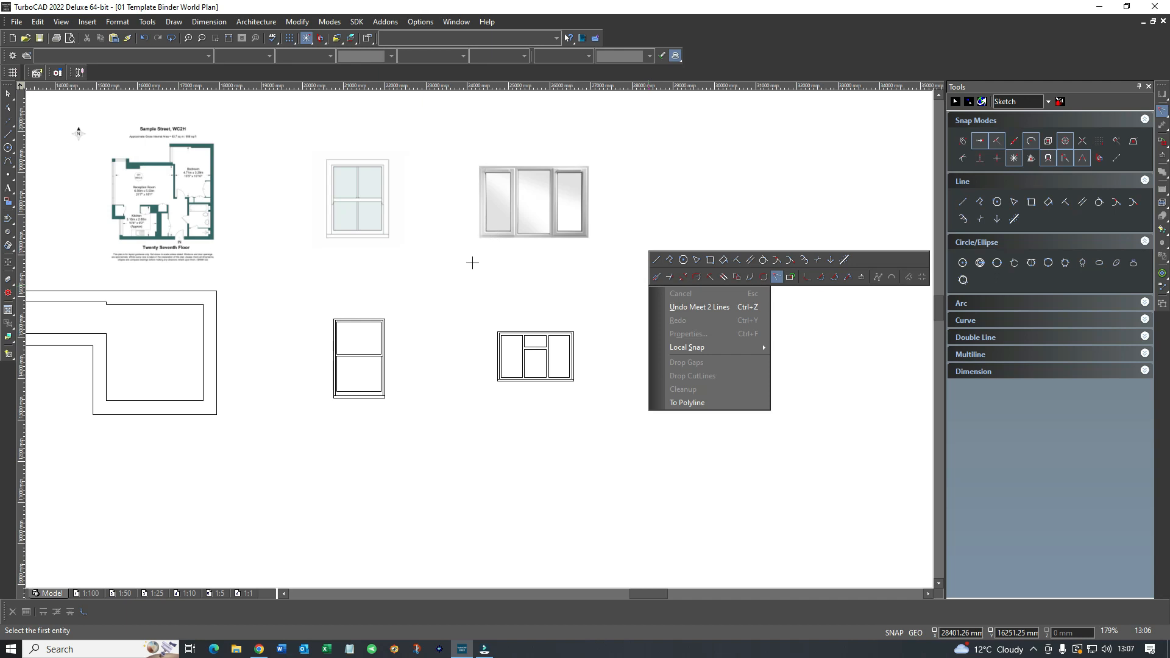
mouse_move(445, 311)
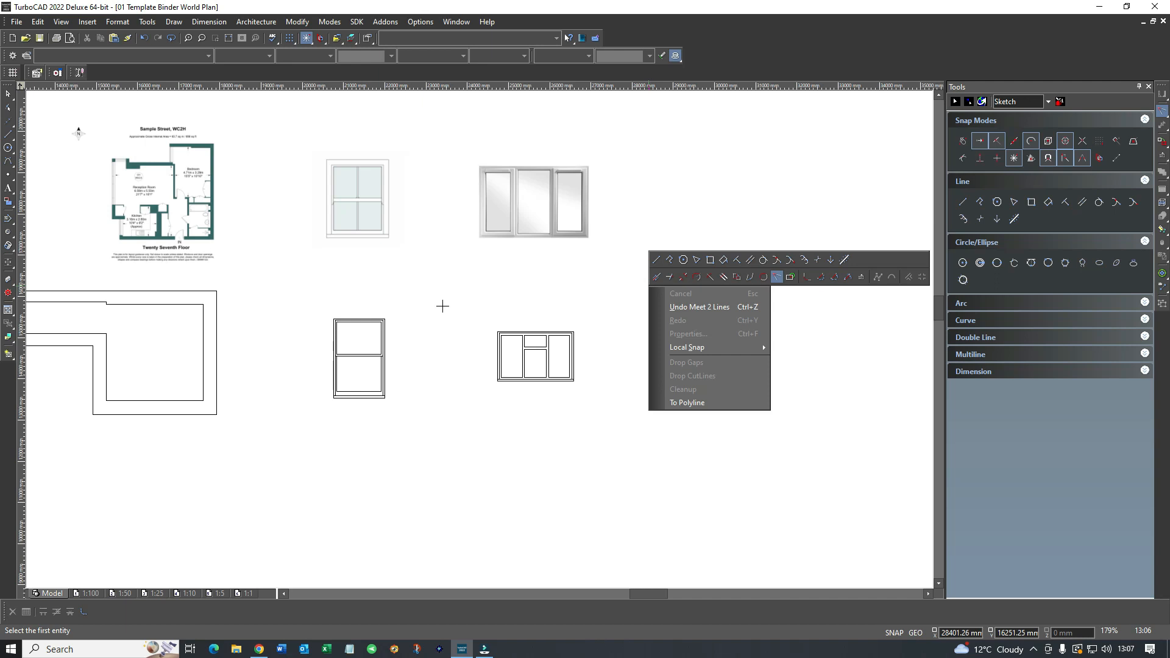
mouse_move(431, 301)
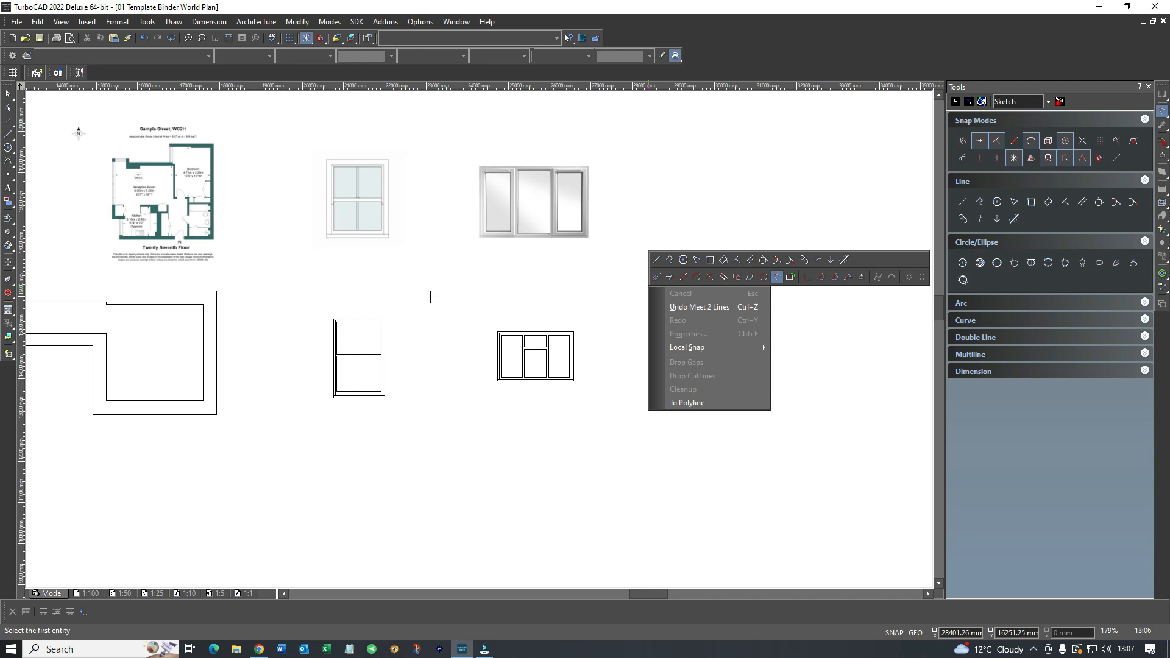
mouse_move(422, 291)
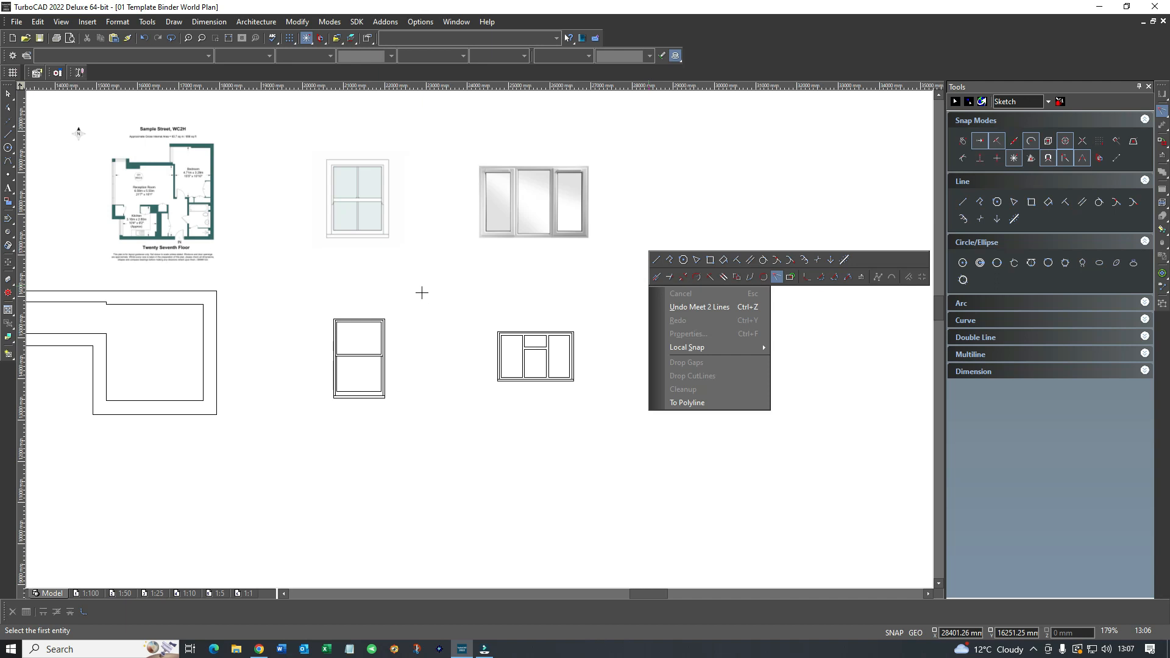